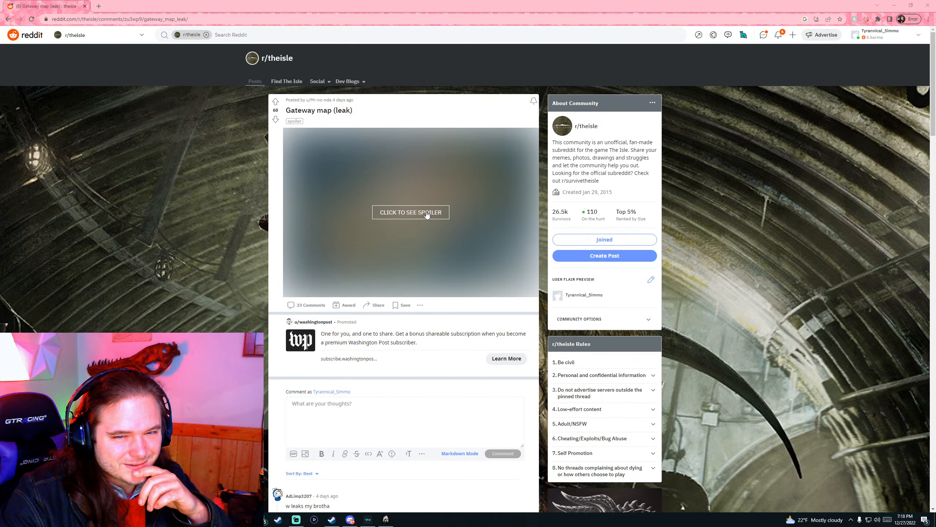
Step: Reveal the spoilered Gateway map from the leak post and view it full-size, enlarged, in its own tab
{"action": "left_click", "coordinate": [411, 212]}
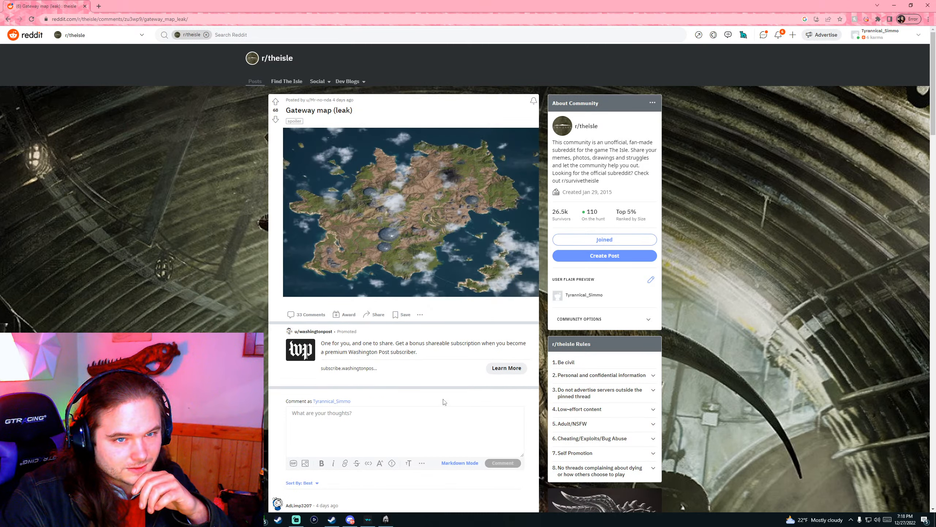
{"action": "left_click", "coordinate": [410, 212]}
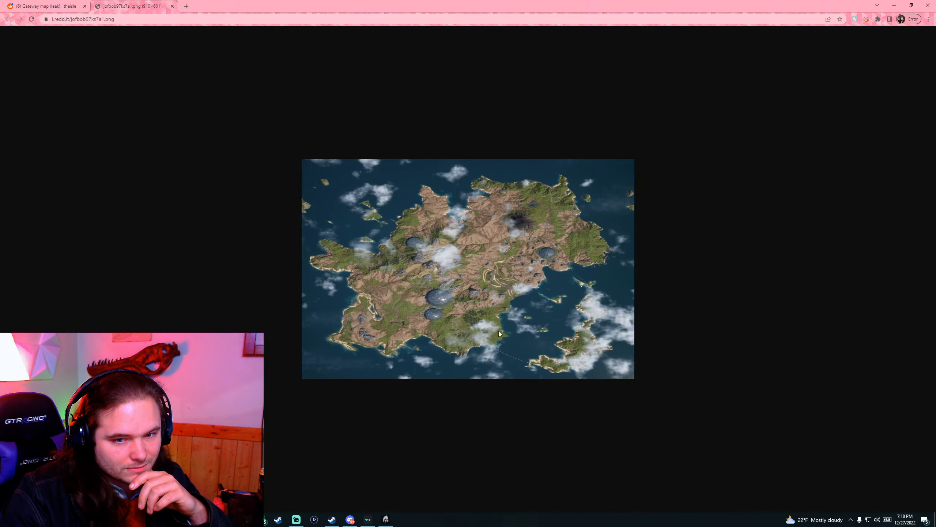
{"action": "mouse_move", "coordinate": [452, 364]}
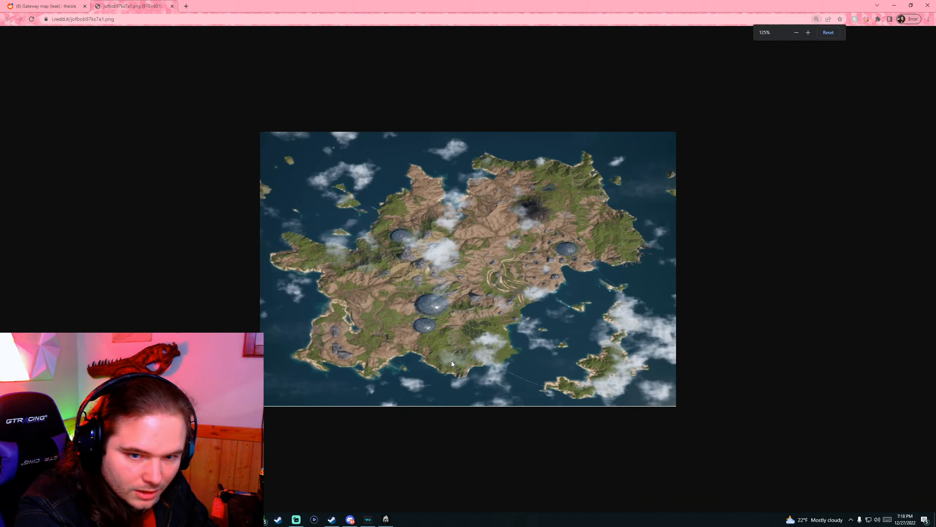
{"action": "left_click", "coordinate": [808, 32]}
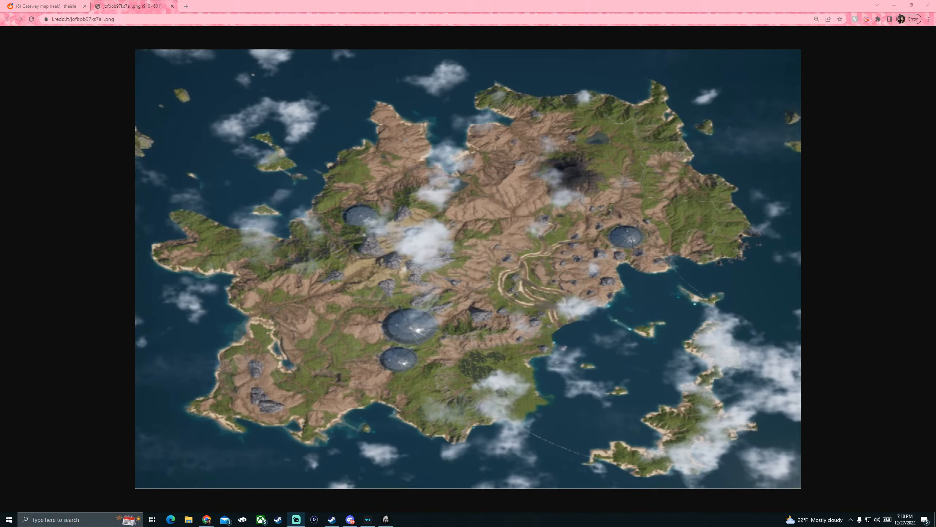
{"action": "mouse_move", "coordinate": [447, 356]}
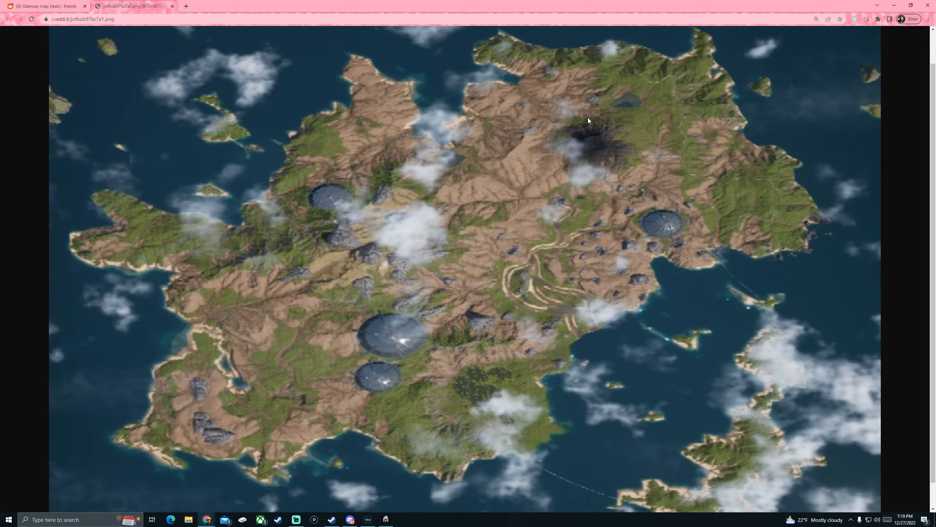
{"action": "mouse_move", "coordinate": [592, 175]}
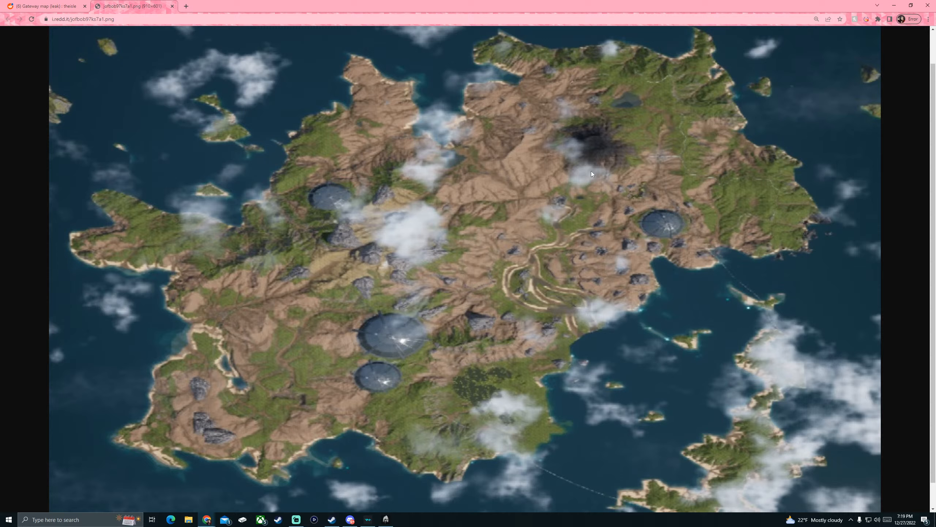
{"action": "mouse_move", "coordinate": [602, 161]}
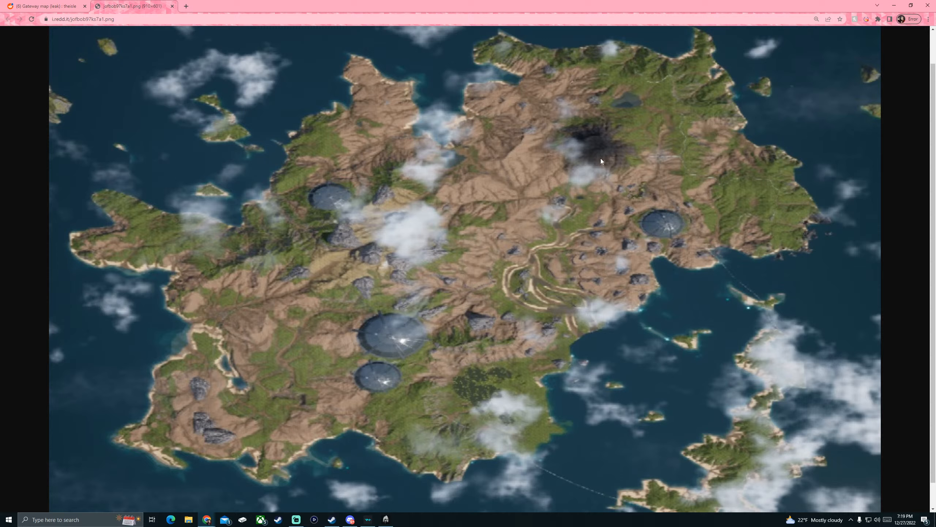
{"action": "mouse_move", "coordinate": [514, 452]}
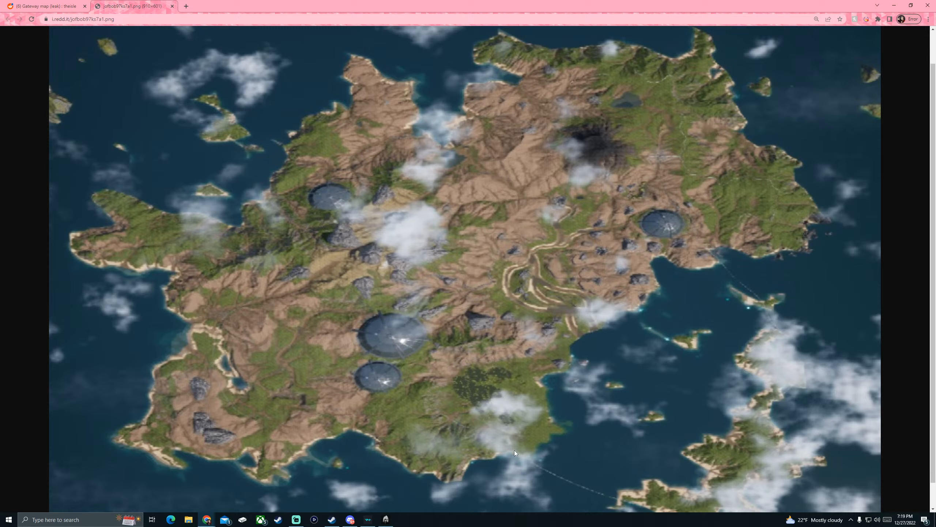
{"action": "mouse_move", "coordinate": [611, 498]}
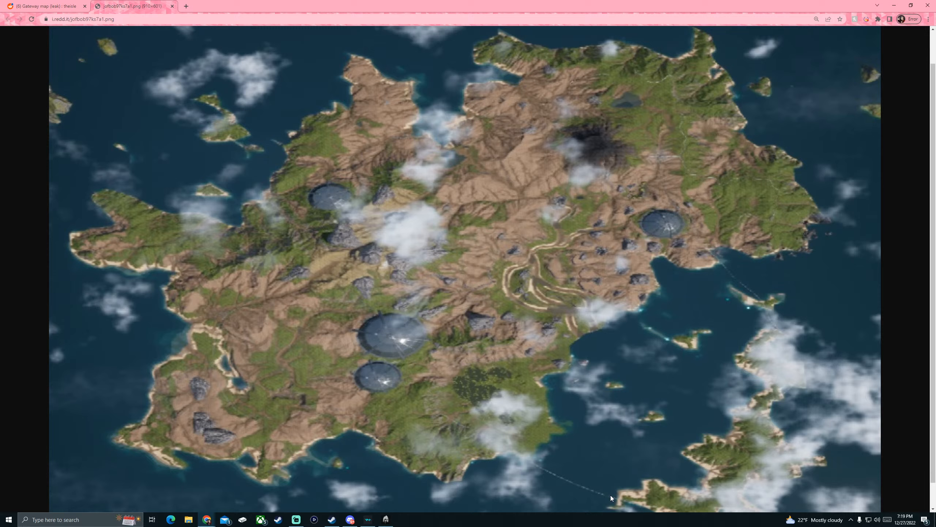
{"action": "mouse_move", "coordinate": [769, 305]}
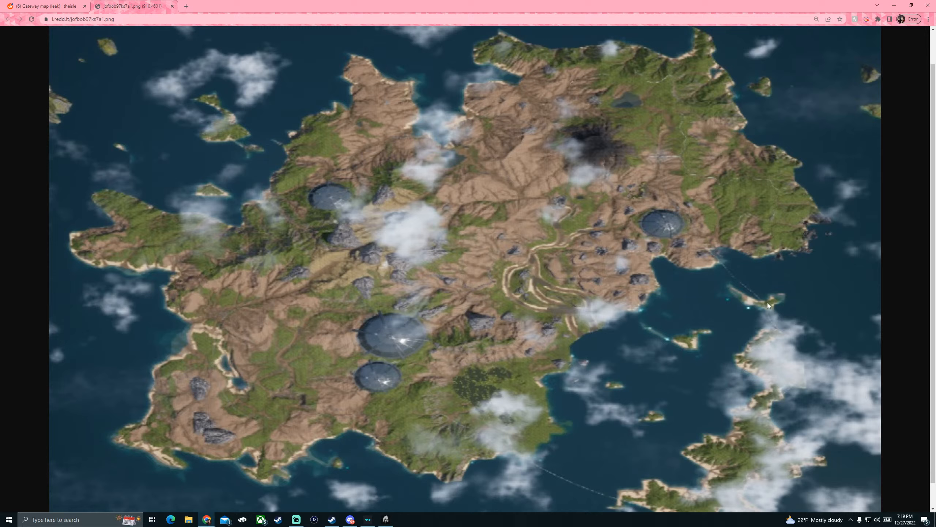
{"action": "mouse_move", "coordinate": [722, 268]}
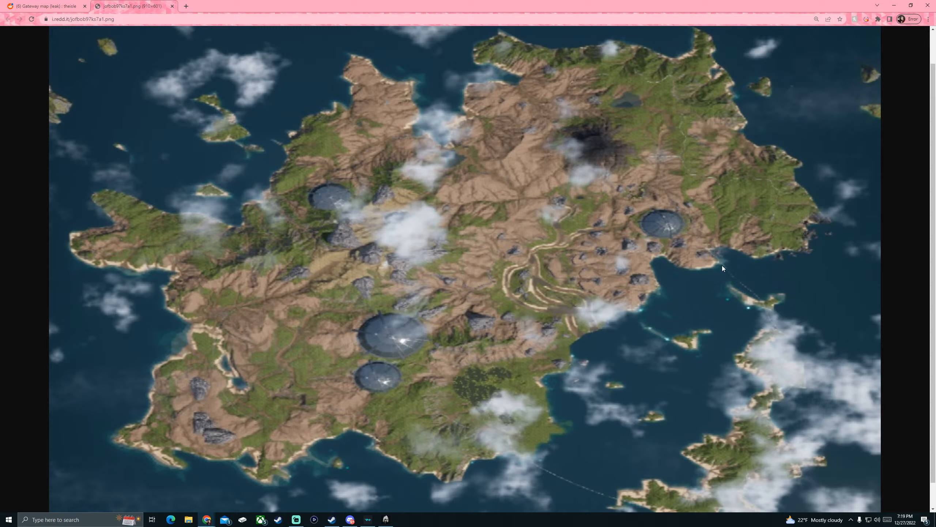
{"action": "mouse_move", "coordinate": [712, 258]}
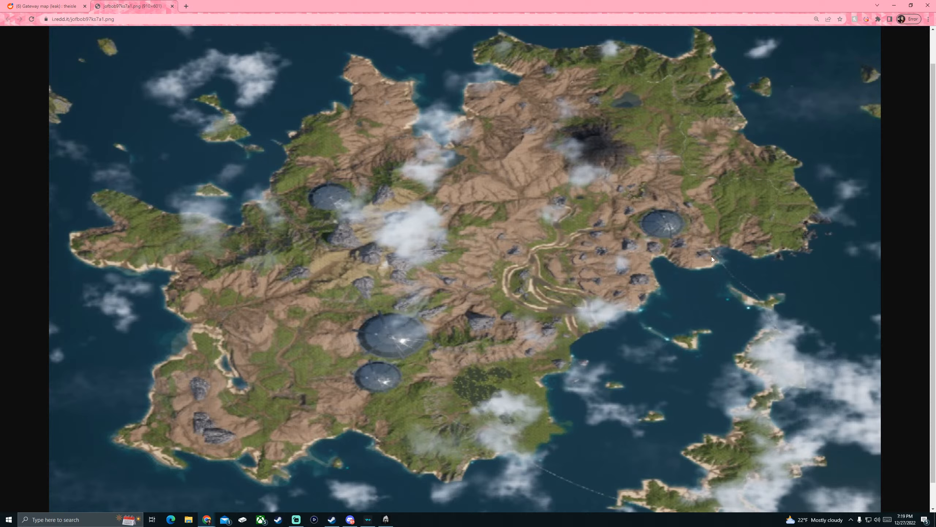
{"action": "mouse_move", "coordinate": [610, 495]}
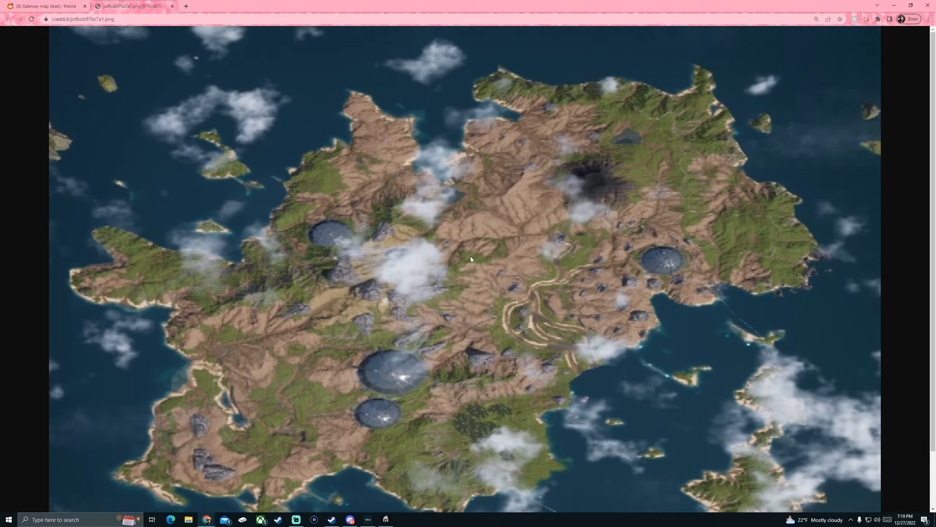
{"action": "mouse_move", "coordinate": [169, 163]}
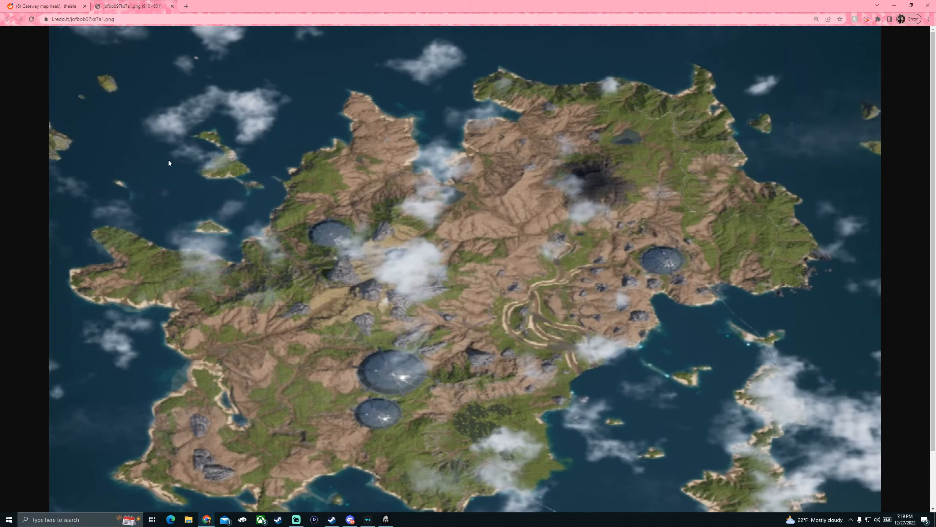
{"action": "mouse_move", "coordinate": [782, 361]}
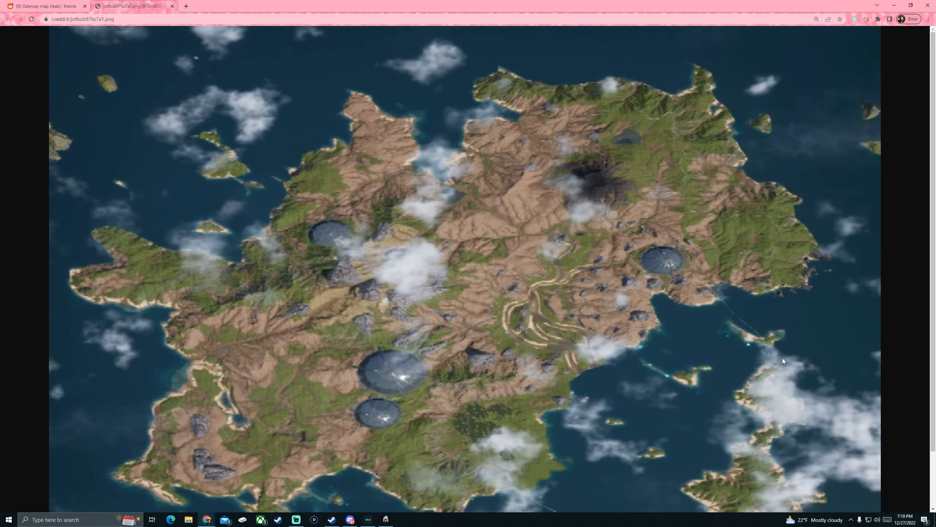
{"action": "scroll", "scroll_direction": "down", "scroll_amount": 3}
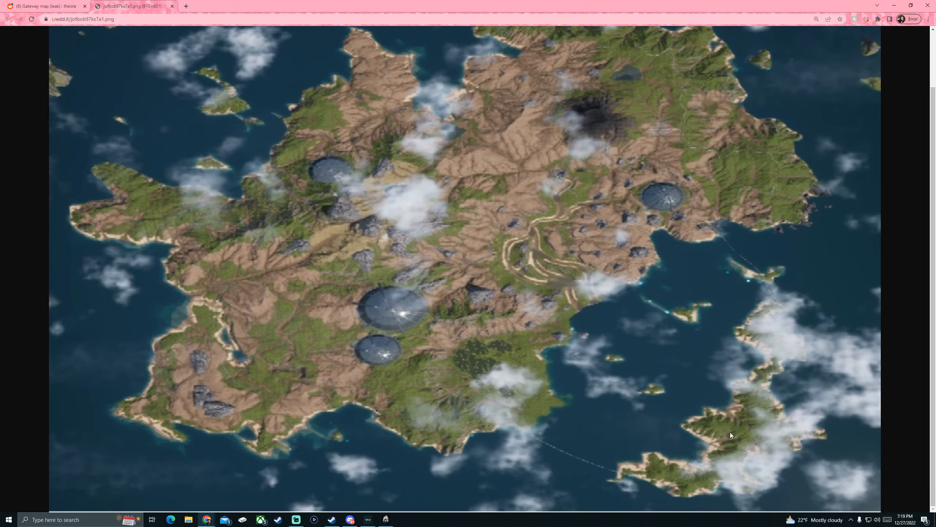
{"action": "mouse_move", "coordinate": [726, 401]}
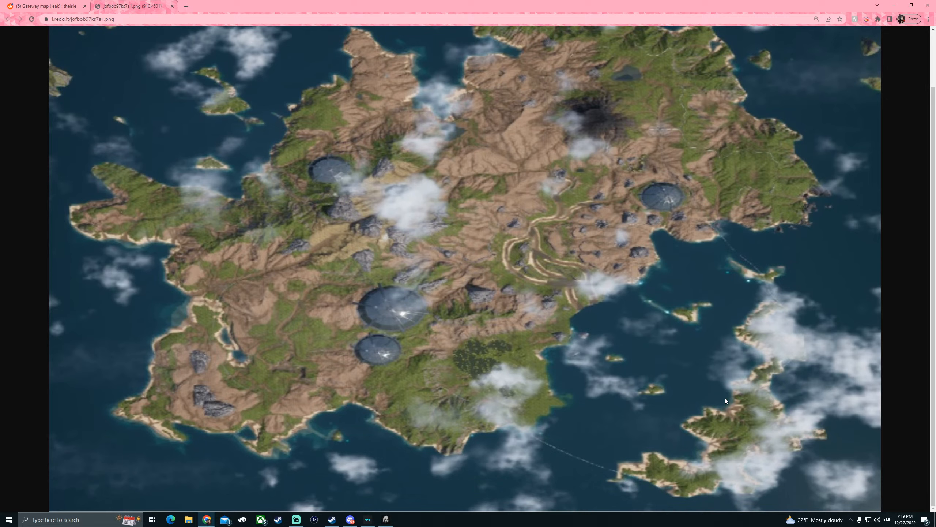
{"action": "mouse_move", "coordinate": [678, 477]}
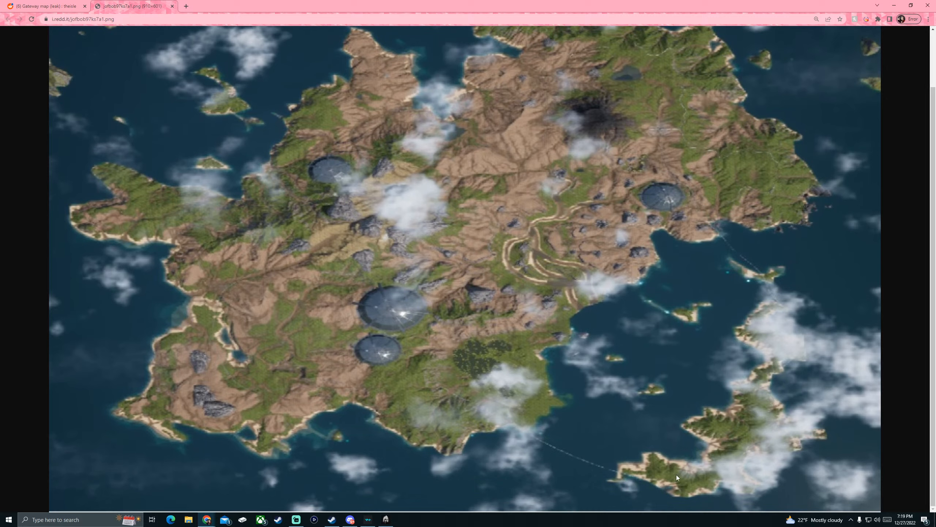
{"action": "mouse_move", "coordinate": [281, 378]}
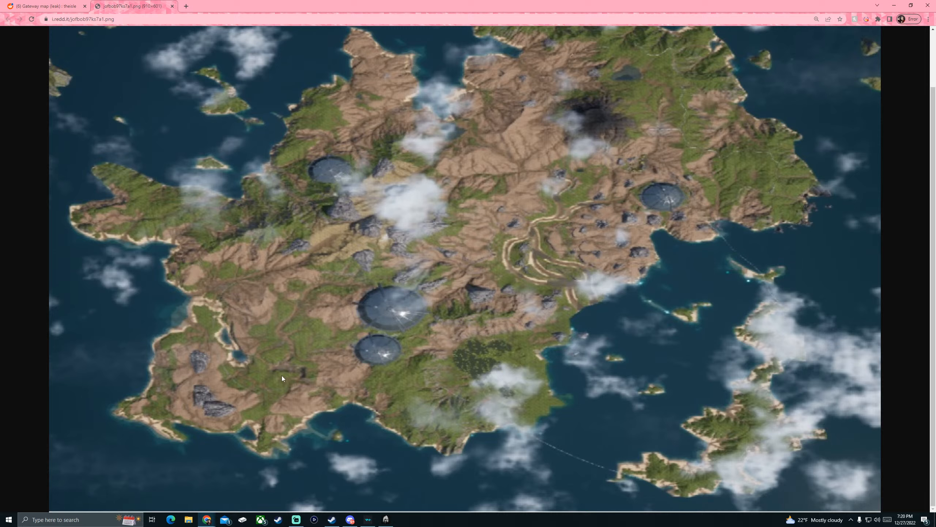
{"action": "mouse_move", "coordinate": [209, 345]}
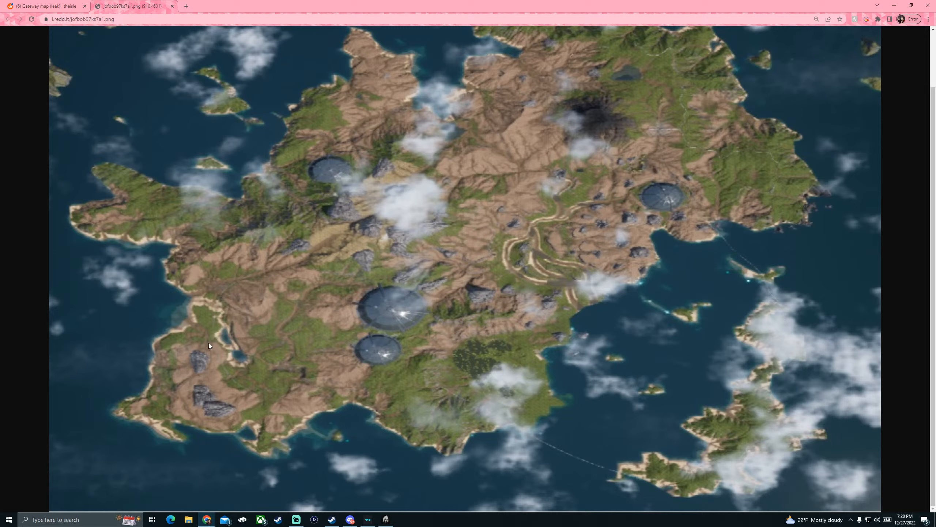
{"action": "mouse_move", "coordinate": [224, 307]}
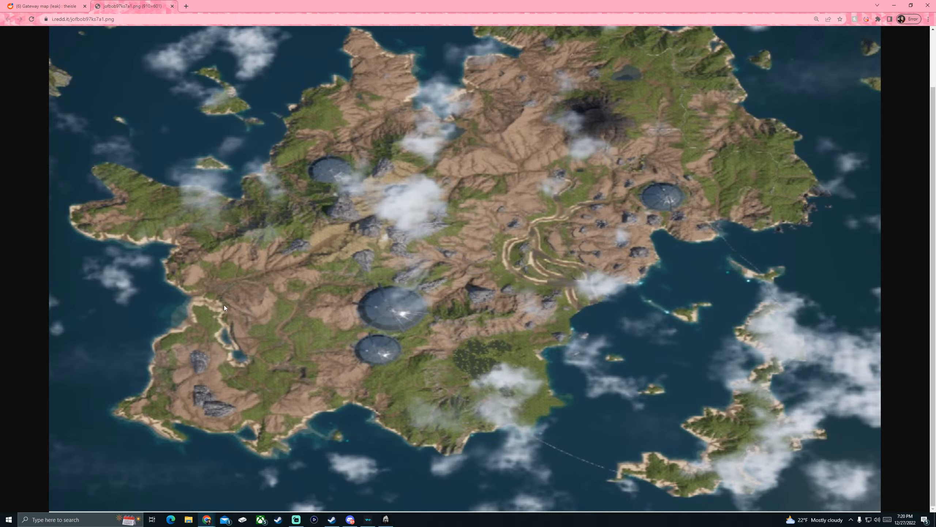
{"action": "mouse_move", "coordinate": [259, 271]}
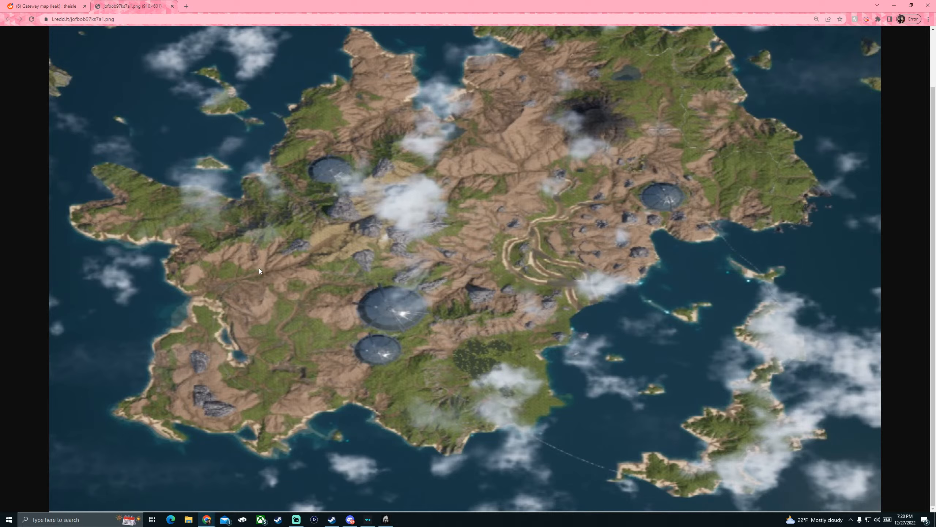
{"action": "mouse_move", "coordinate": [298, 247]}
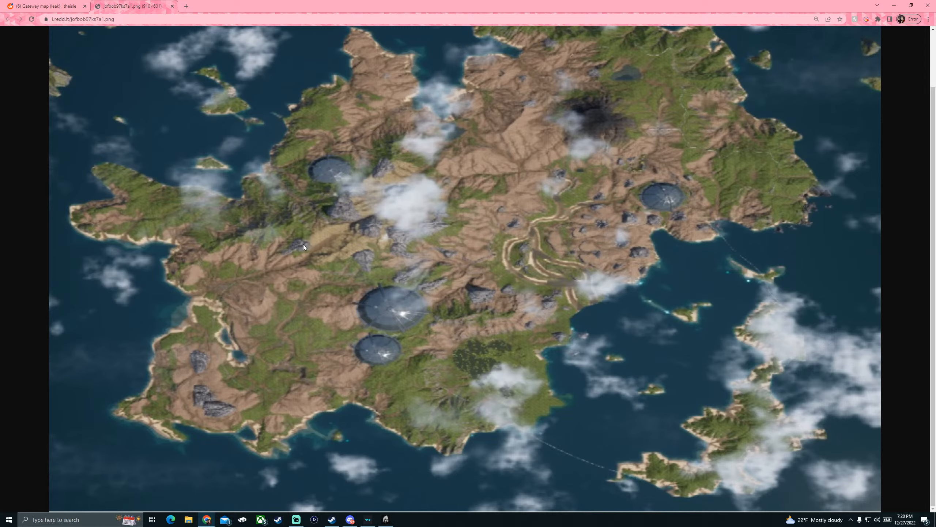
{"action": "mouse_move", "coordinate": [299, 245]}
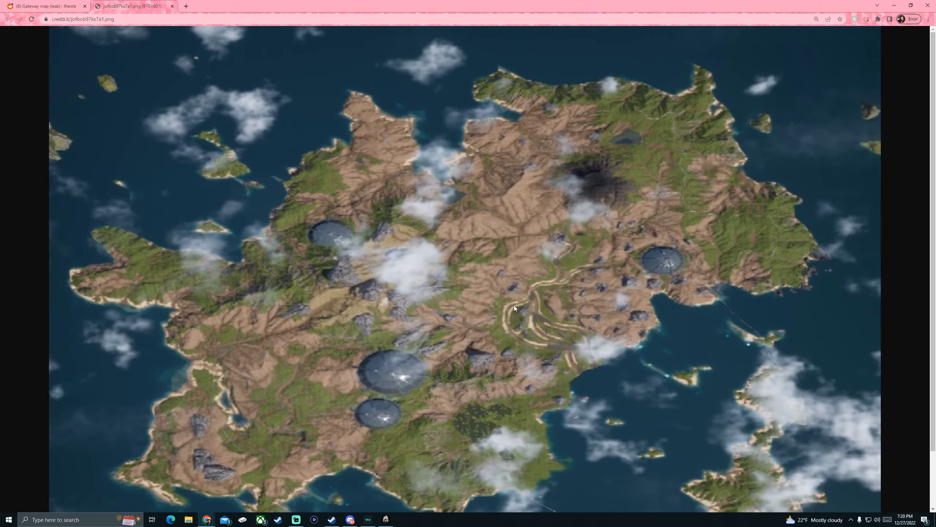
{"action": "mouse_move", "coordinate": [448, 231]}
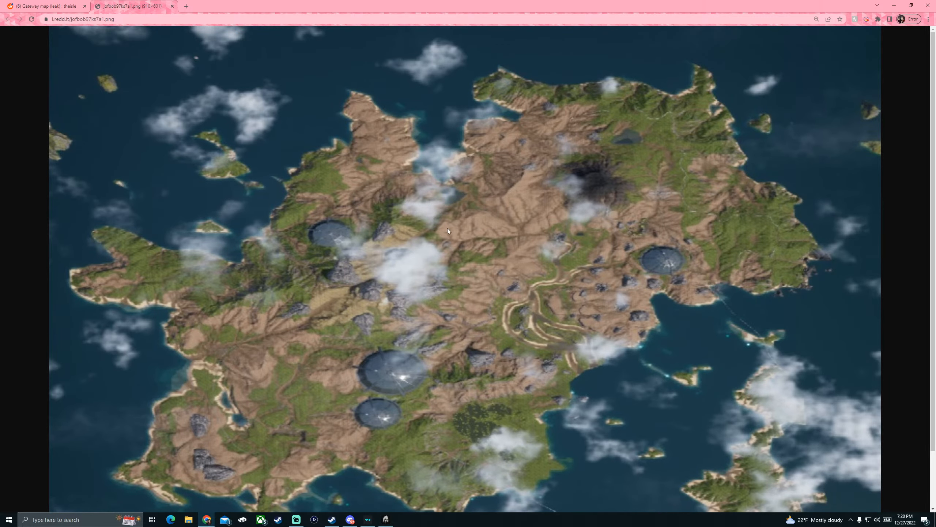
{"action": "mouse_move", "coordinate": [678, 189]}
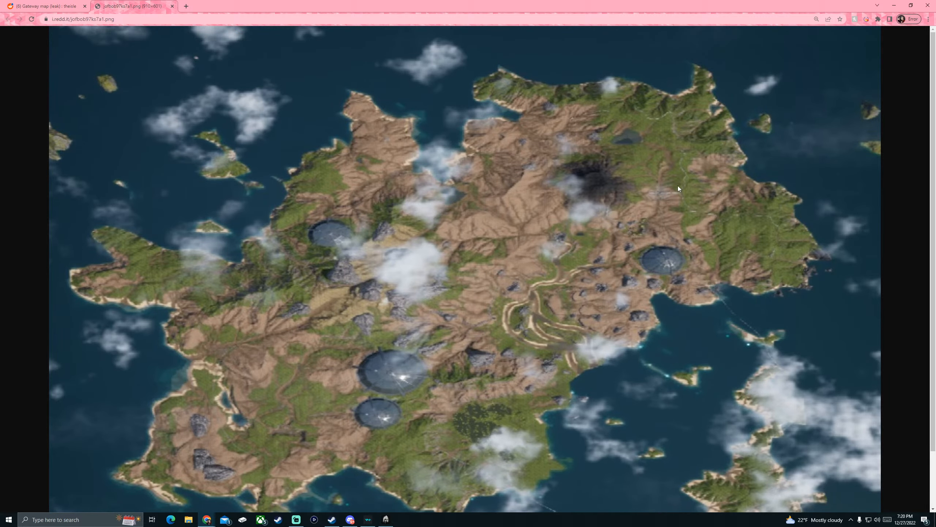
{"action": "mouse_move", "coordinate": [642, 112]}
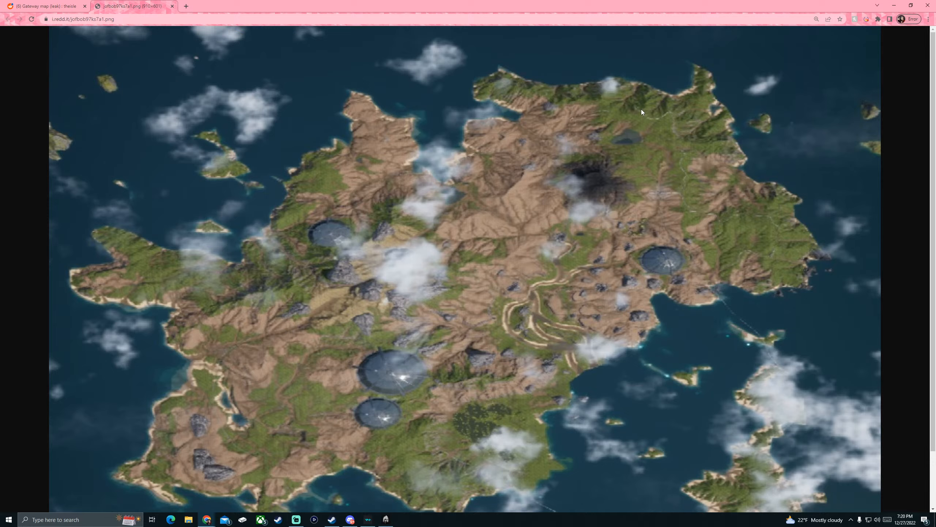
{"action": "mouse_move", "coordinate": [765, 255]}
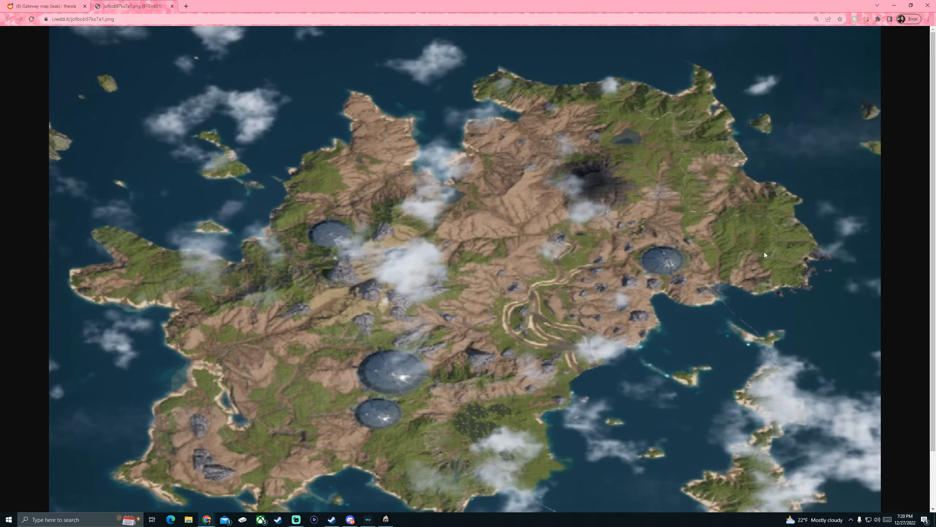
{"action": "mouse_move", "coordinate": [583, 375]}
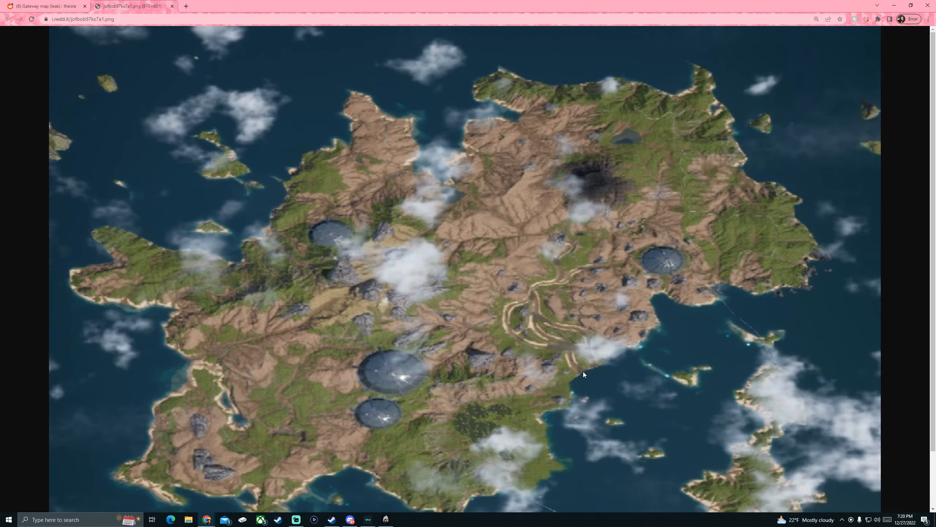
{"action": "mouse_move", "coordinate": [545, 344]}
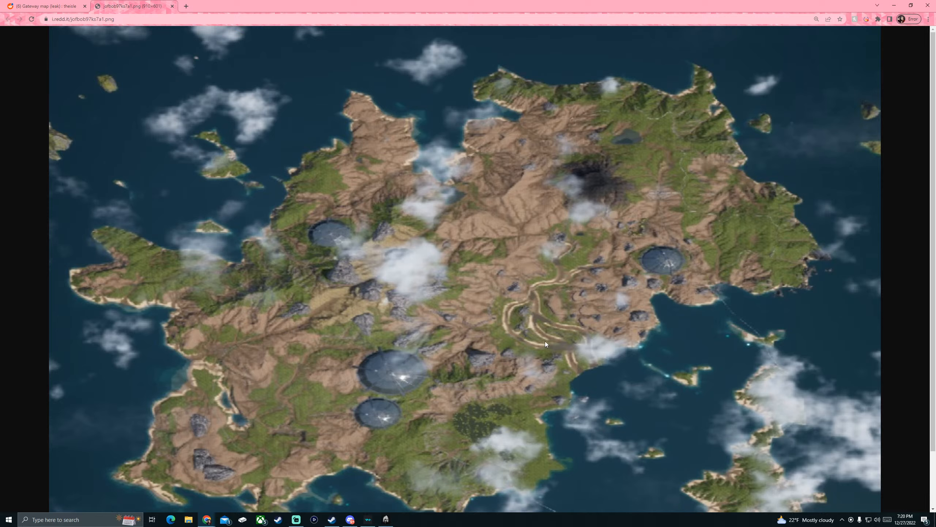
{"action": "mouse_move", "coordinate": [588, 372]}
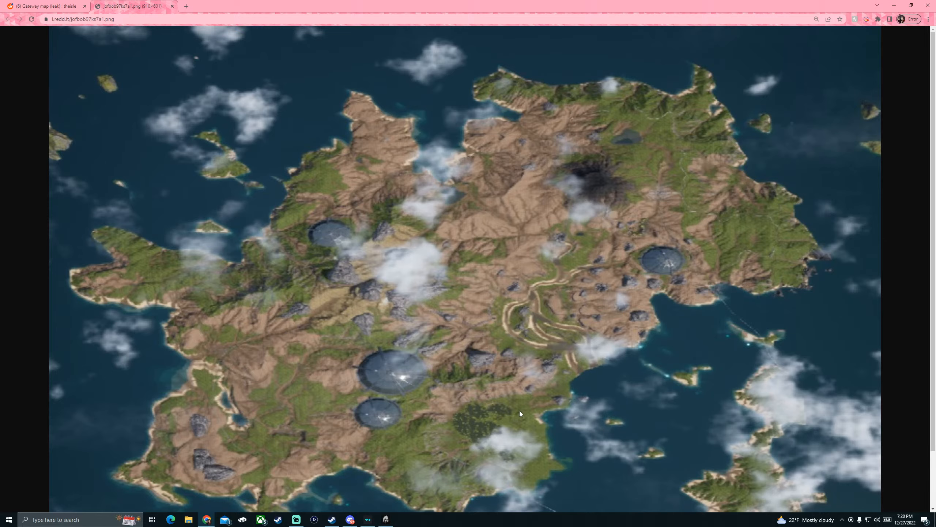
{"action": "scroll", "scroll_direction": "down", "scroll_amount": 3}
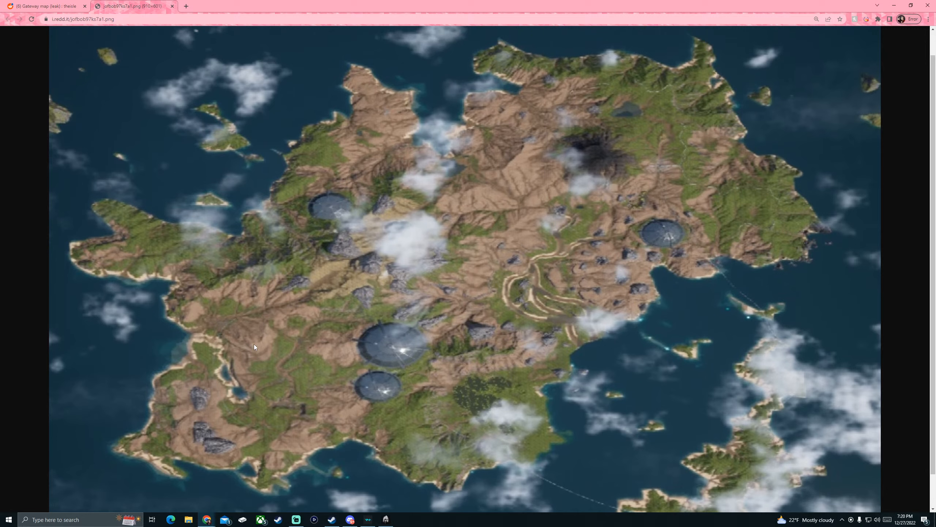
{"action": "mouse_move", "coordinate": [677, 379]}
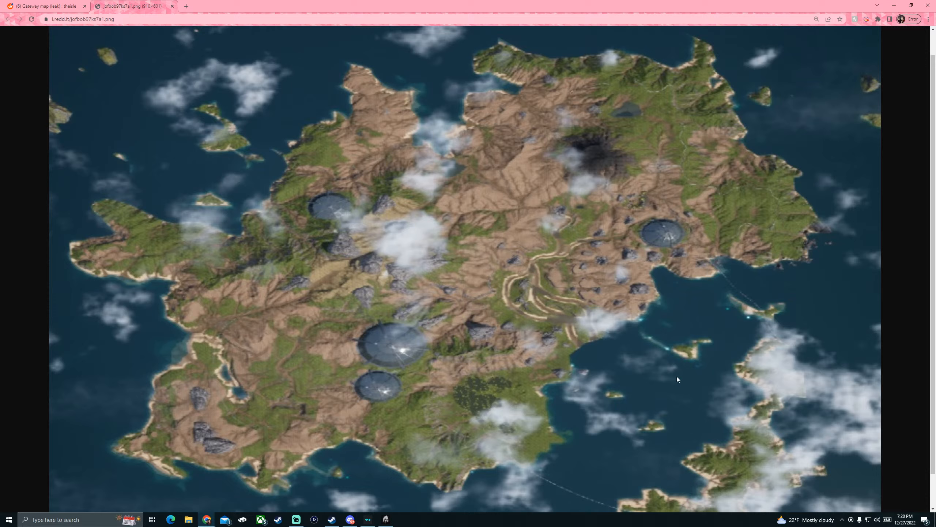
{"action": "mouse_move", "coordinate": [652, 415]}
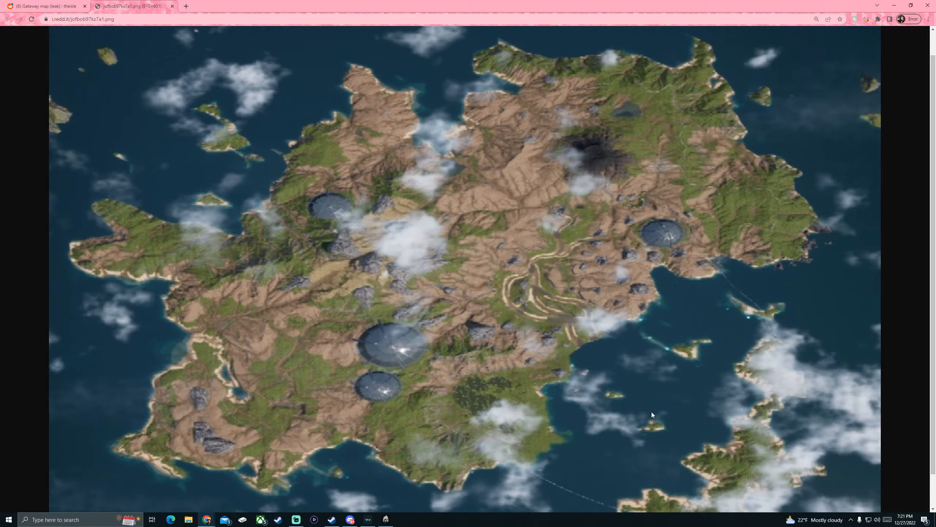
{"action": "mouse_move", "coordinate": [376, 382]}
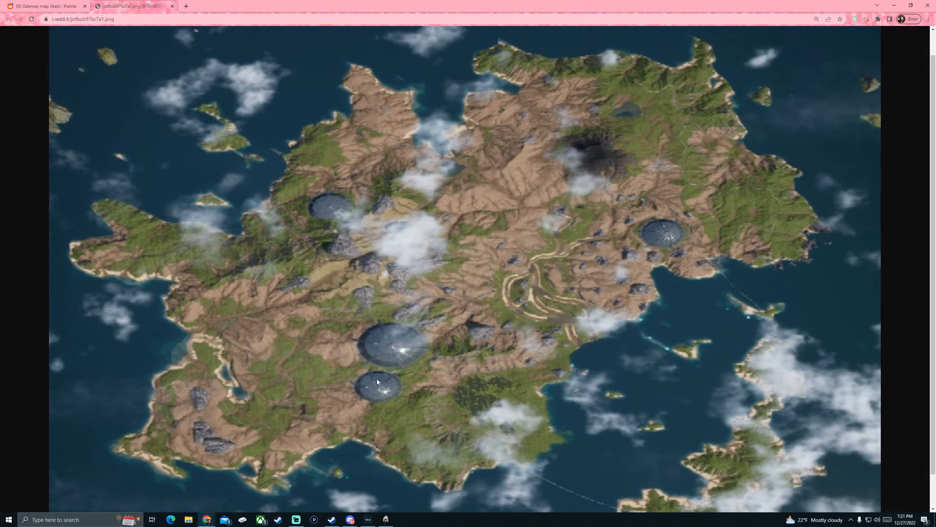
{"action": "mouse_move", "coordinate": [381, 375]}
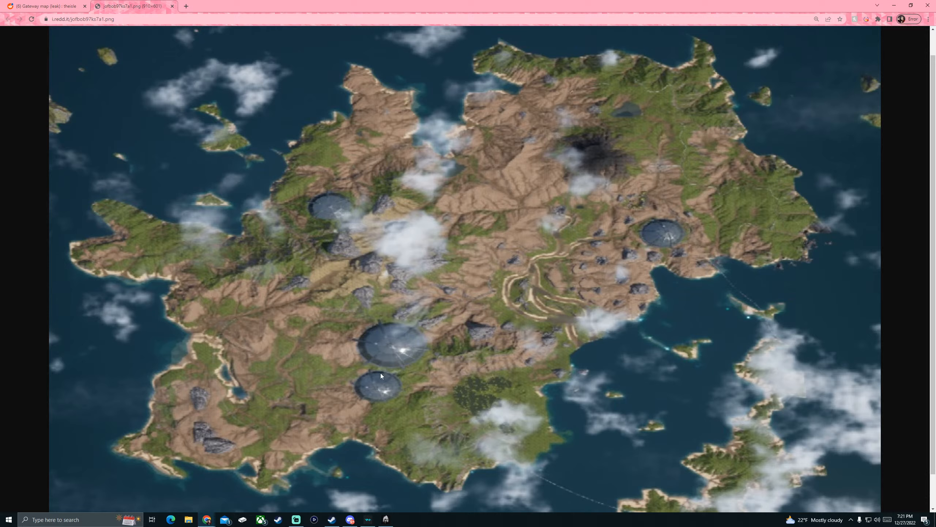
{"action": "mouse_move", "coordinate": [393, 371]}
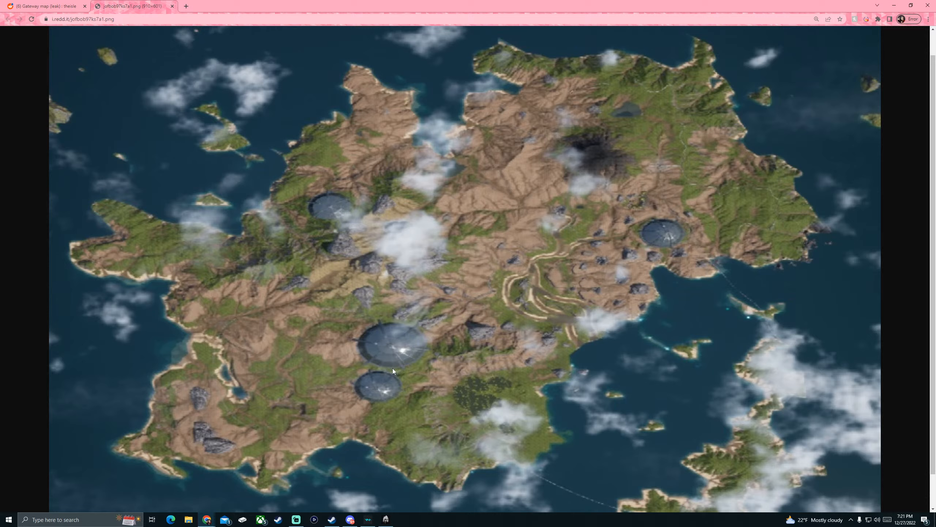
{"action": "mouse_move", "coordinate": [473, 394]}
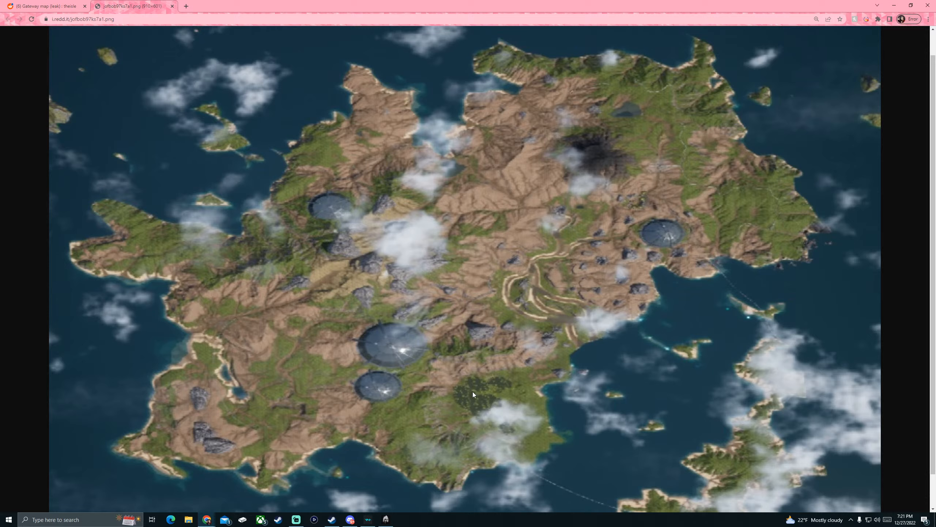
{"action": "mouse_move", "coordinate": [476, 386]}
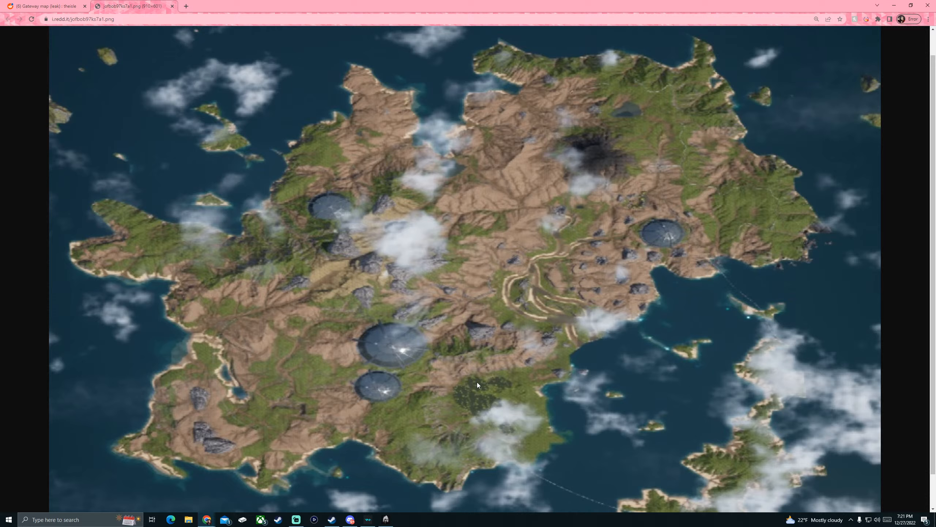
{"action": "mouse_move", "coordinate": [471, 388]}
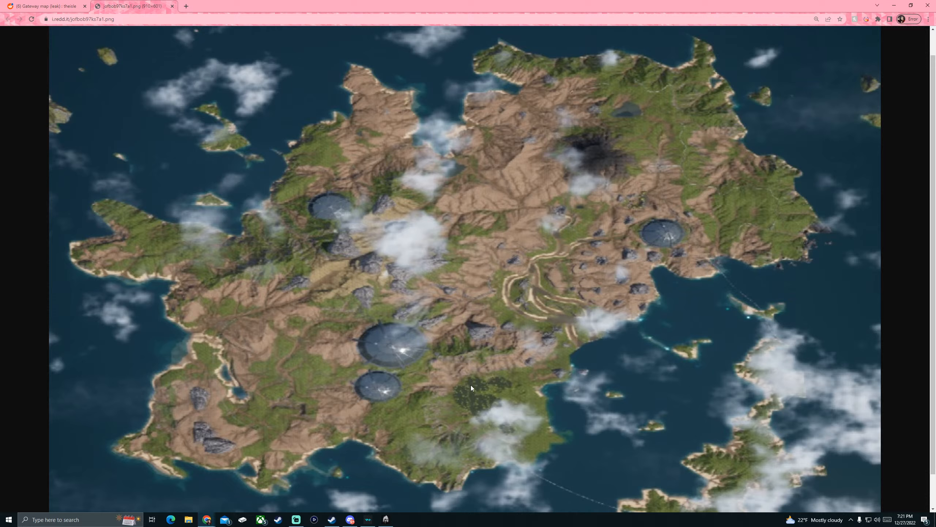
{"action": "mouse_move", "coordinate": [263, 232]}
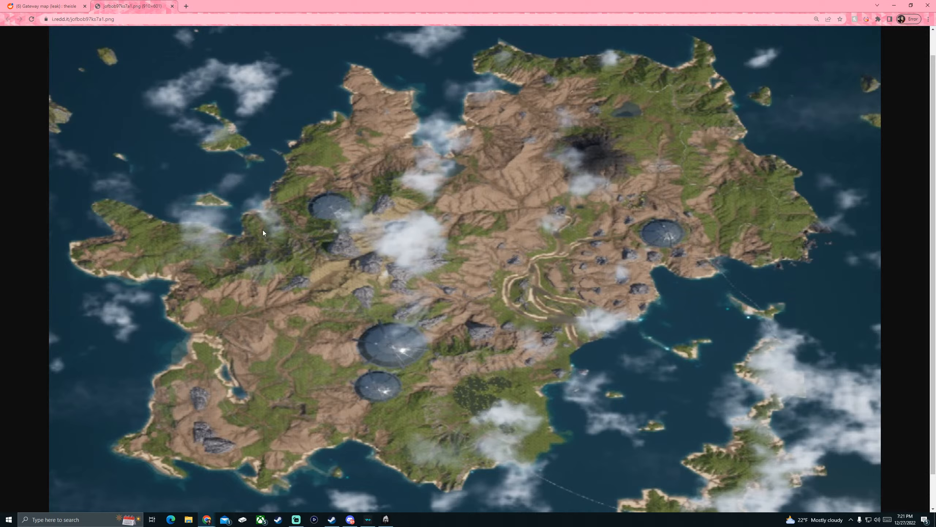
{"action": "mouse_move", "coordinate": [292, 223]}
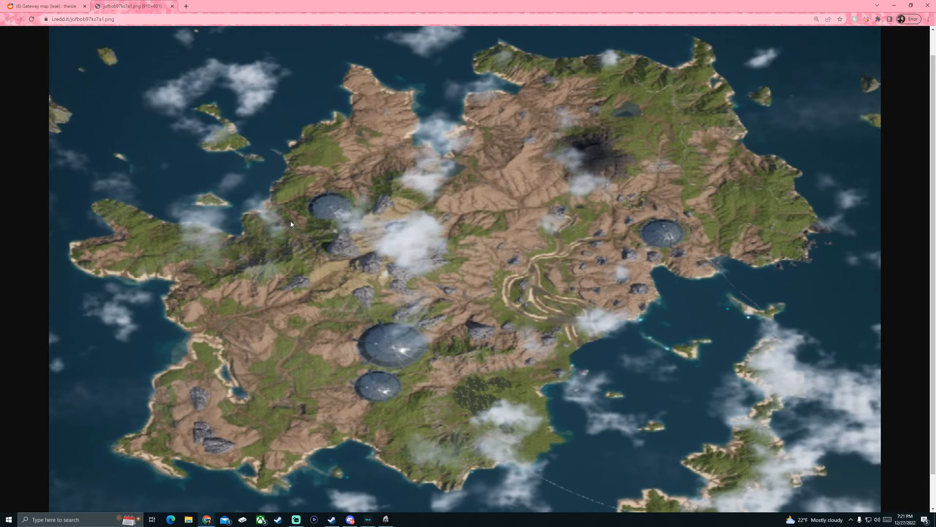
{"action": "mouse_move", "coordinate": [300, 216]}
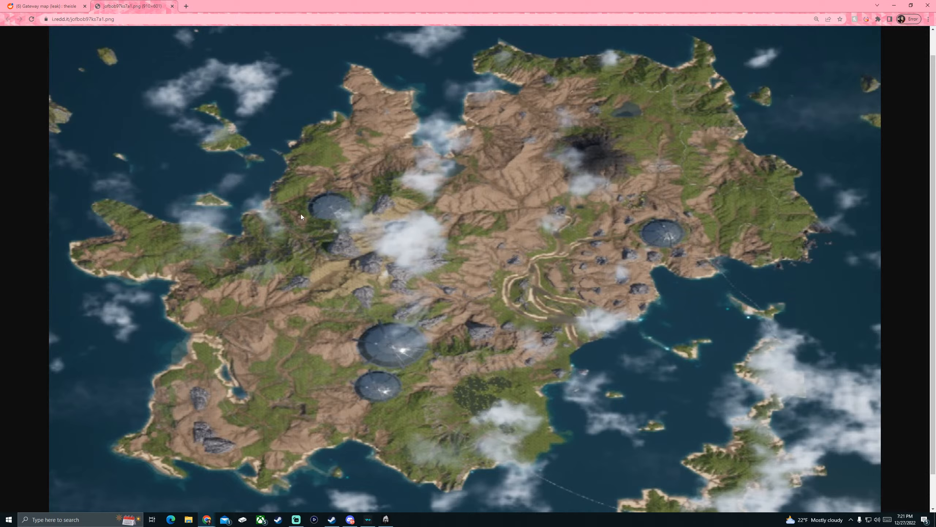
{"action": "mouse_move", "coordinate": [534, 312]}
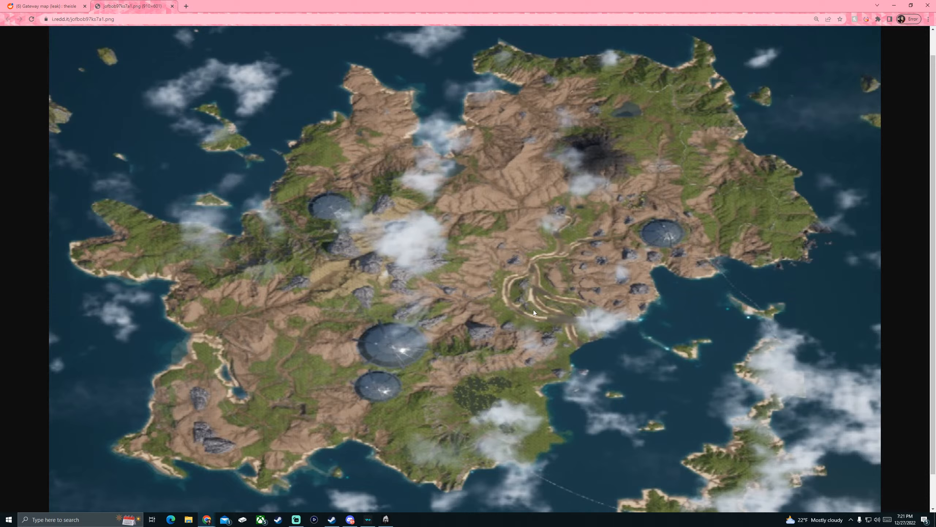
{"action": "mouse_move", "coordinate": [475, 271]}
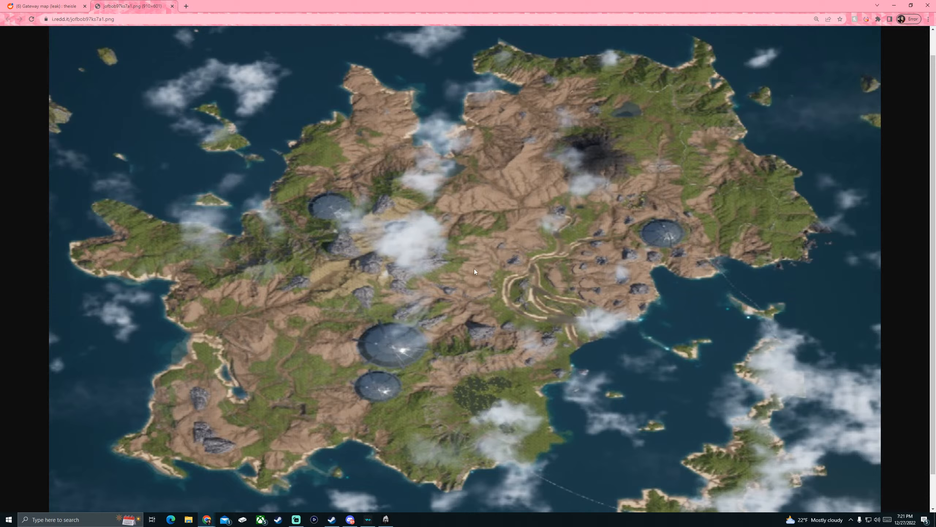
{"action": "mouse_move", "coordinate": [512, 210]}
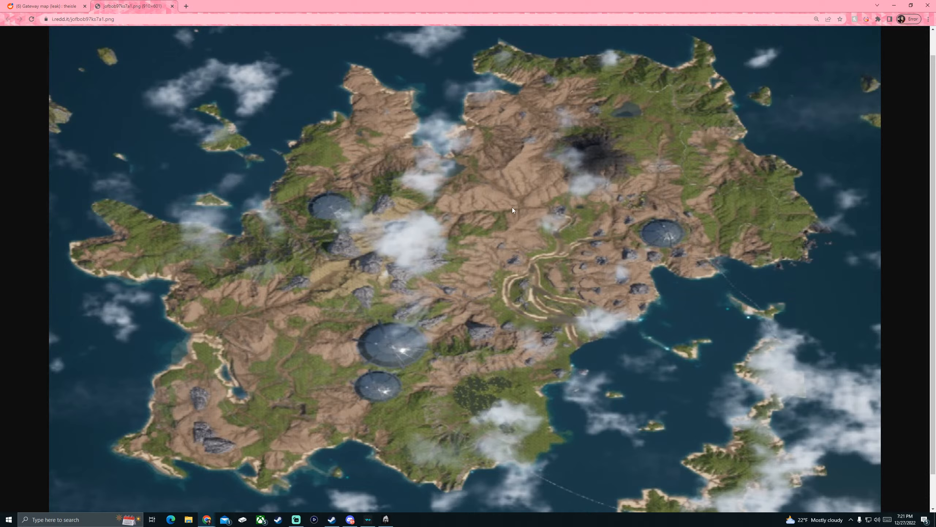
{"action": "mouse_move", "coordinate": [531, 193]}
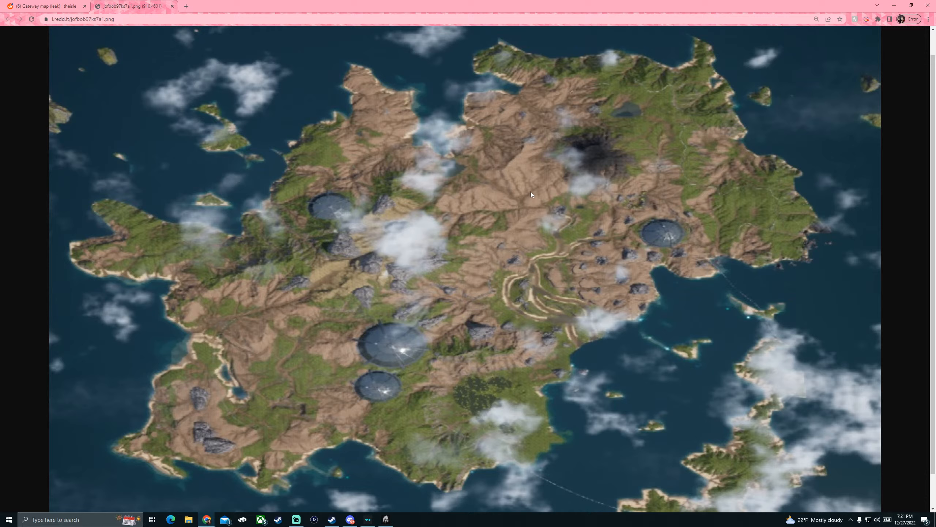
{"action": "mouse_move", "coordinate": [677, 192]}
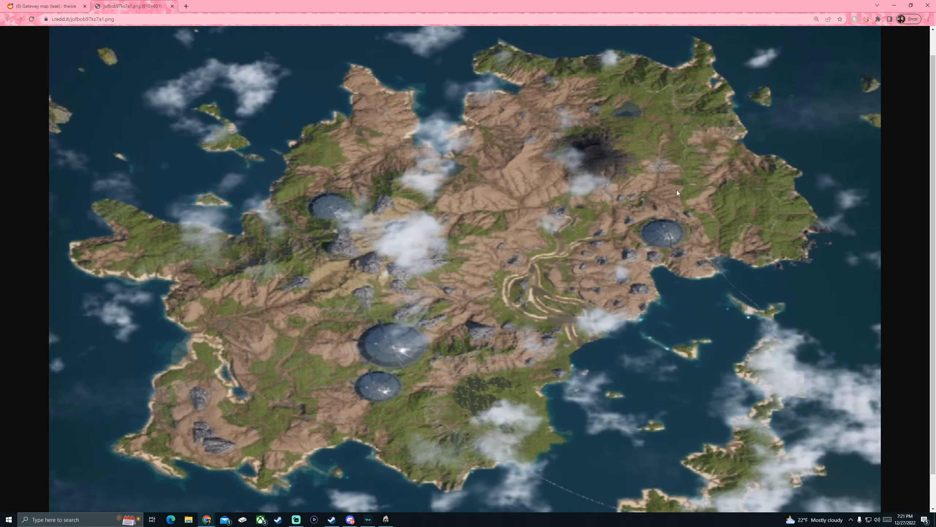
{"action": "mouse_move", "coordinate": [310, 429]}
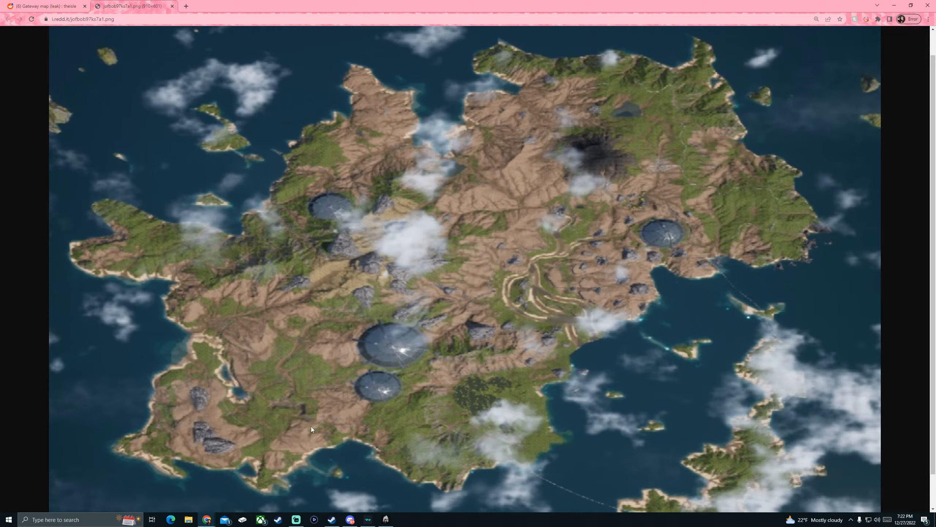
{"action": "mouse_move", "coordinate": [235, 383]}
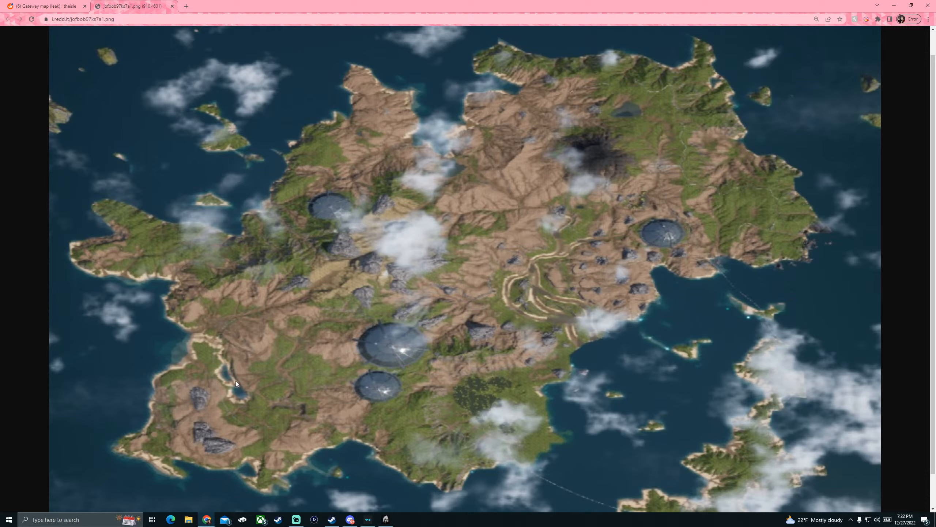
{"action": "mouse_move", "coordinate": [628, 115]}
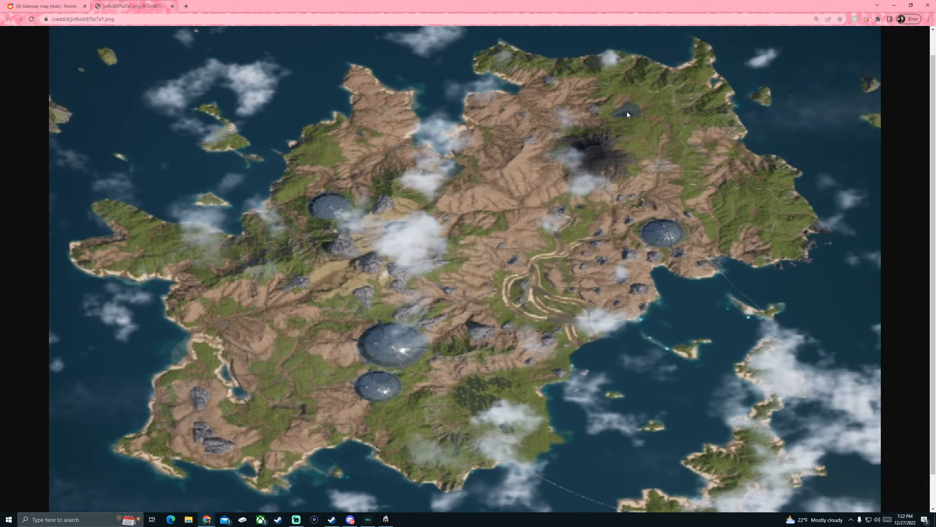
{"action": "mouse_move", "coordinate": [602, 231]}
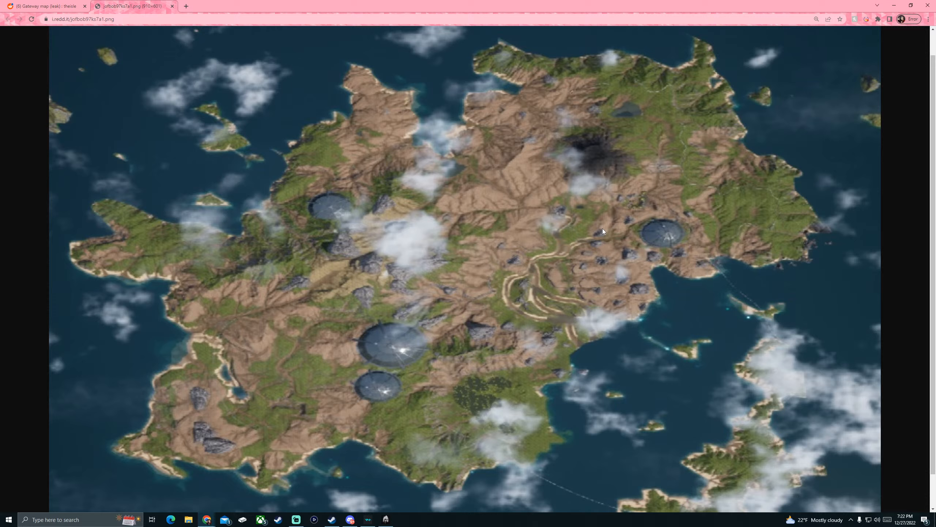
{"action": "mouse_move", "coordinate": [753, 229]}
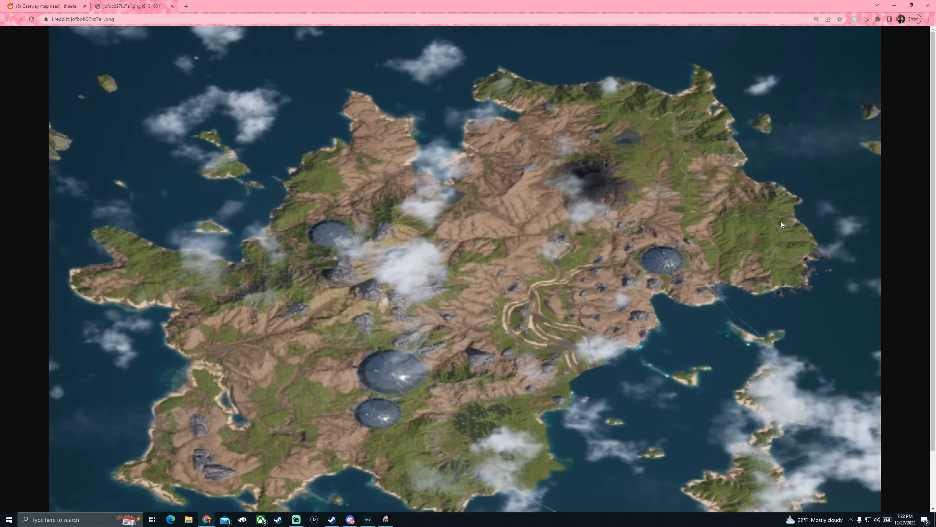
{"action": "mouse_move", "coordinate": [712, 206]}
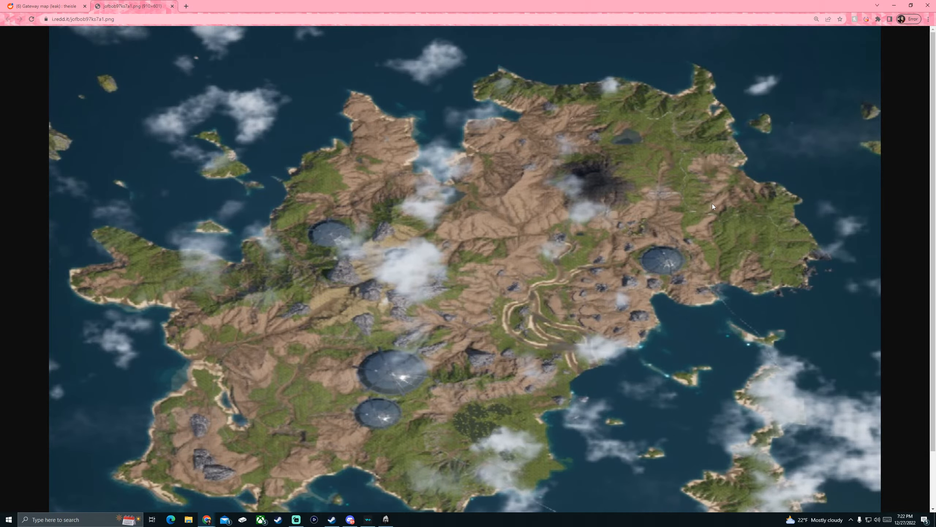
{"action": "mouse_move", "coordinate": [738, 162]}
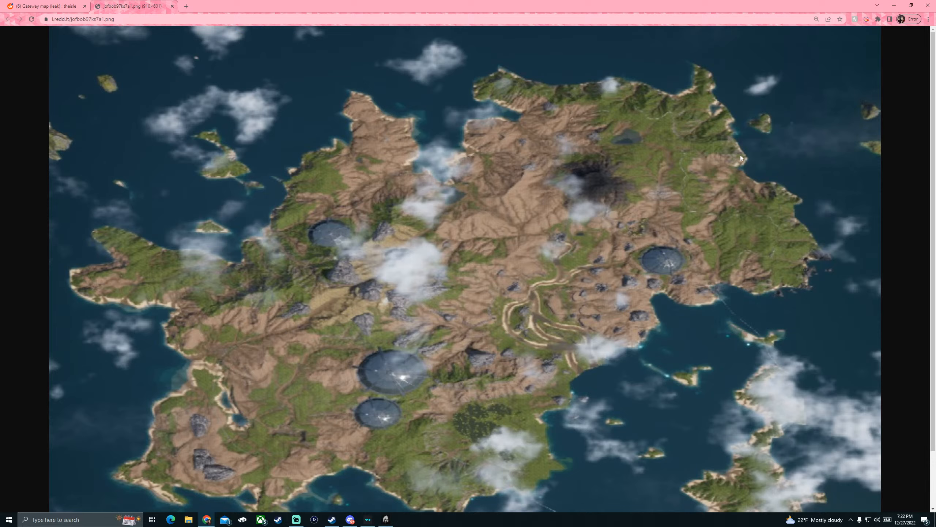
{"action": "mouse_move", "coordinate": [730, 154]}
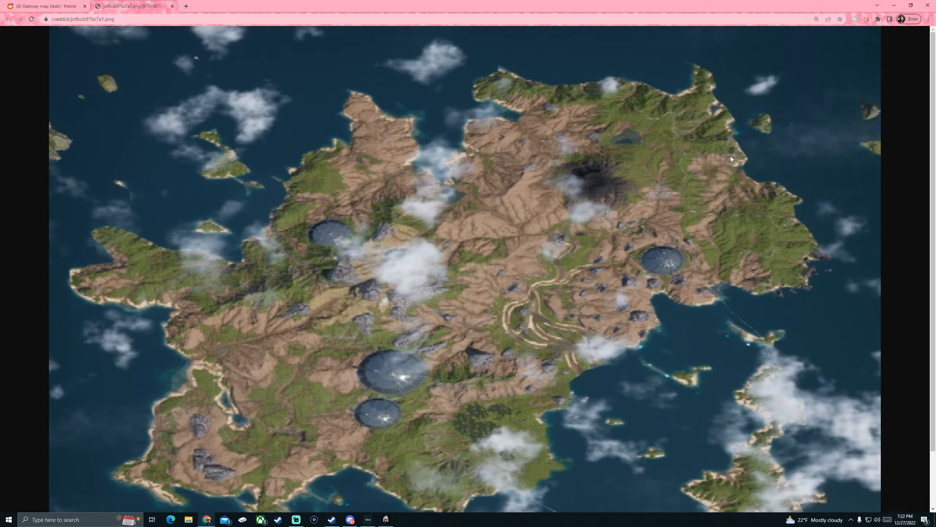
{"action": "scroll", "scroll_direction": "down", "scroll_amount": 3}
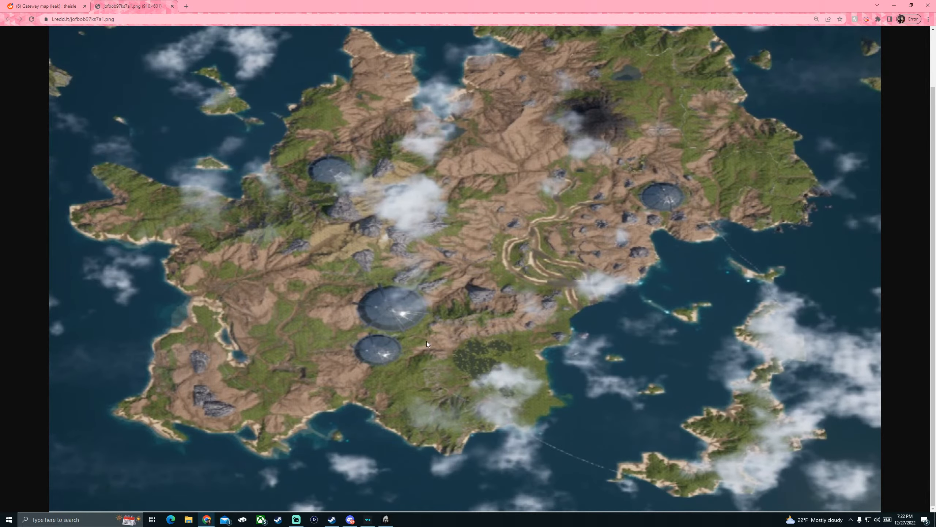
{"action": "mouse_move", "coordinate": [178, 282]}
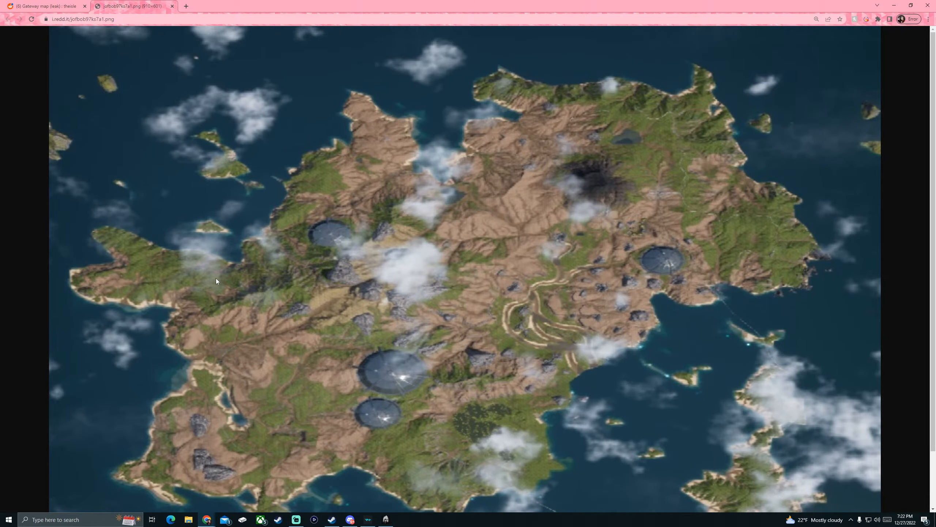
{"action": "mouse_move", "coordinate": [226, 239]}
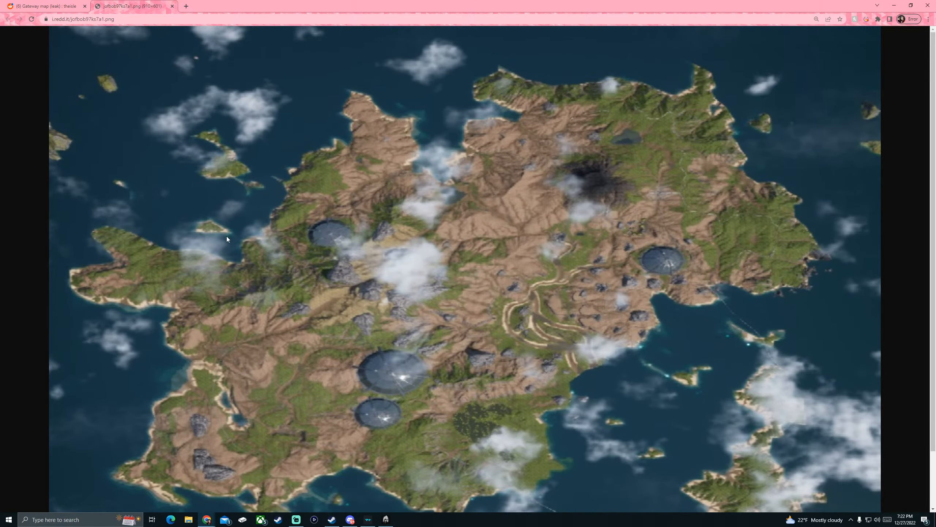
{"action": "mouse_move", "coordinate": [320, 239]}
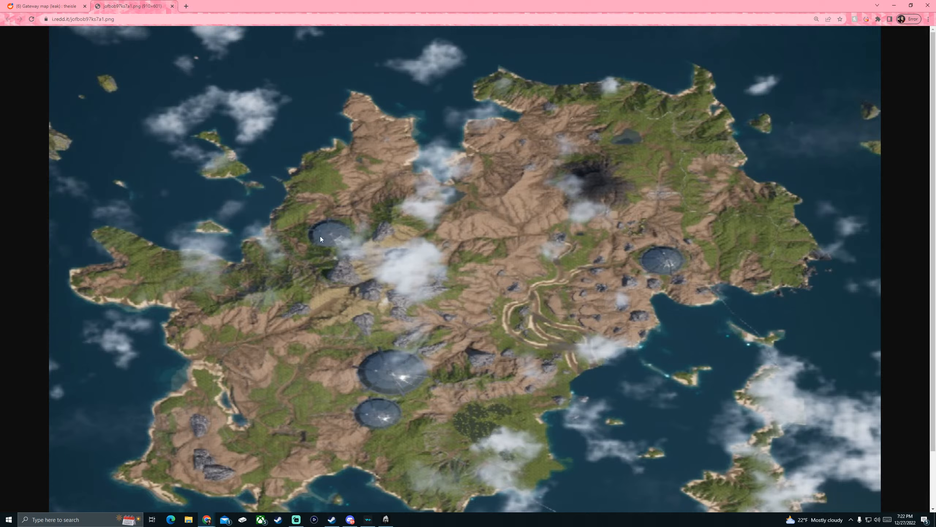
{"action": "mouse_move", "coordinate": [289, 248]}
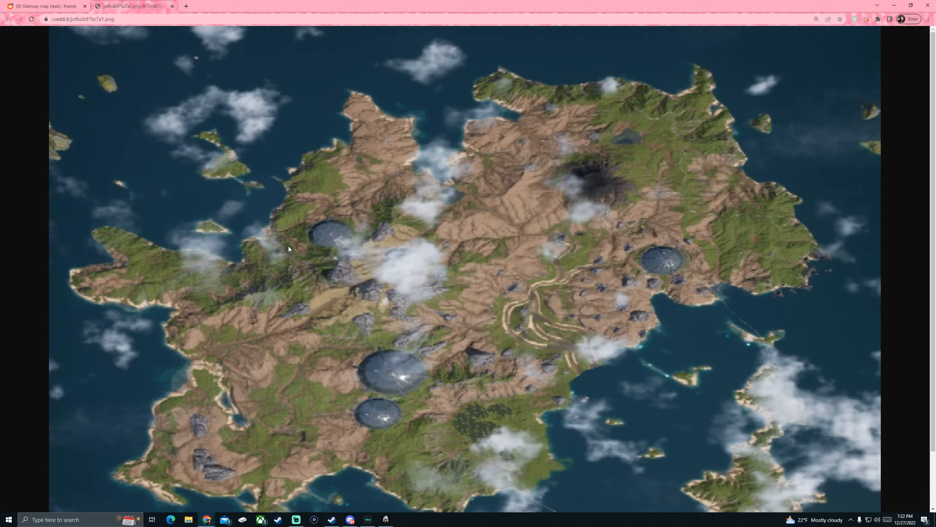
{"action": "mouse_move", "coordinate": [239, 275]}
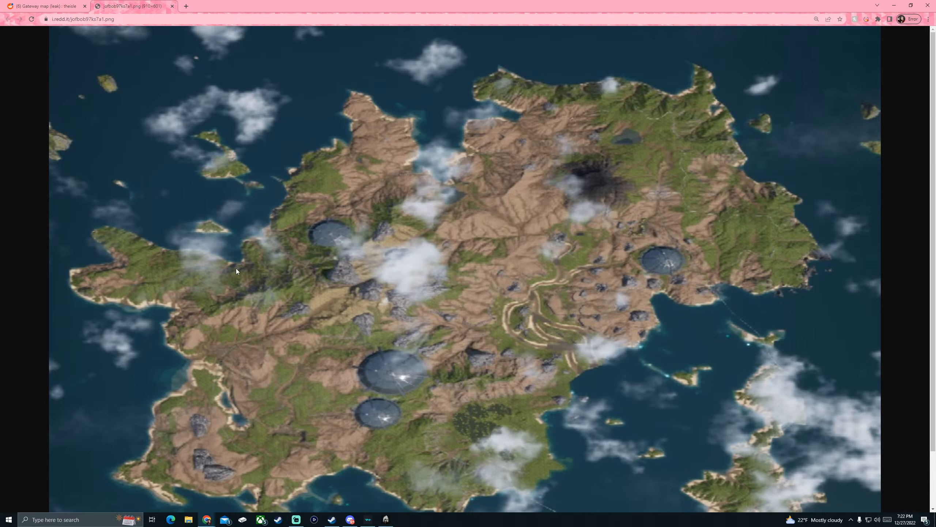
{"action": "mouse_move", "coordinate": [648, 204]}
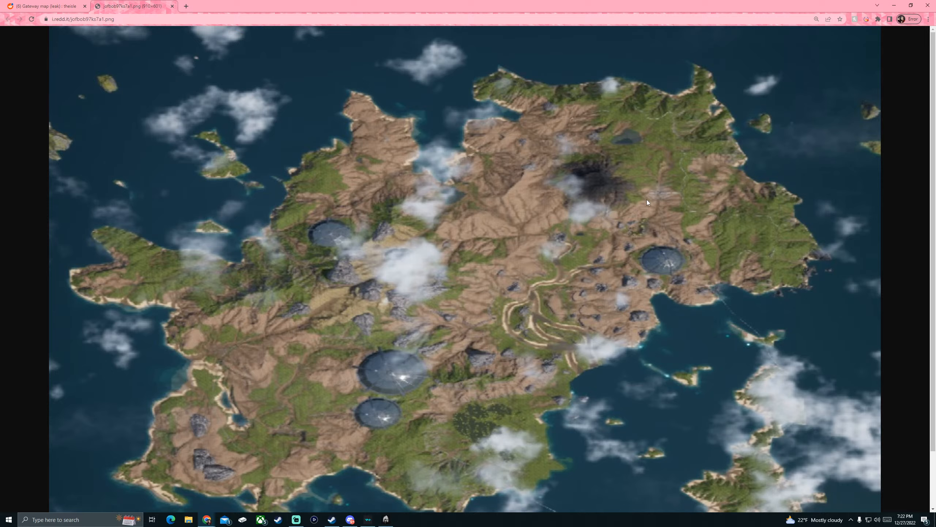
{"action": "mouse_move", "coordinate": [699, 226]}
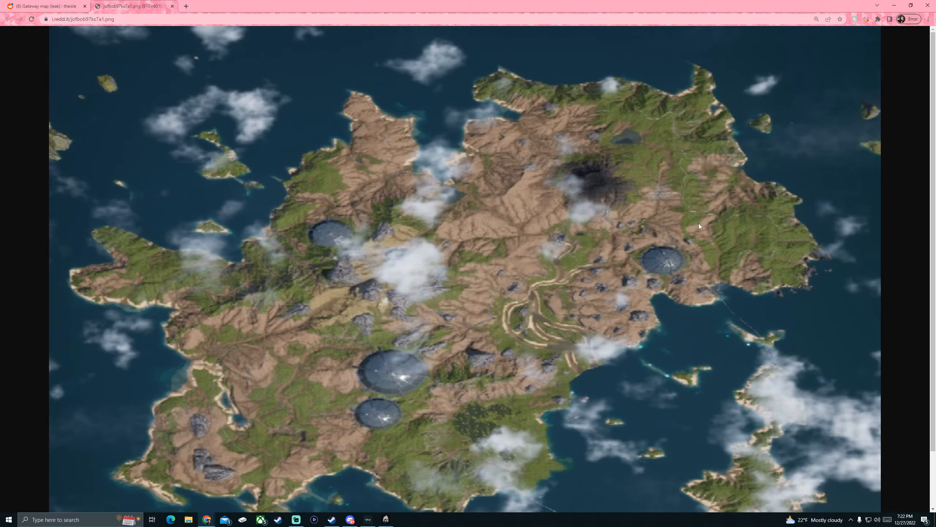
{"action": "mouse_move", "coordinate": [401, 230]}
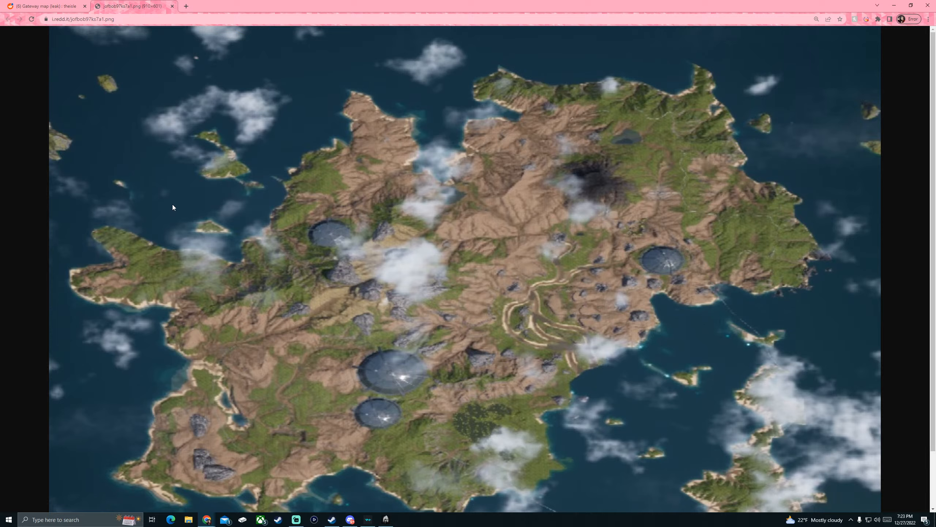
{"action": "mouse_move", "coordinate": [568, 328]}
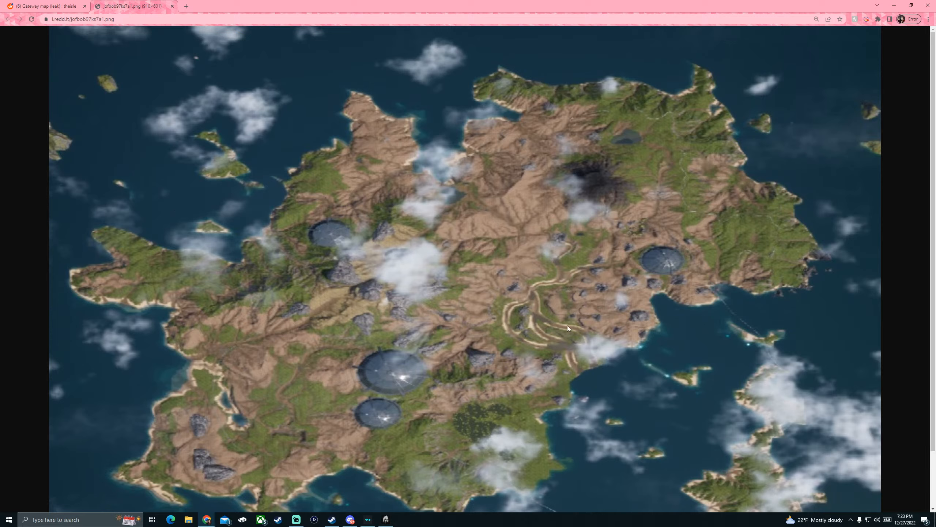
{"action": "mouse_move", "coordinate": [799, 287]}
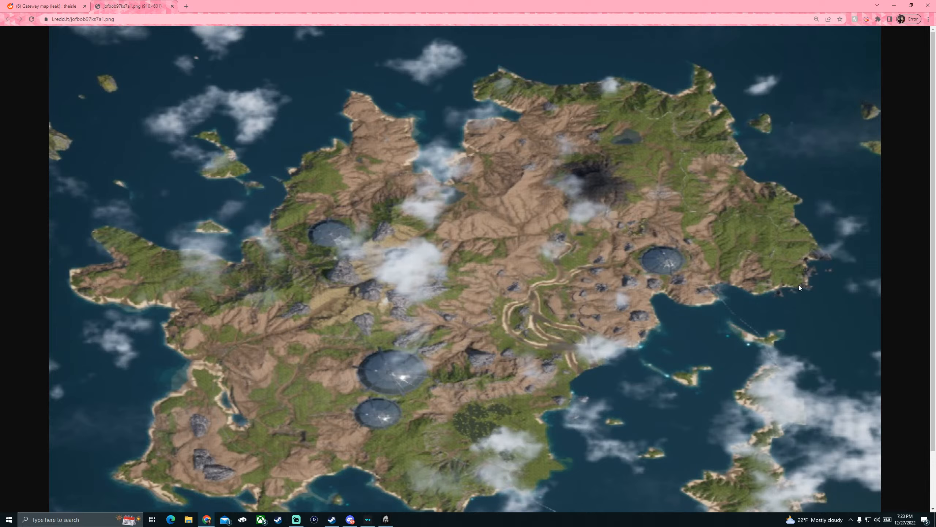
{"action": "mouse_move", "coordinate": [796, 256]}
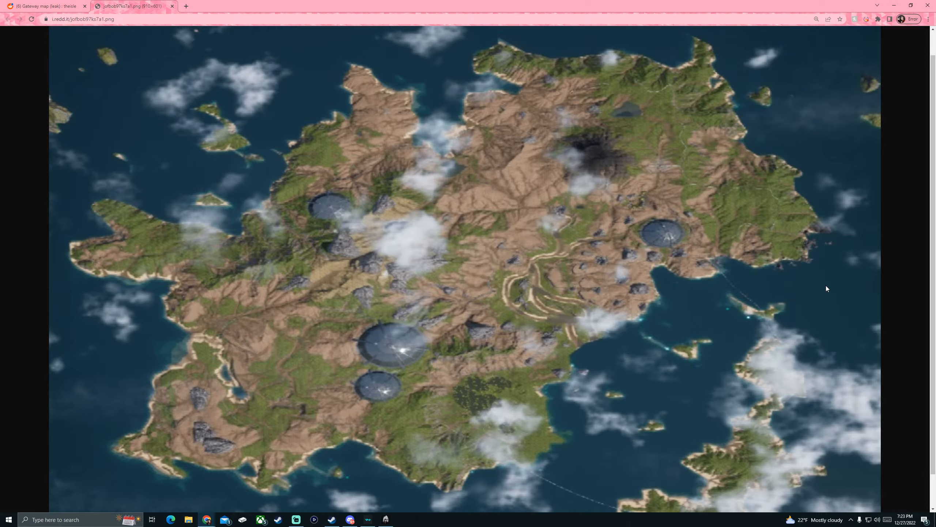
{"action": "mouse_move", "coordinate": [802, 294]}
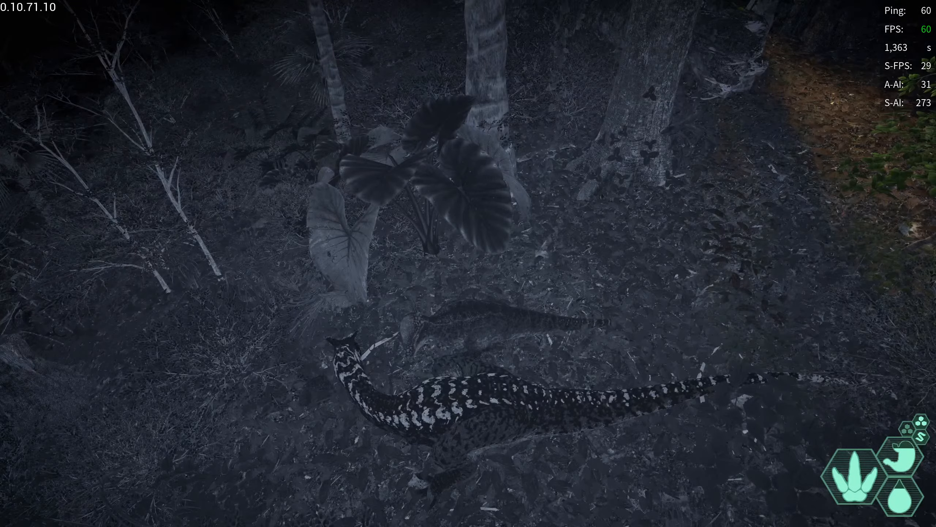
{"action": "mouse_move", "coordinate": [468, 264]}
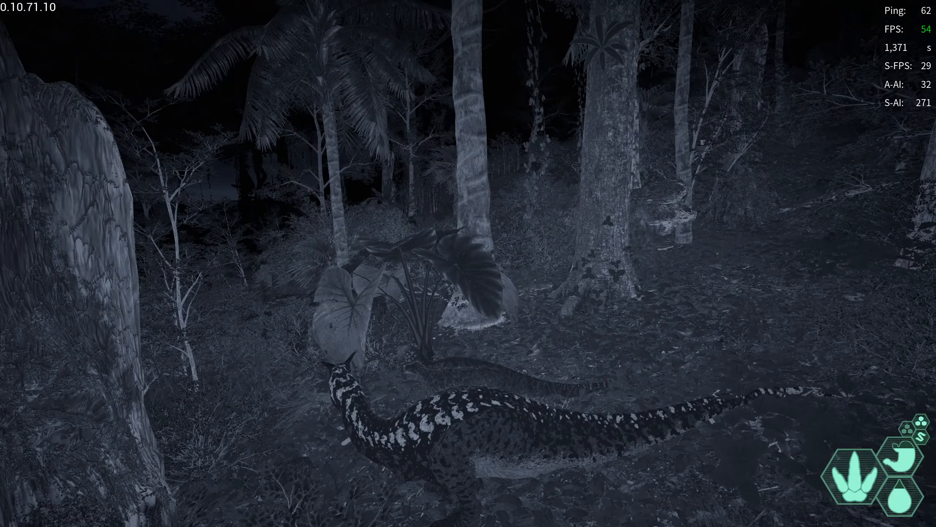
{"action": "mouse_move", "coordinate": [468, 263]}
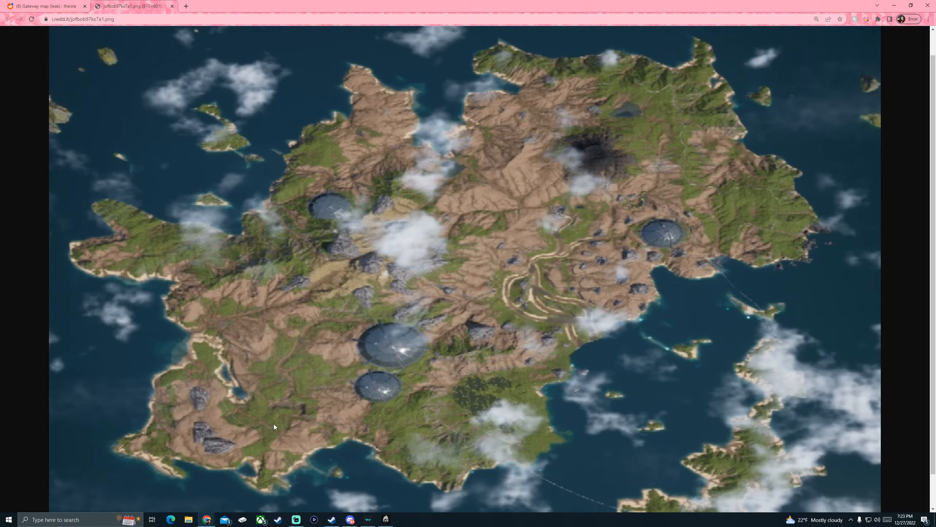
{"action": "mouse_move", "coordinate": [498, 429]}
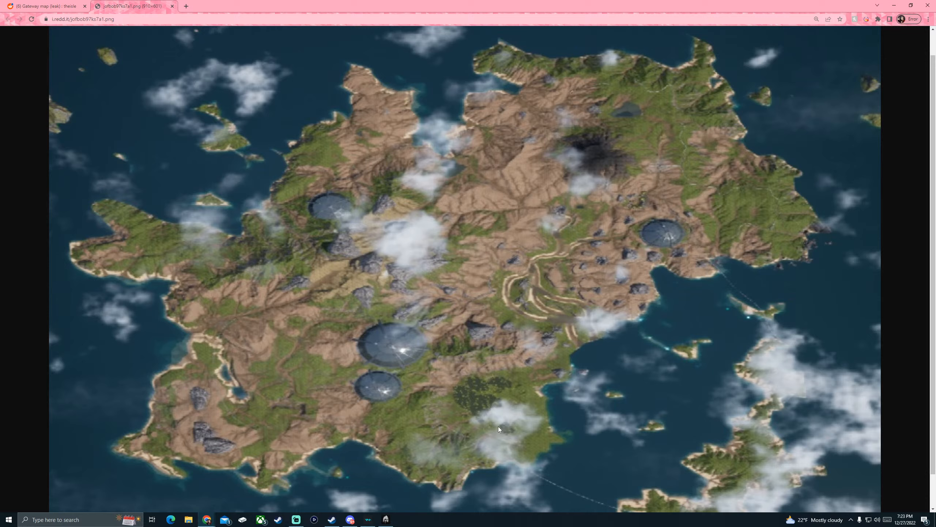
{"action": "mouse_move", "coordinate": [623, 408]}
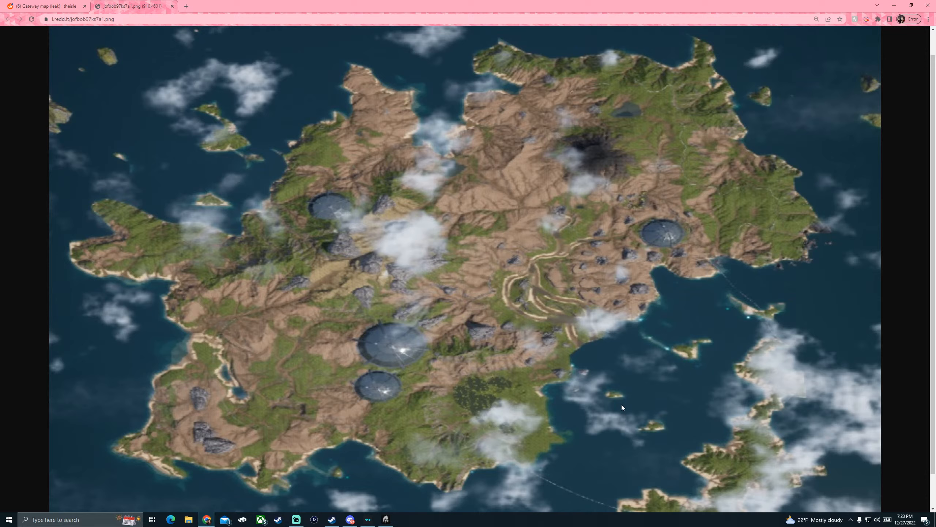
{"action": "mouse_move", "coordinate": [554, 488]}
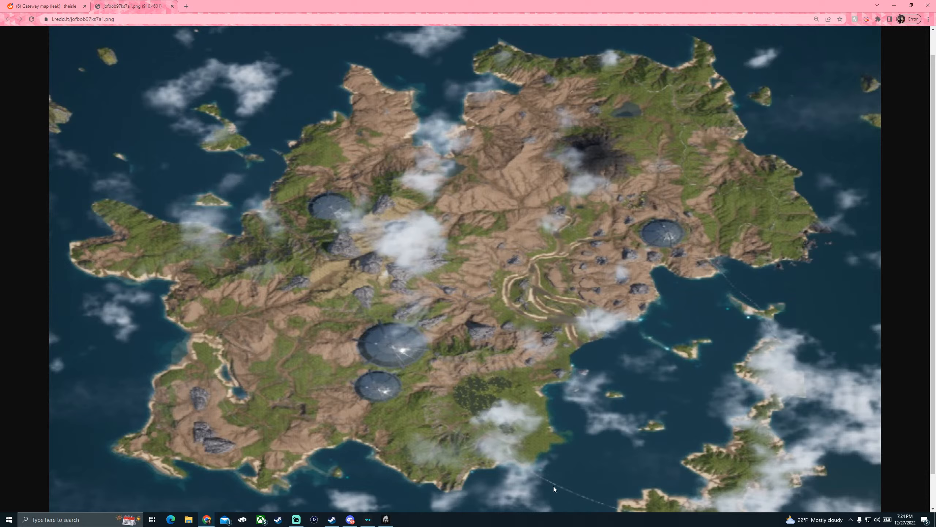
{"action": "mouse_move", "coordinate": [656, 428]}
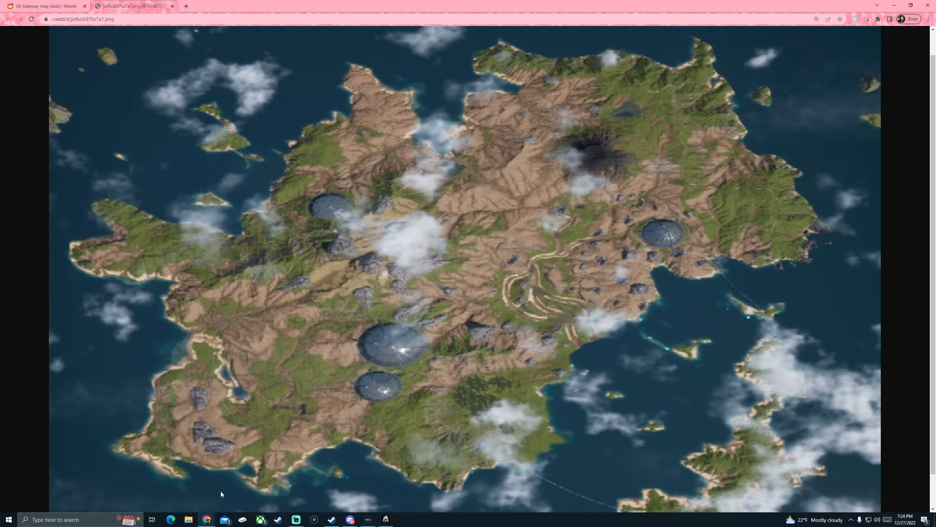
{"action": "mouse_move", "coordinate": [236, 482]}
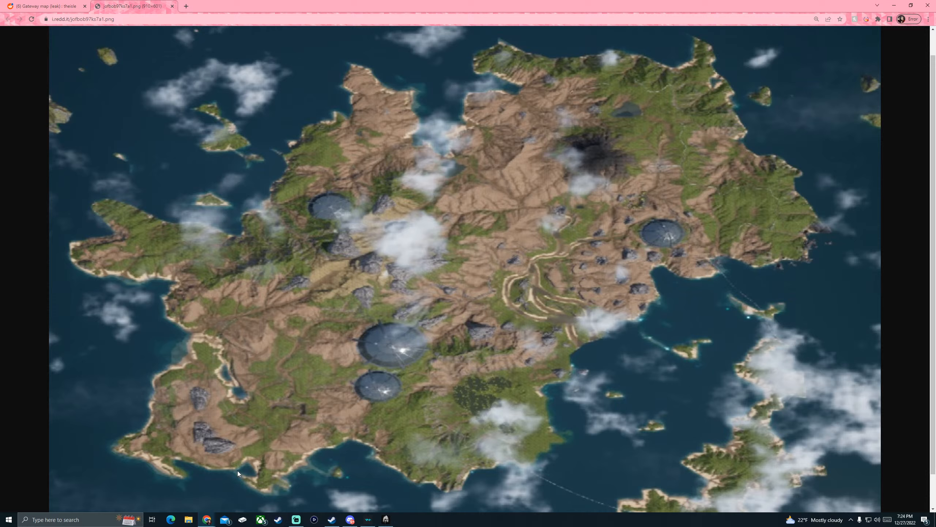
{"action": "mouse_move", "coordinate": [246, 471]}
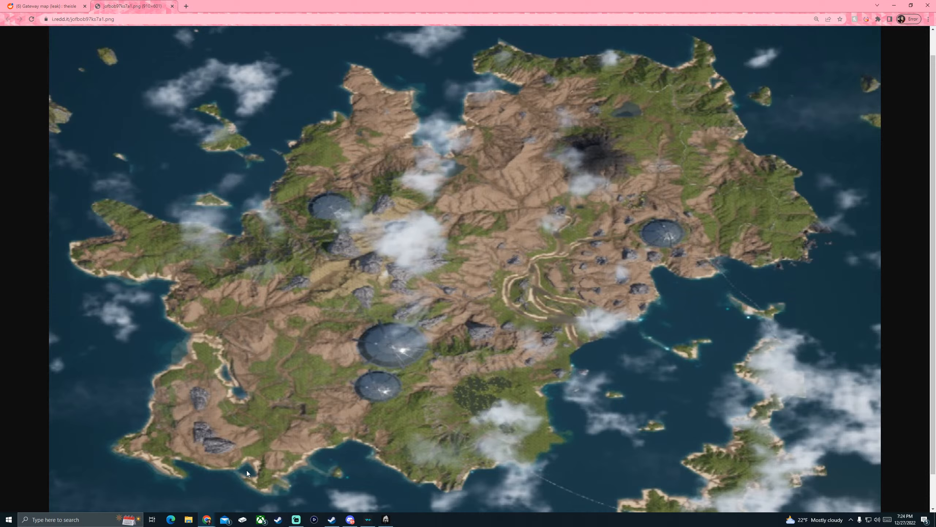
{"action": "mouse_move", "coordinate": [714, 82]}
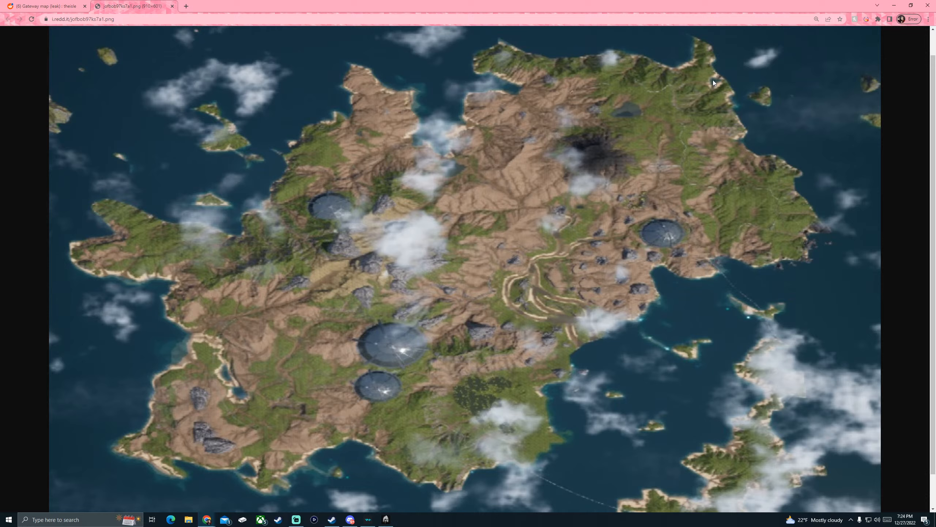
{"action": "mouse_move", "coordinate": [745, 144]}
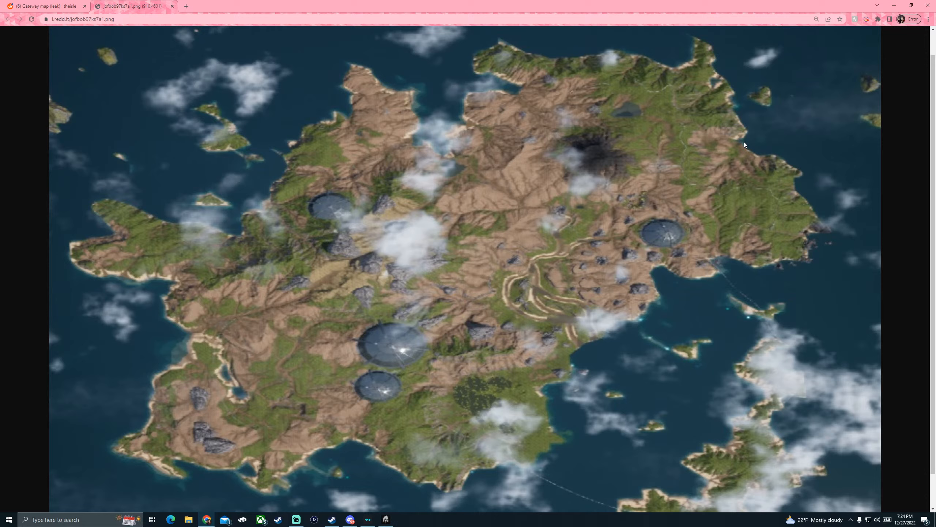
{"action": "mouse_move", "coordinate": [694, 96]}
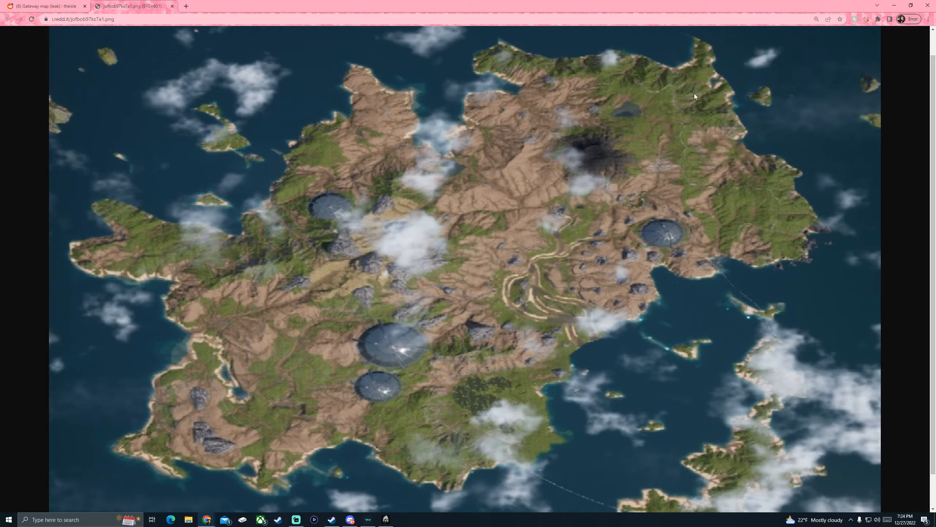
{"action": "mouse_move", "coordinate": [457, 158]}
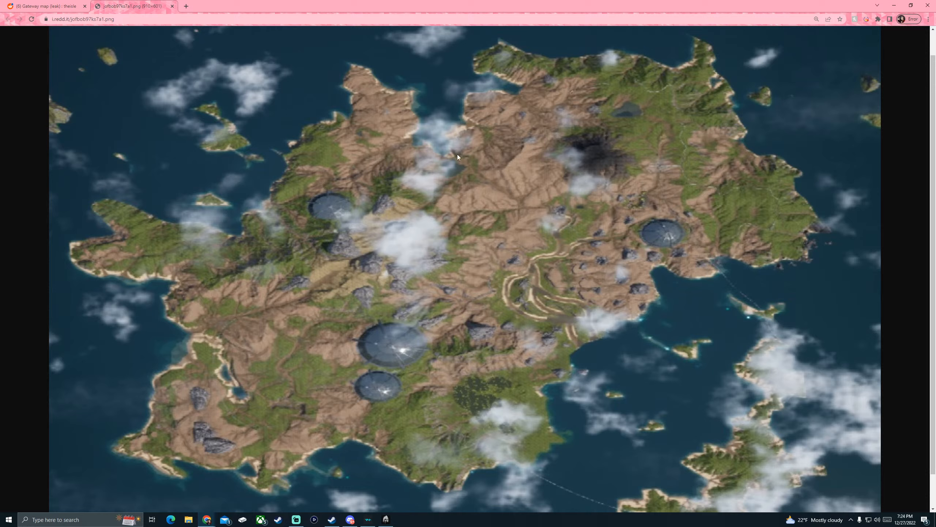
{"action": "mouse_move", "coordinate": [431, 196]}
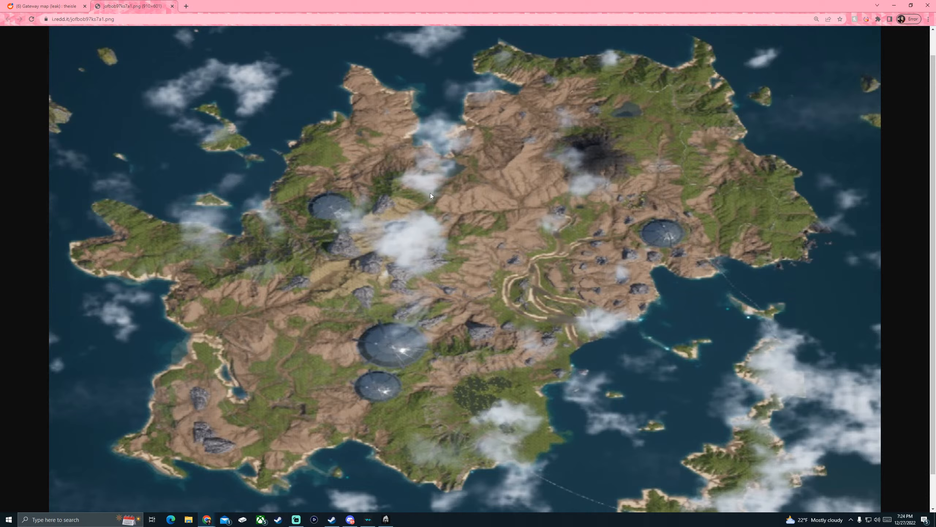
{"action": "mouse_move", "coordinate": [260, 275]}
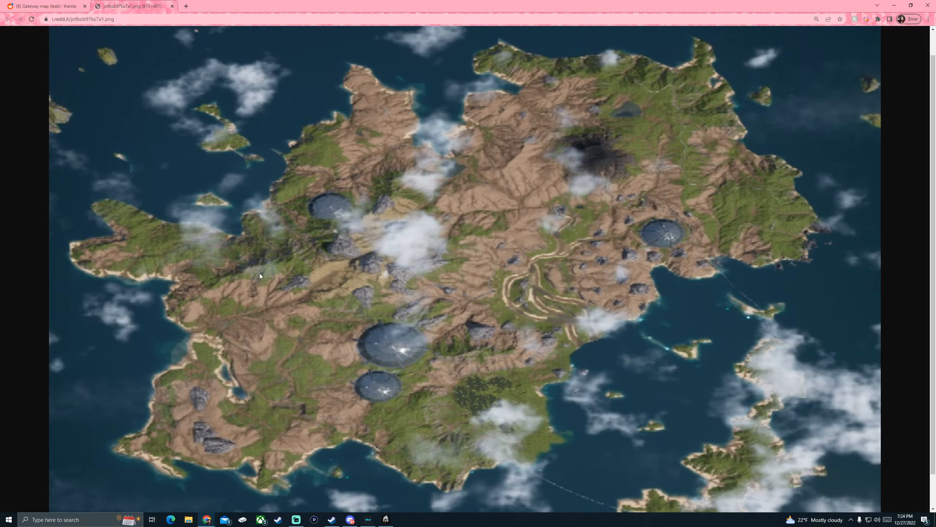
{"action": "mouse_move", "coordinate": [397, 344]}
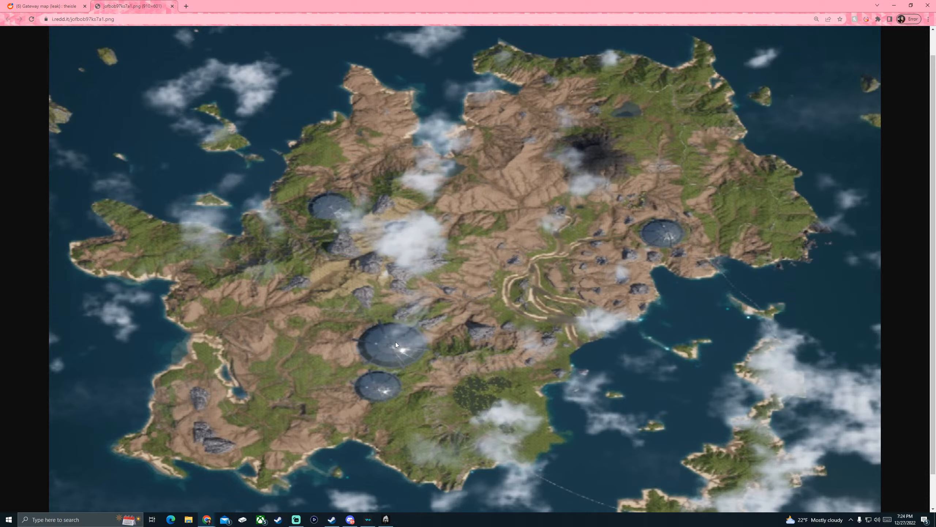
{"action": "mouse_move", "coordinate": [274, 428]}
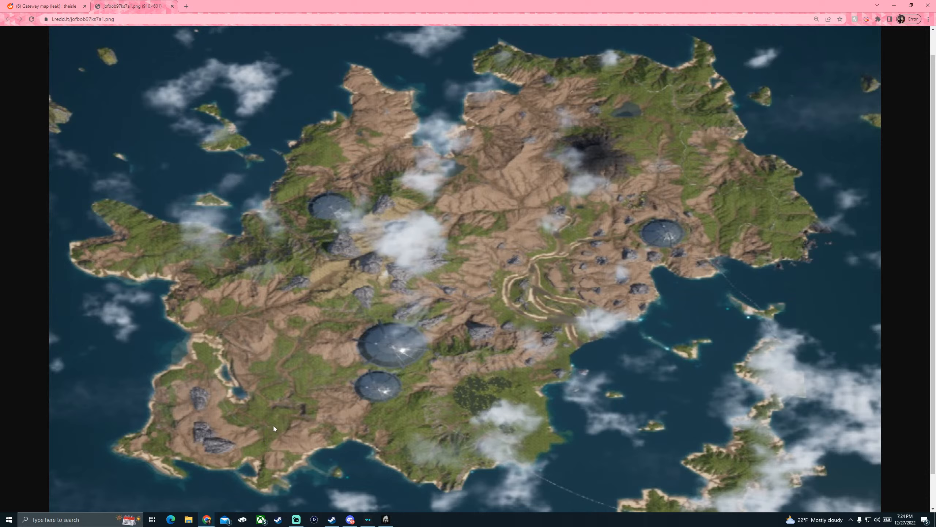
{"action": "mouse_move", "coordinate": [341, 282]}
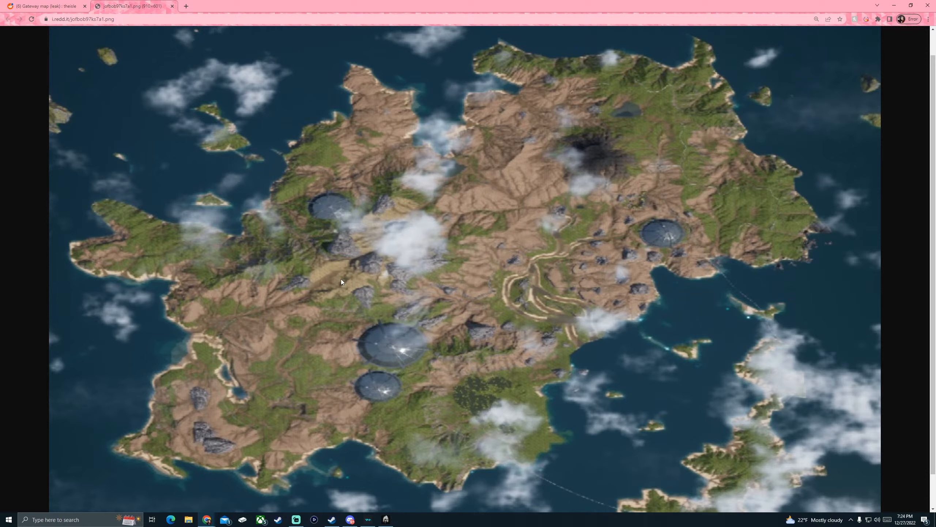
{"action": "mouse_move", "coordinate": [668, 204]}
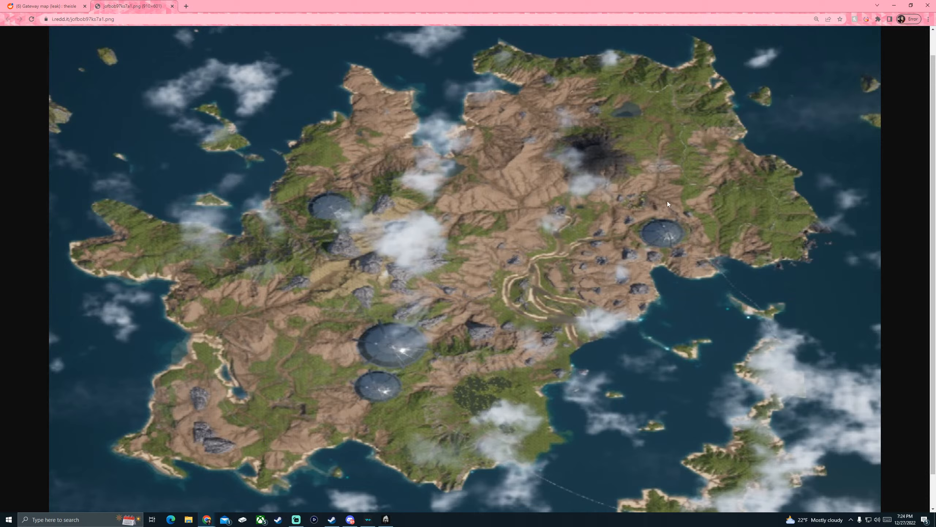
{"action": "mouse_move", "coordinate": [664, 168]}
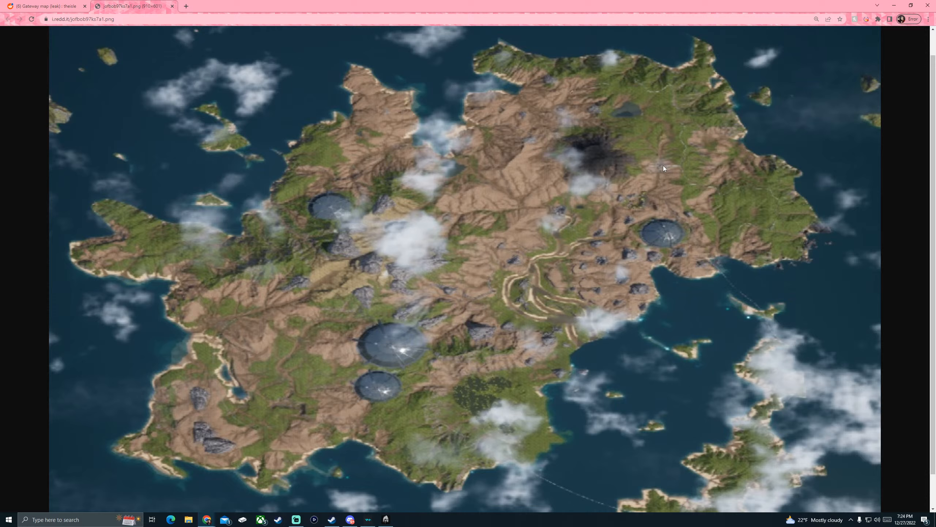
{"action": "mouse_move", "coordinate": [668, 169]}
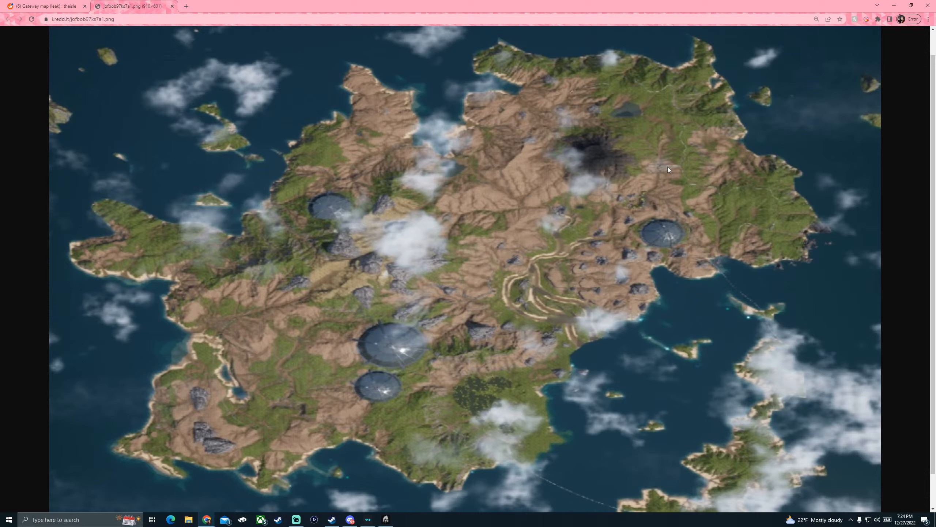
{"action": "mouse_move", "coordinate": [664, 148]}
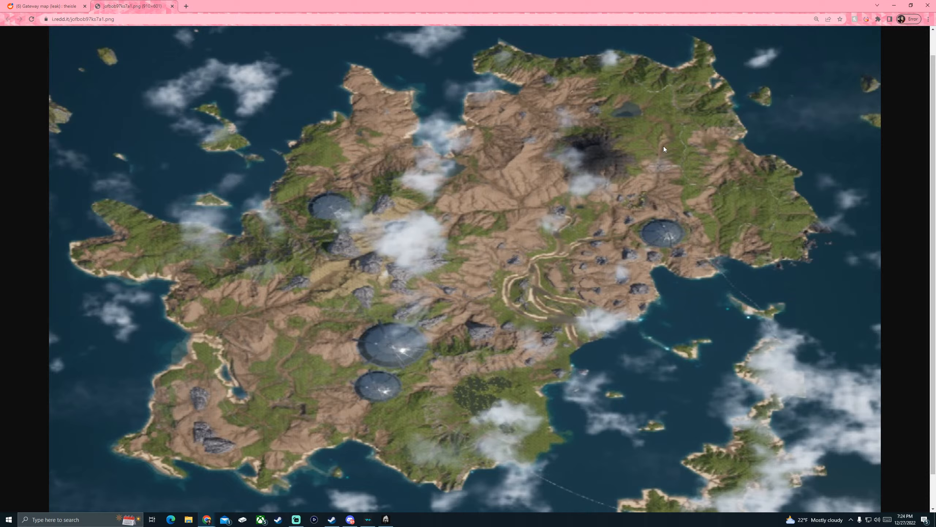
{"action": "mouse_move", "coordinate": [655, 177]}
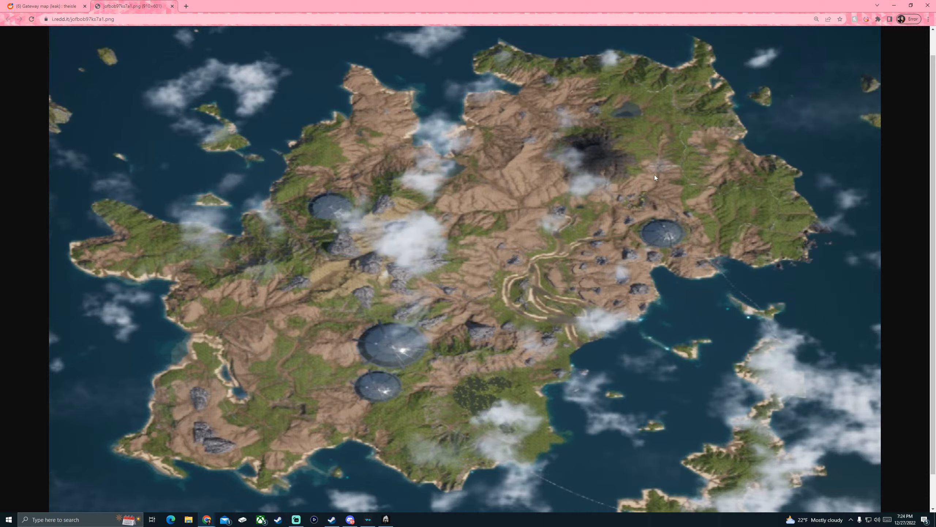
{"action": "mouse_move", "coordinate": [675, 139]}
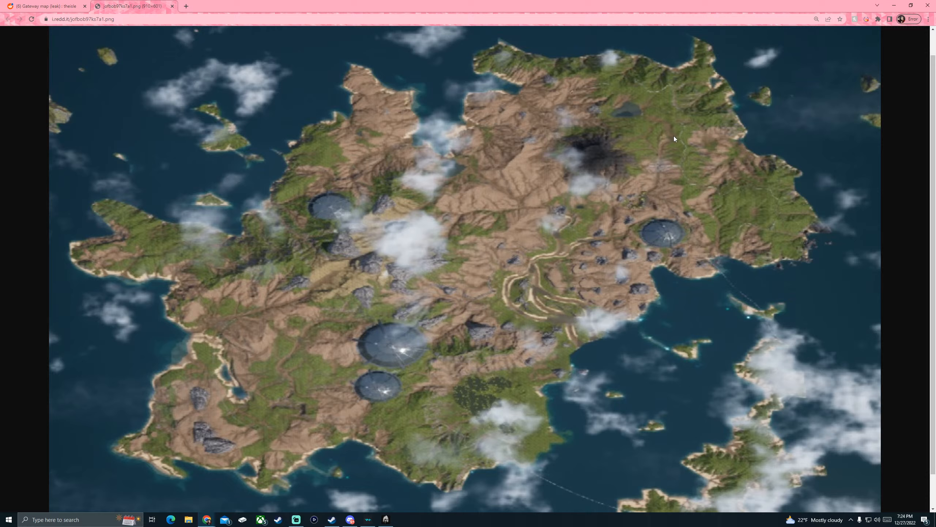
{"action": "mouse_move", "coordinate": [683, 140]}
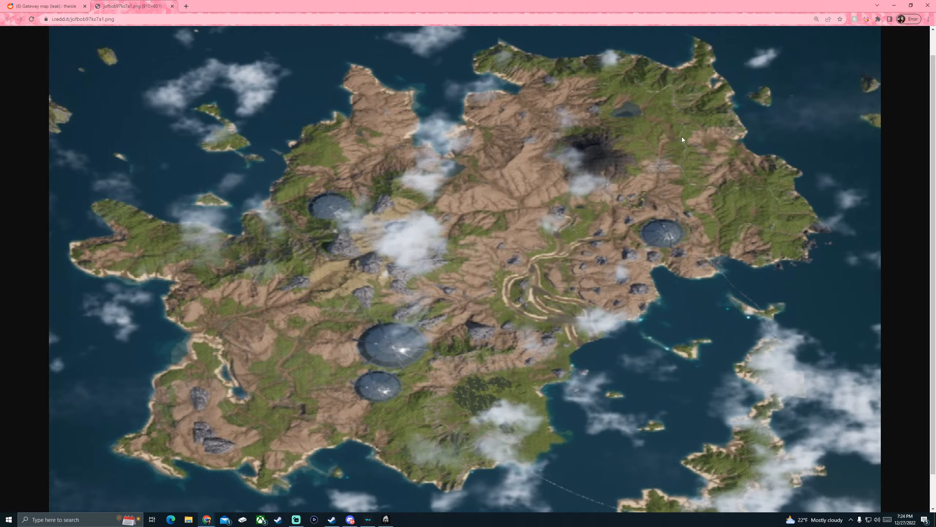
{"action": "mouse_move", "coordinate": [695, 135]}
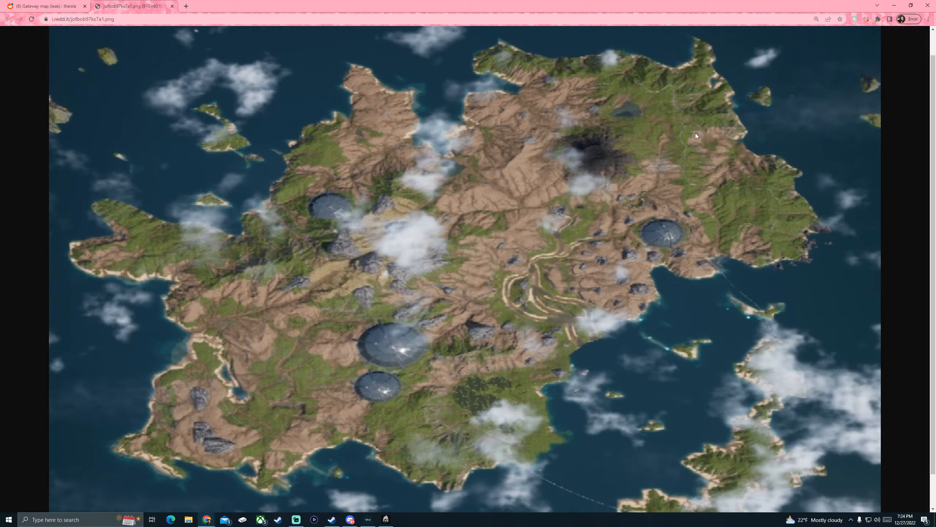
{"action": "mouse_move", "coordinate": [667, 353]}
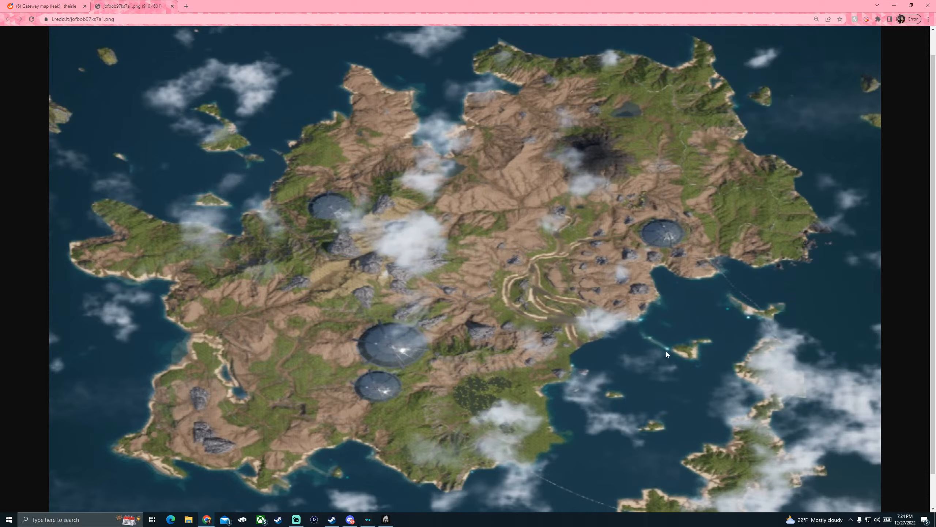
{"action": "mouse_move", "coordinate": [481, 458]}
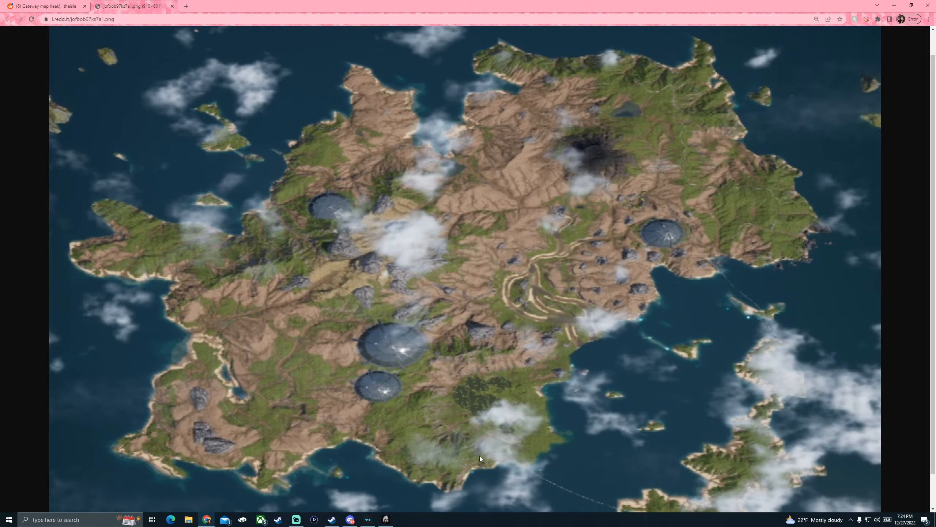
{"action": "mouse_move", "coordinate": [275, 438]}
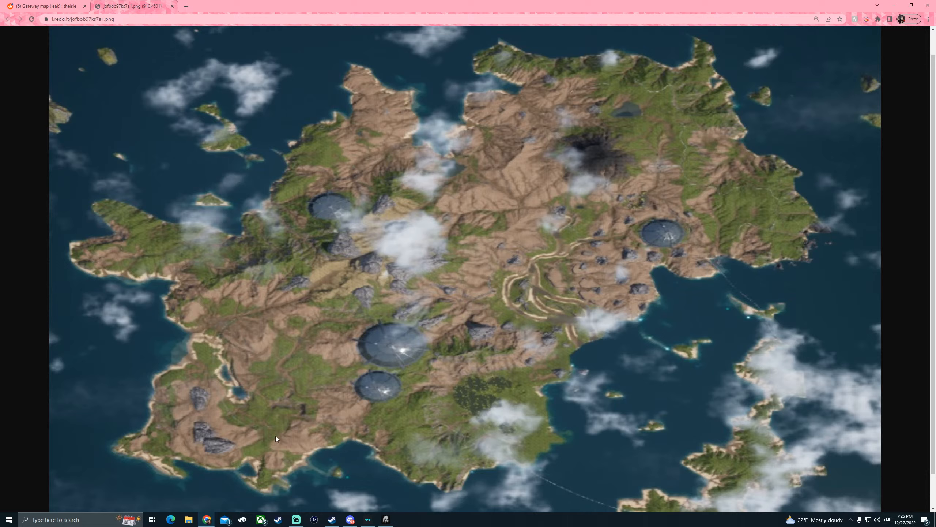
{"action": "mouse_move", "coordinate": [662, 168]}
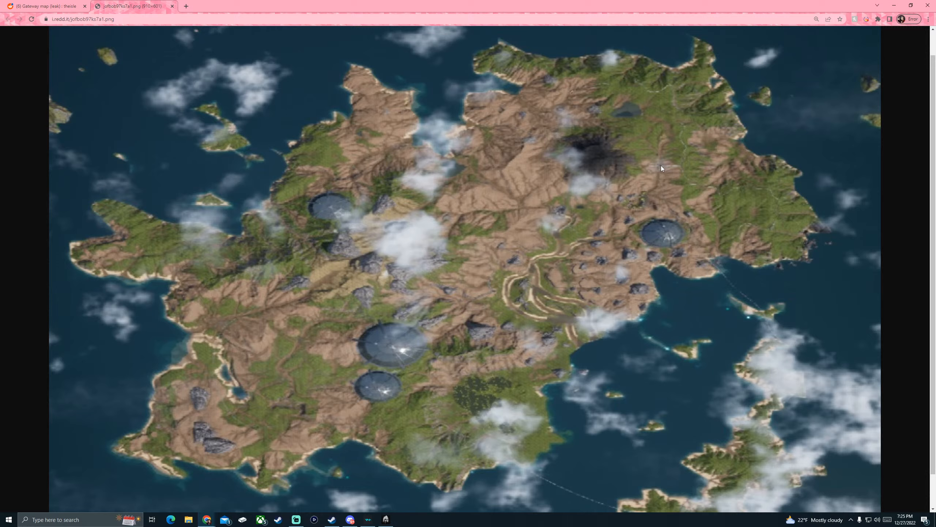
{"action": "mouse_move", "coordinate": [661, 152]}
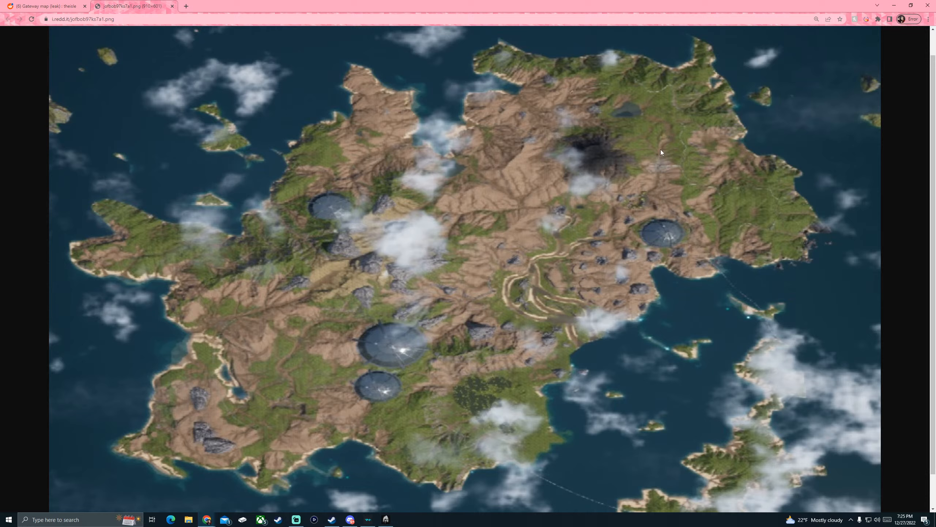
{"action": "mouse_move", "coordinate": [629, 114]}
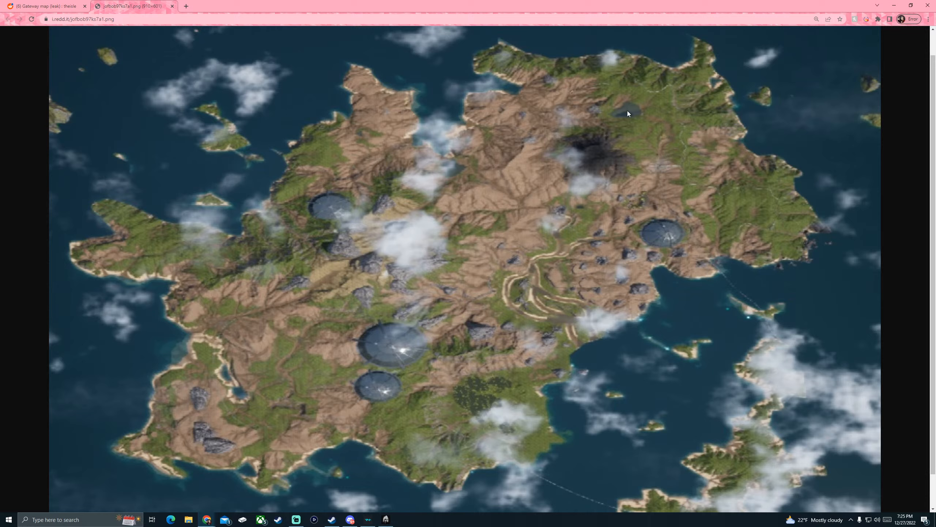
{"action": "mouse_move", "coordinate": [673, 132]}
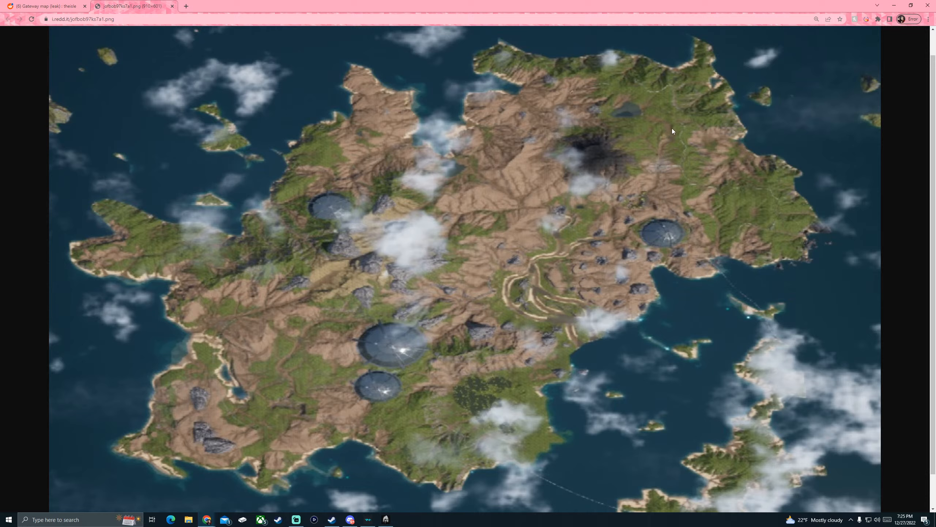
{"action": "mouse_move", "coordinate": [664, 151]}
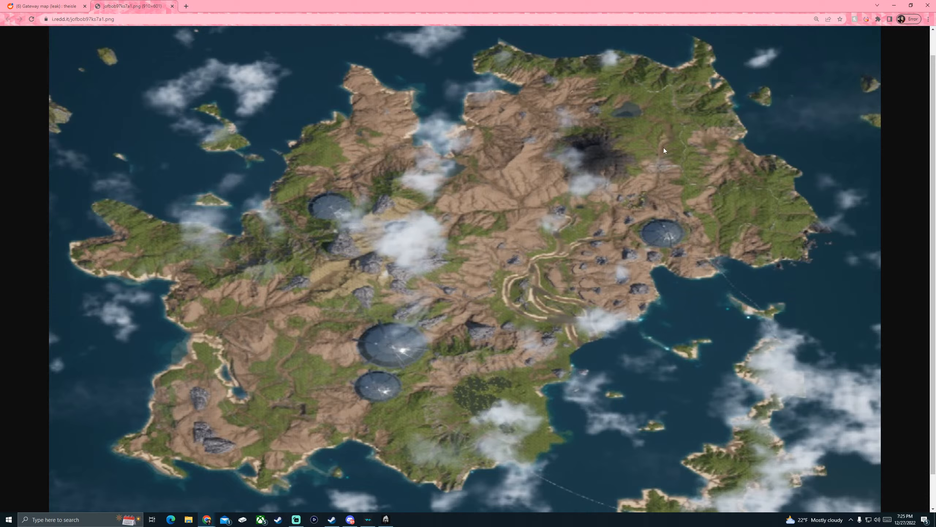
{"action": "mouse_move", "coordinate": [659, 166]}
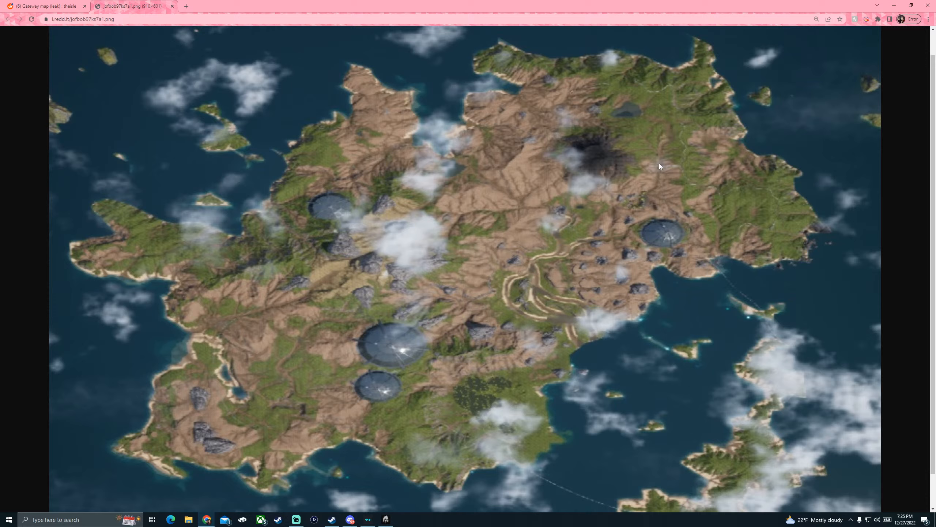
{"action": "mouse_move", "coordinate": [635, 217]}
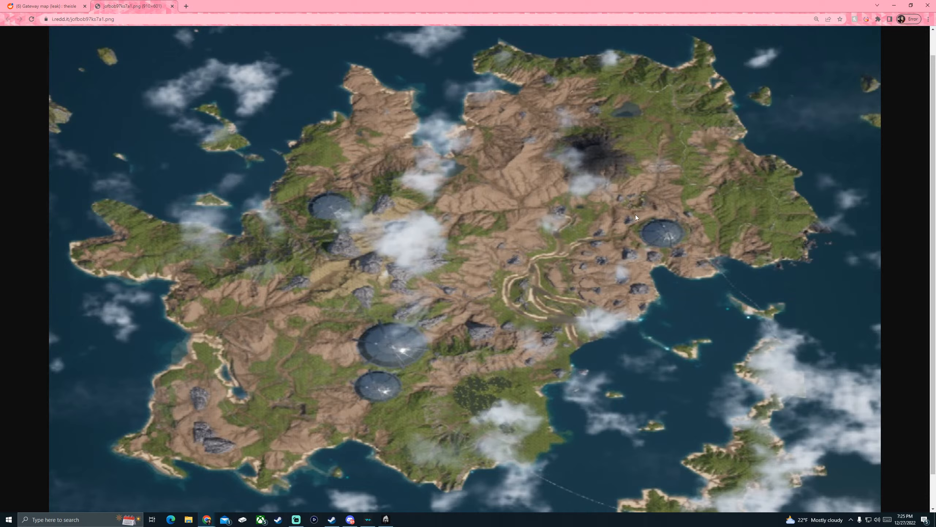
{"action": "mouse_move", "coordinate": [628, 216]}
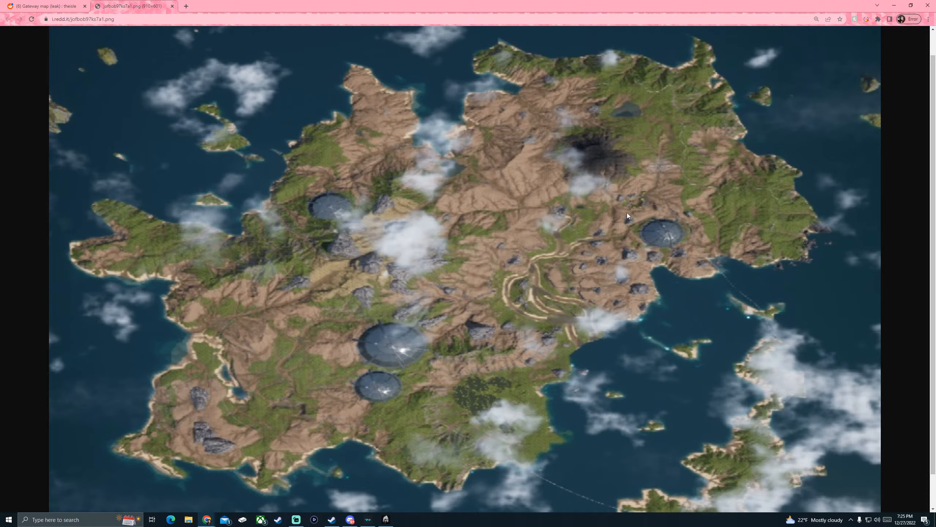
{"action": "mouse_move", "coordinate": [294, 342]}
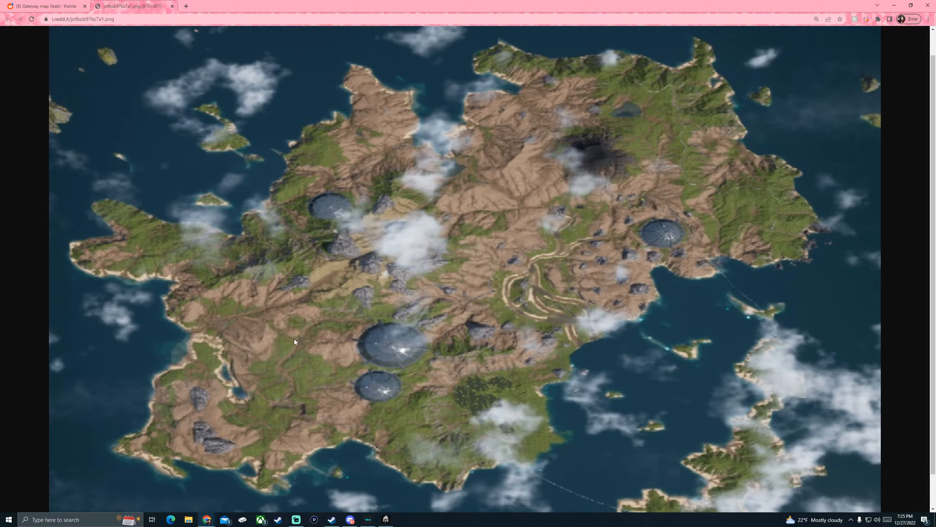
{"action": "mouse_move", "coordinate": [288, 326]}
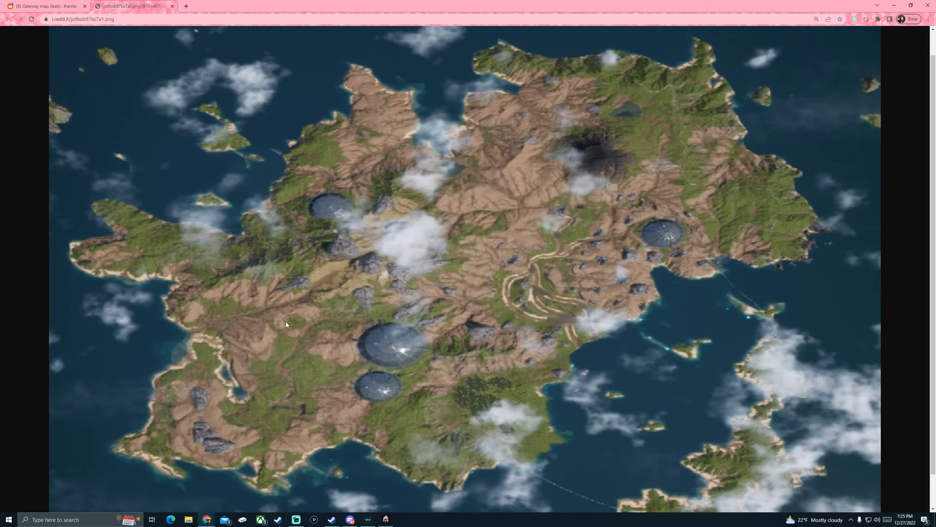
{"action": "mouse_move", "coordinate": [398, 432]}
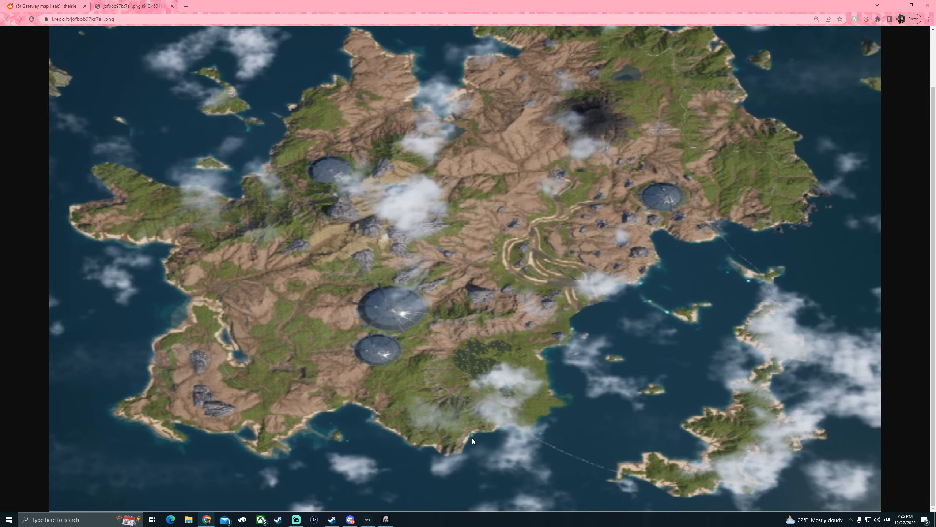
{"action": "mouse_move", "coordinate": [460, 445]}
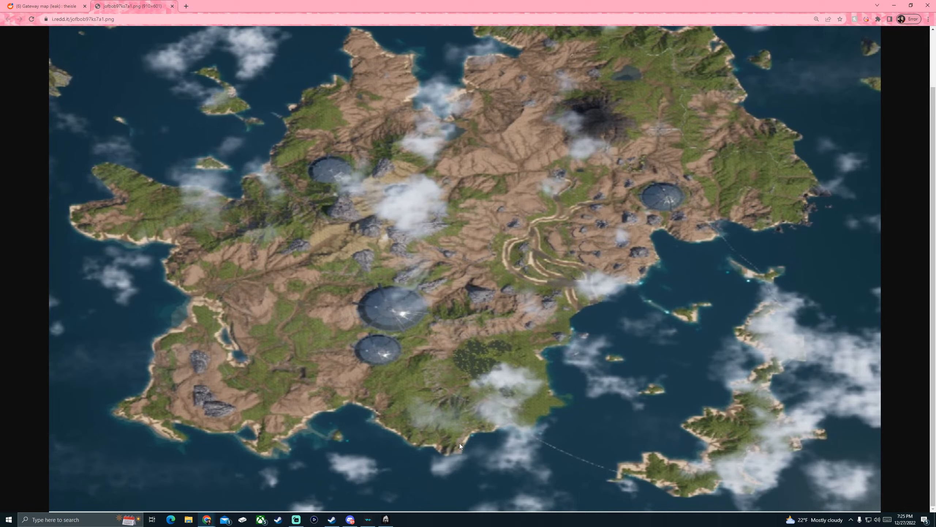
{"action": "mouse_move", "coordinate": [468, 445]}
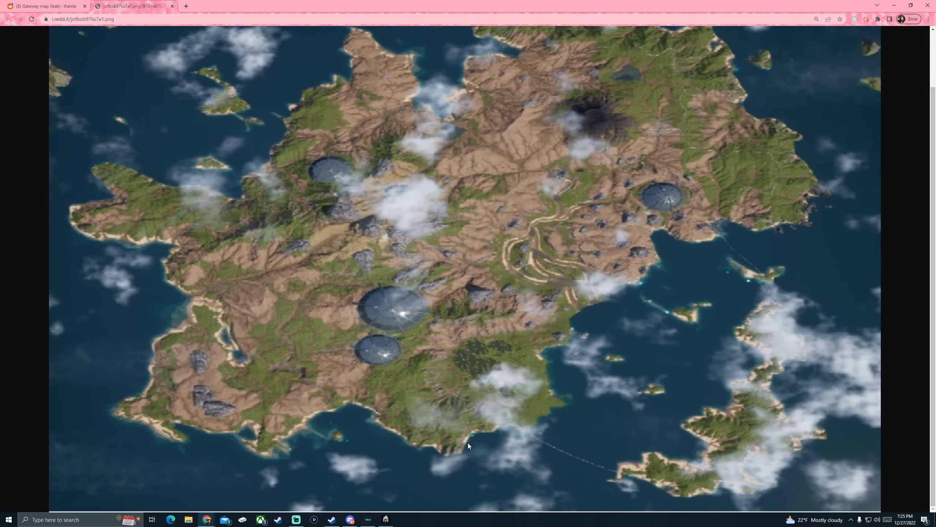
{"action": "mouse_move", "coordinate": [349, 444]}
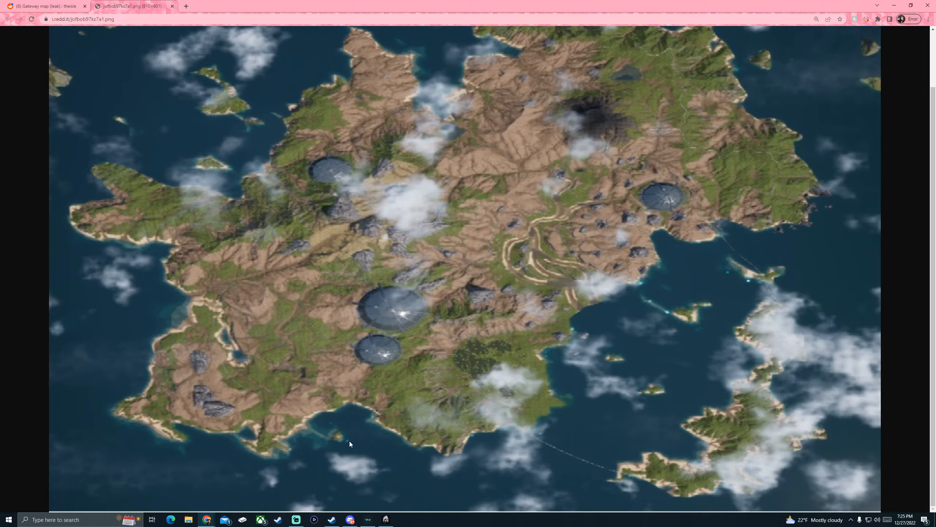
{"action": "mouse_move", "coordinate": [293, 455]}
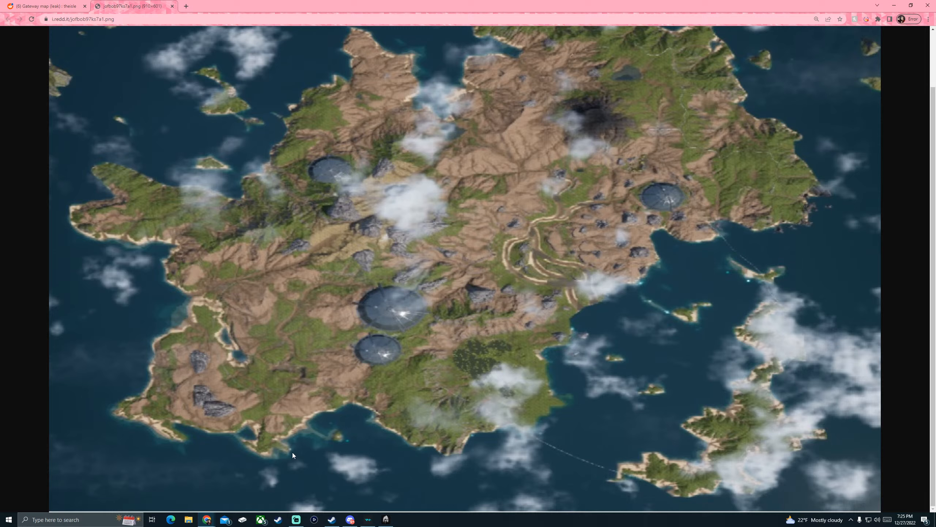
{"action": "mouse_move", "coordinate": [297, 436]}
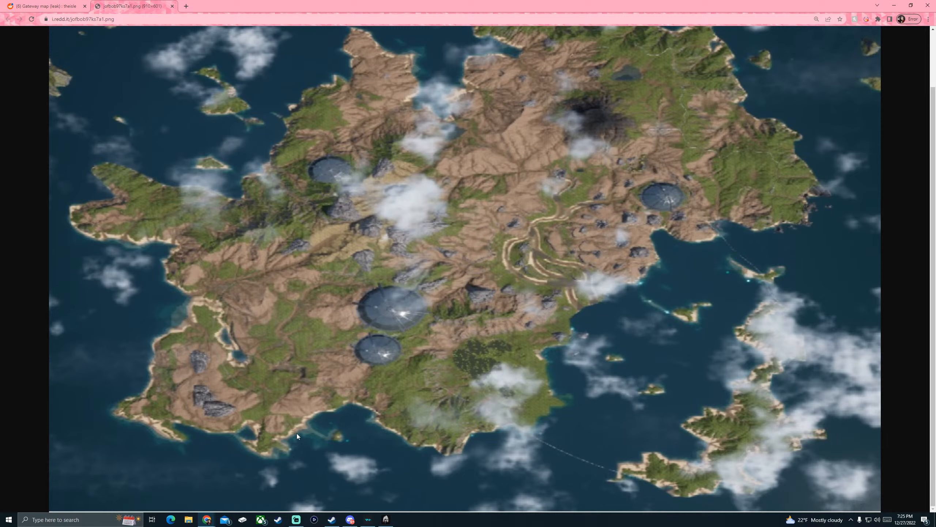
{"action": "mouse_move", "coordinate": [746, 287]}
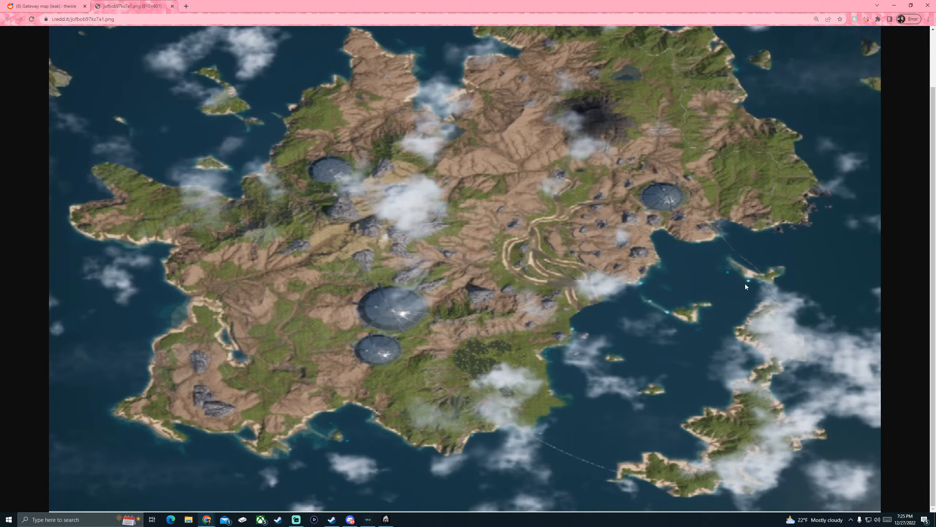
{"action": "mouse_move", "coordinate": [575, 332]}
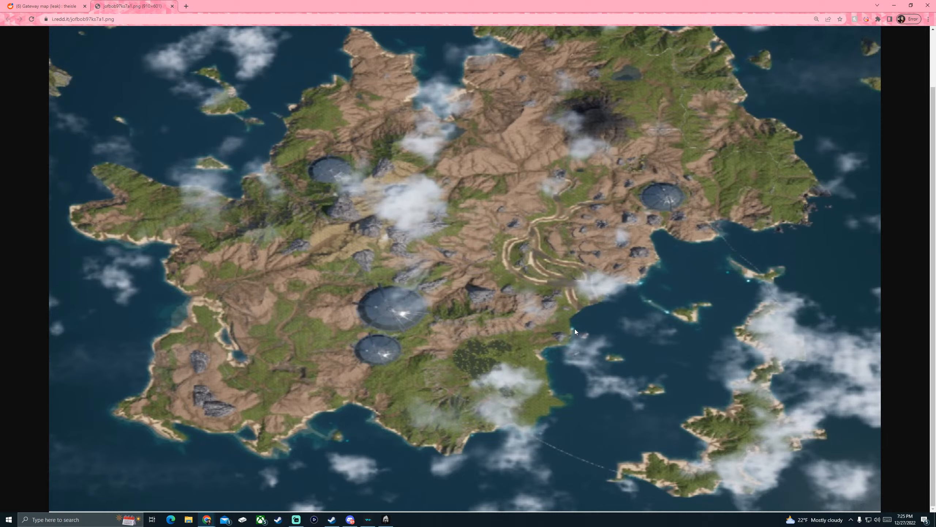
{"action": "mouse_move", "coordinate": [555, 379]}
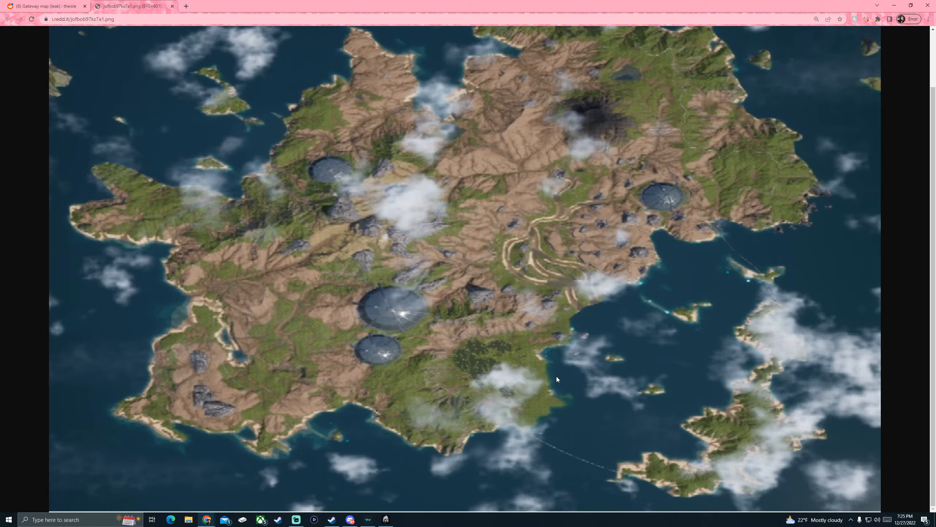
{"action": "mouse_move", "coordinate": [430, 451]}
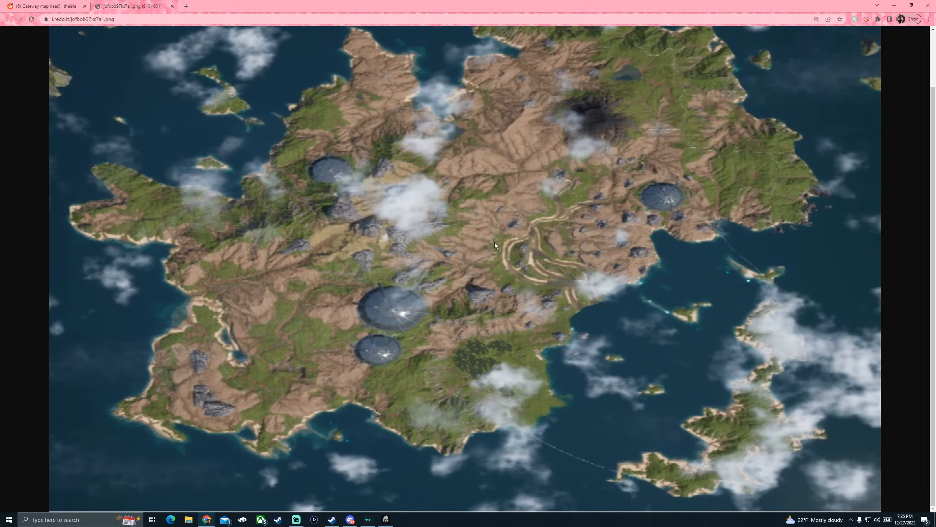
{"action": "mouse_move", "coordinate": [456, 242]}
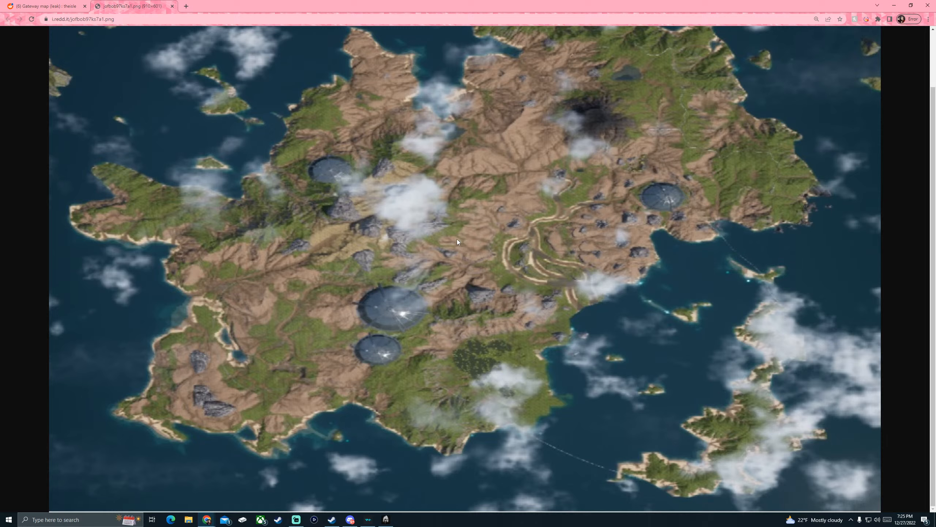
{"action": "mouse_move", "coordinate": [726, 277]}
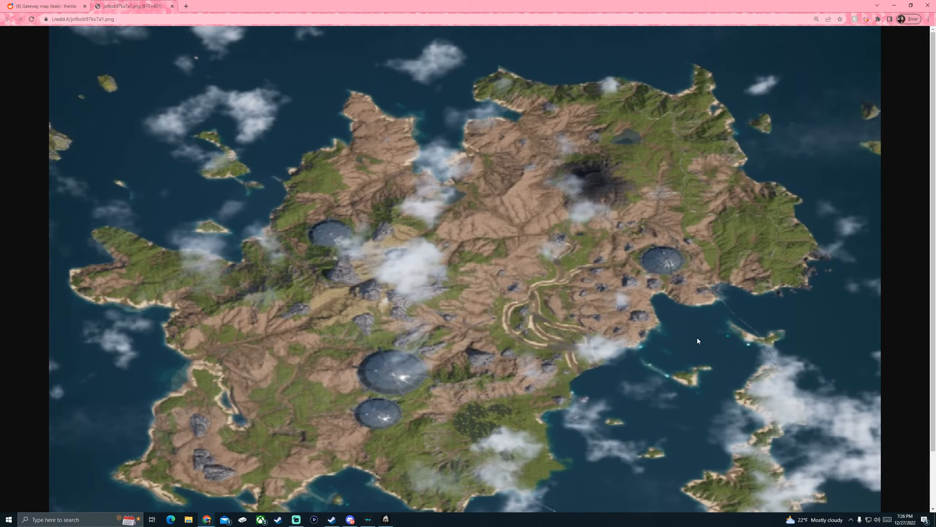
{"action": "mouse_move", "coordinate": [671, 367]}
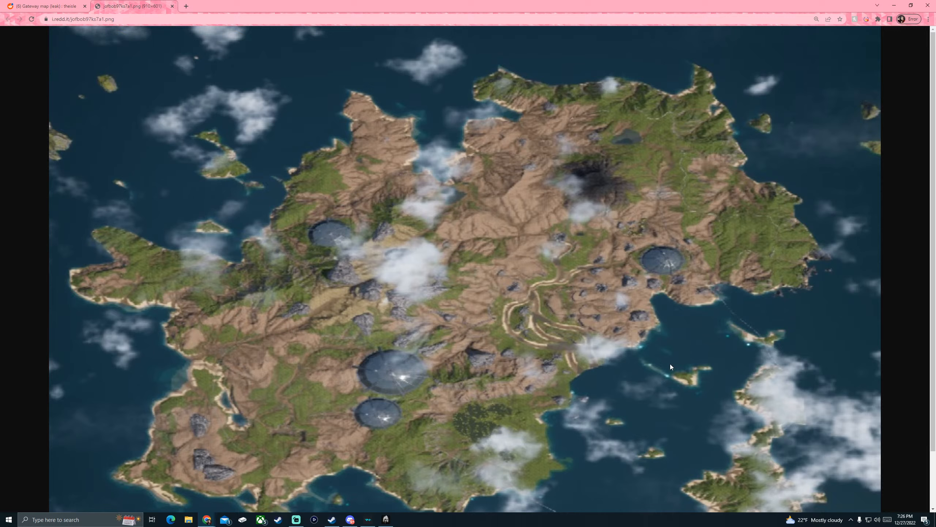
{"action": "mouse_move", "coordinate": [594, 416]}
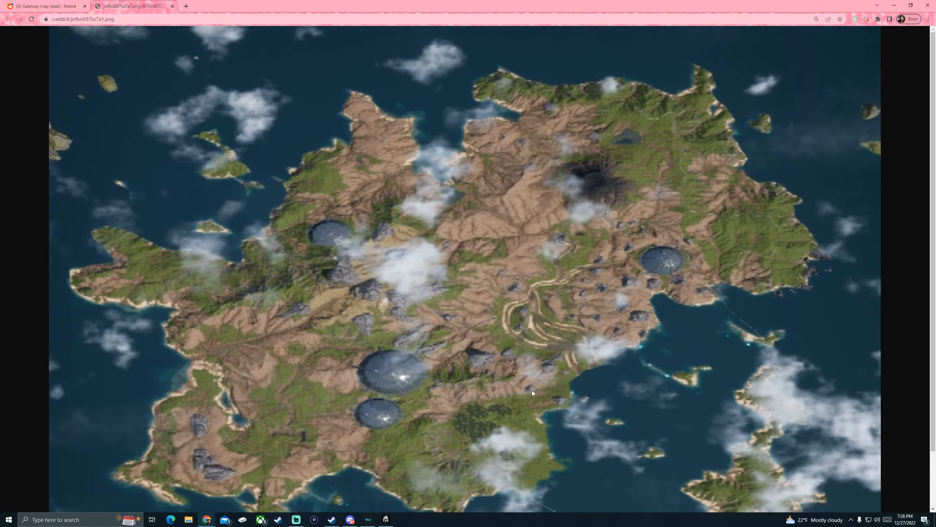
{"action": "mouse_move", "coordinate": [475, 356]}
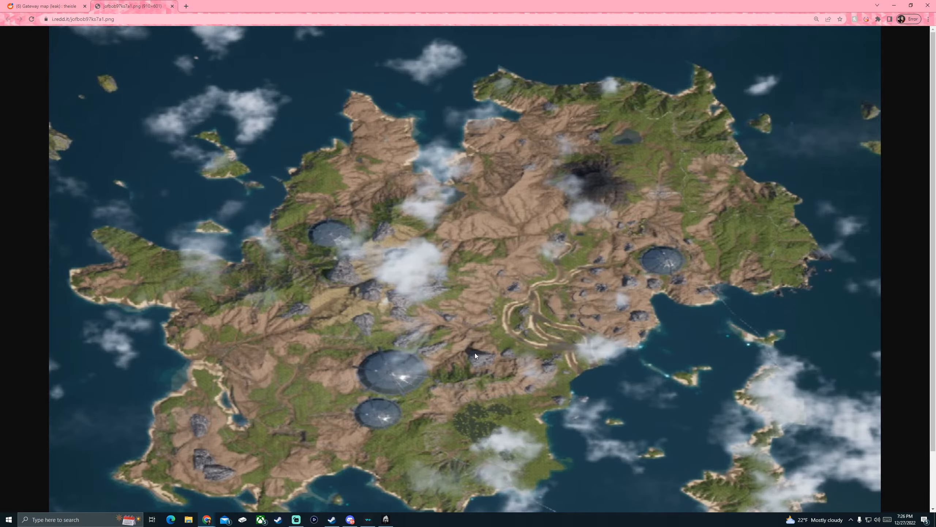
{"action": "mouse_move", "coordinate": [481, 301]}
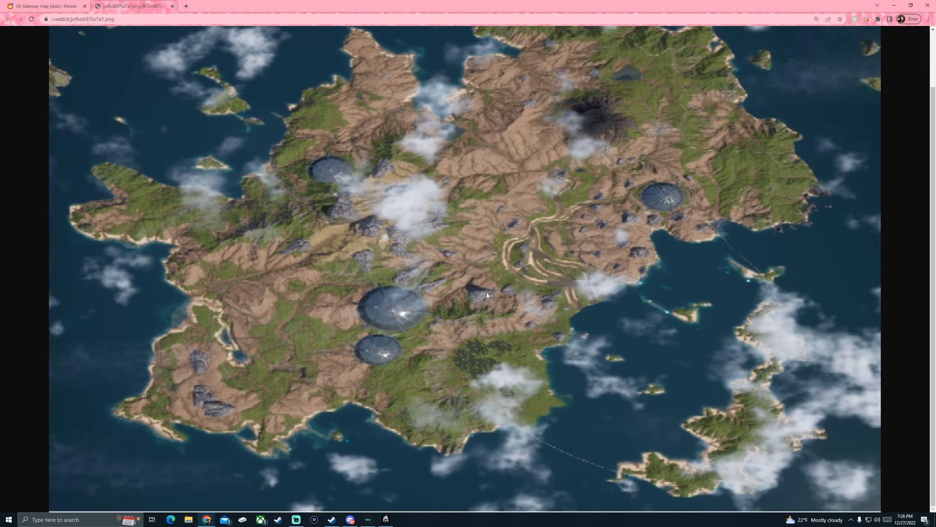
{"action": "mouse_move", "coordinate": [344, 464]}
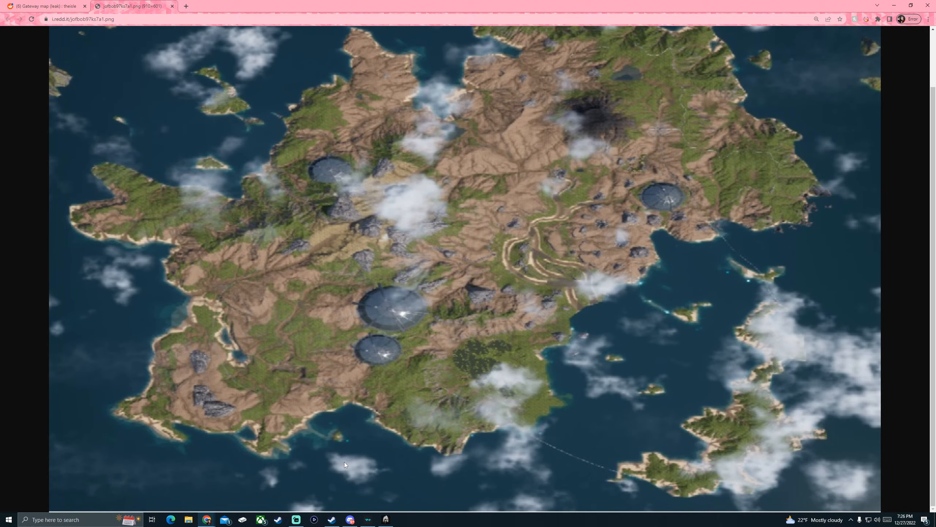
{"action": "mouse_move", "coordinate": [348, 444]}
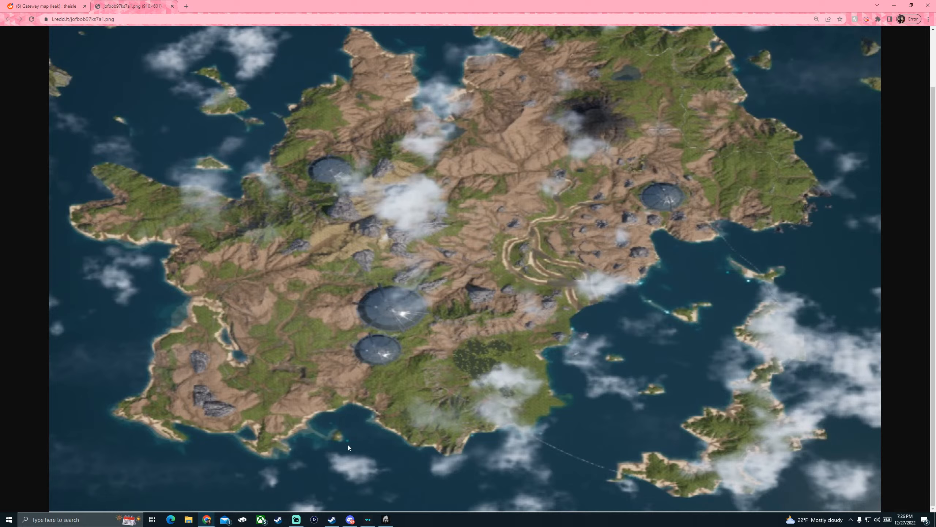
{"action": "mouse_move", "coordinate": [343, 448]}
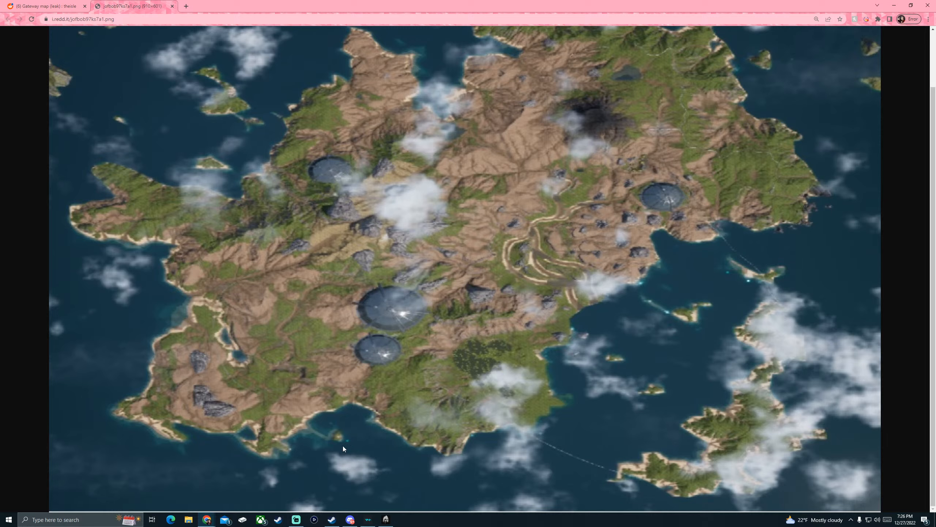
{"action": "mouse_move", "coordinate": [348, 443]}
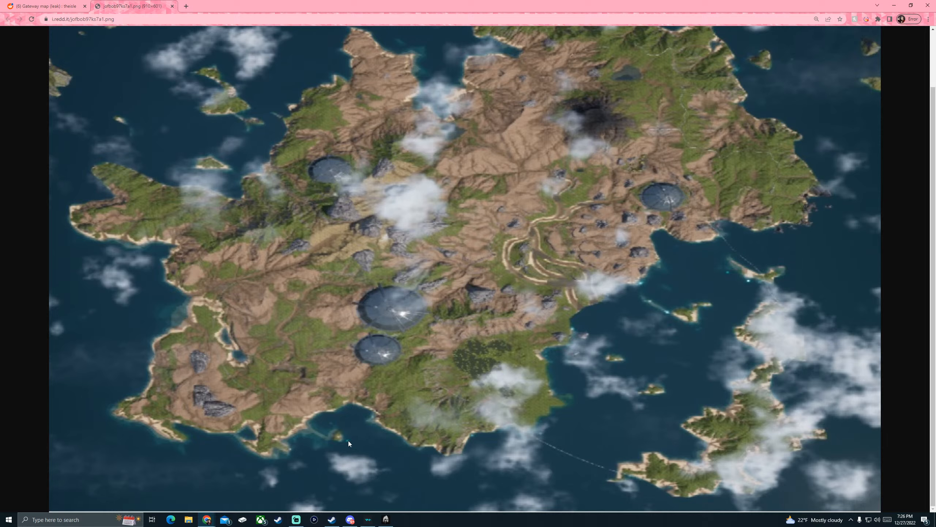
{"action": "mouse_move", "coordinate": [726, 367]}
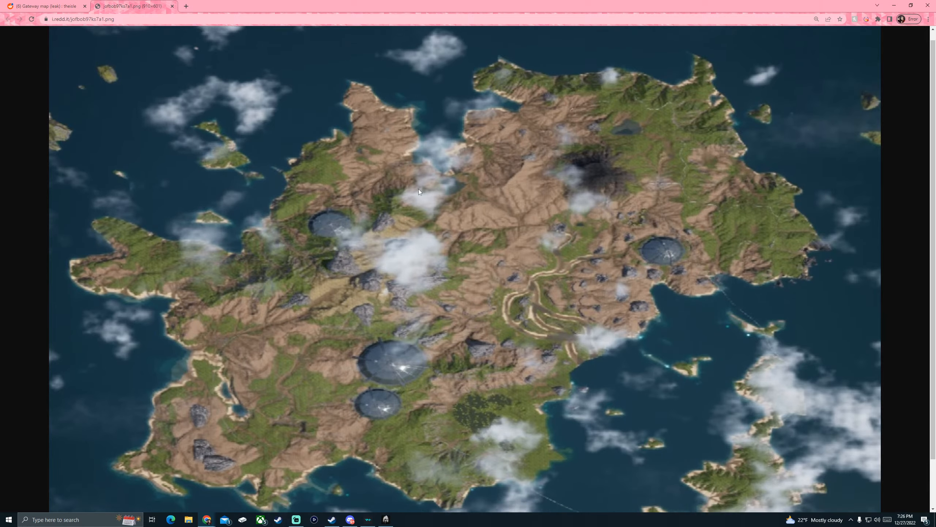
{"action": "scroll", "scroll_direction": "down", "scroll_amount": 3}
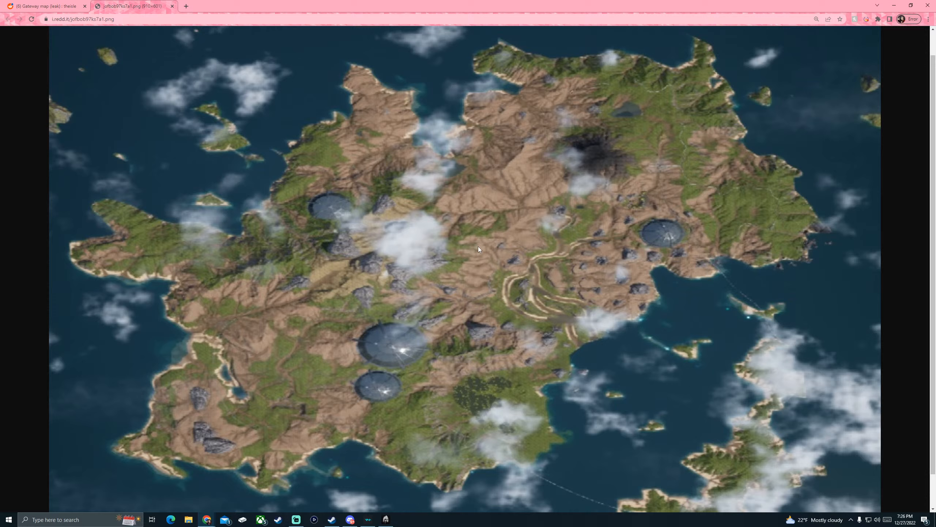
{"action": "mouse_move", "coordinate": [416, 288]}
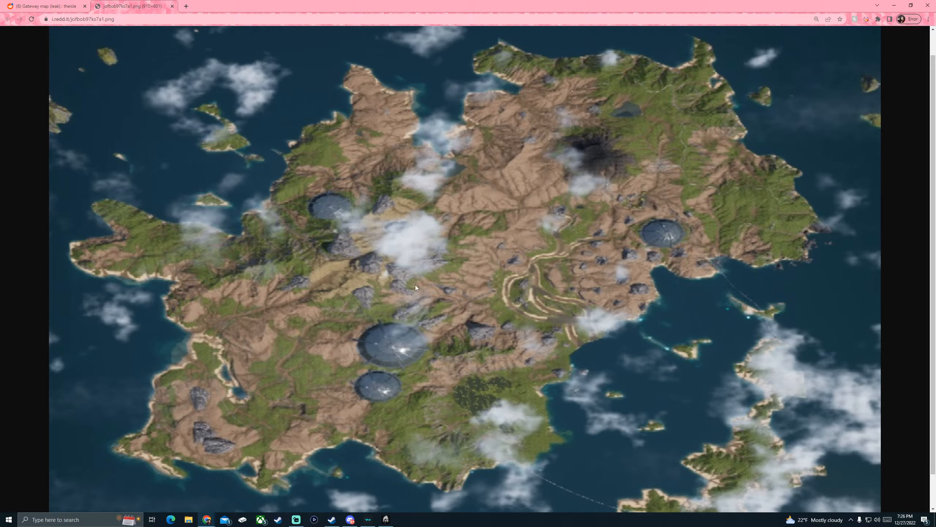
{"action": "mouse_move", "coordinate": [392, 365]}
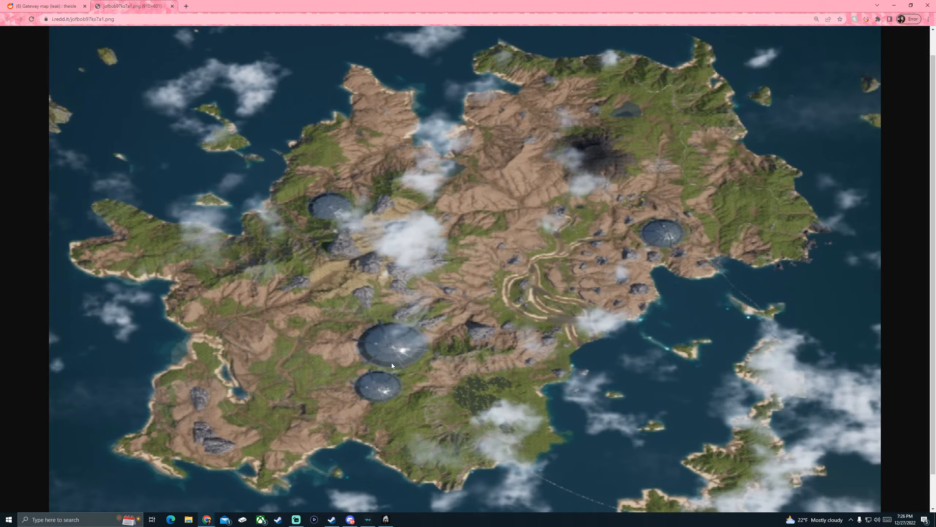
{"action": "mouse_move", "coordinate": [392, 340]}
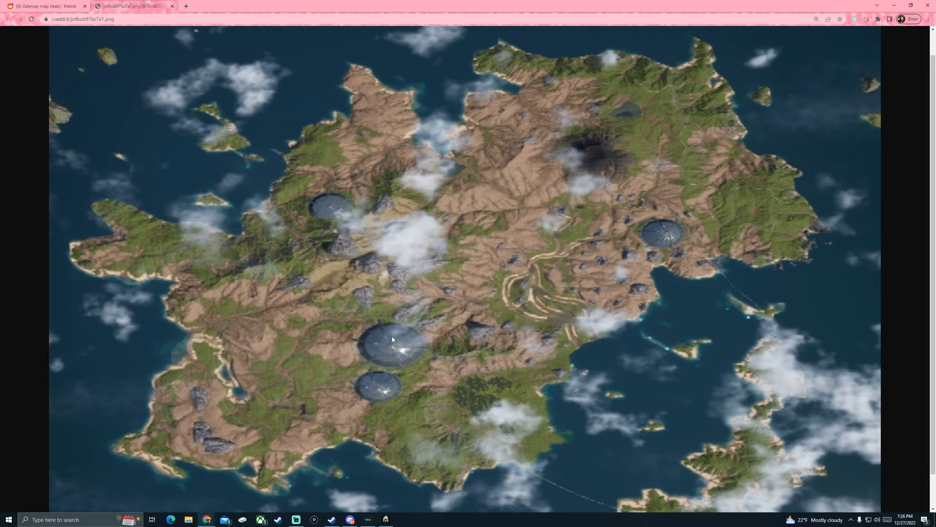
{"action": "mouse_move", "coordinate": [629, 460]}
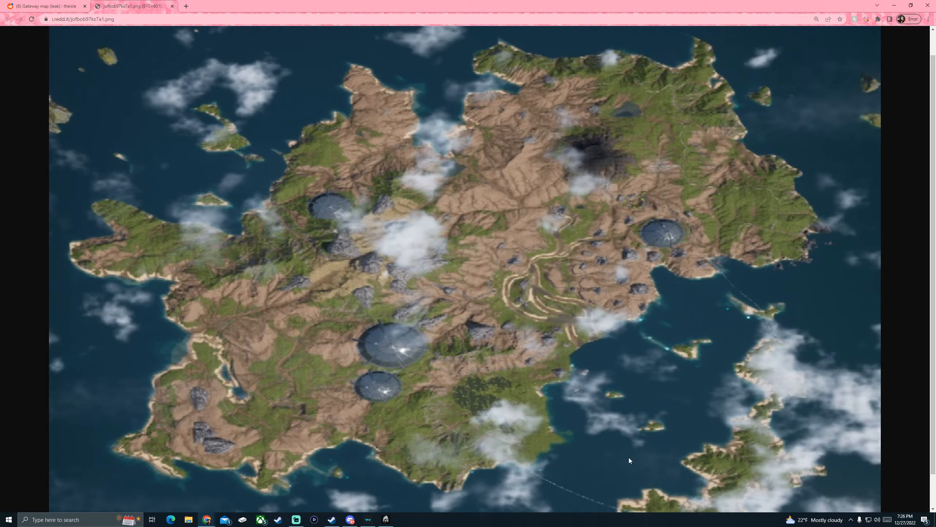
{"action": "mouse_move", "coordinate": [582, 408]}
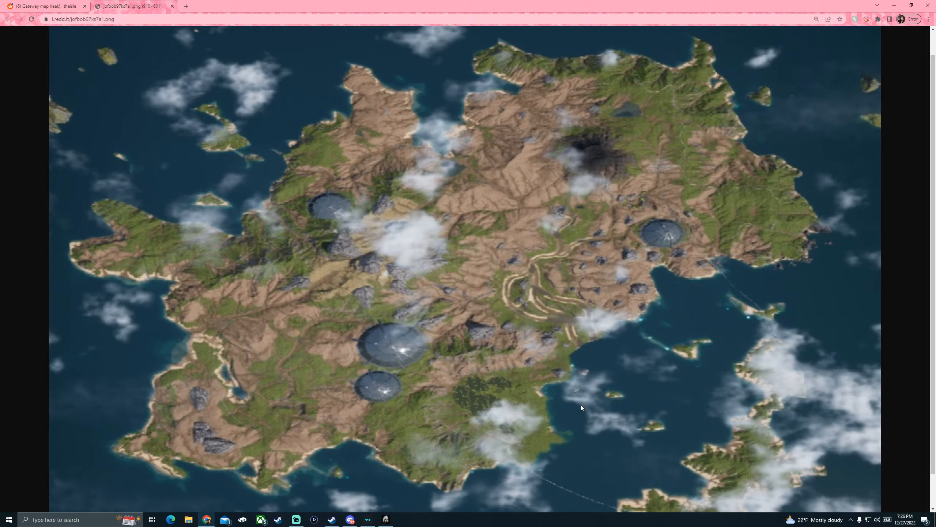
{"action": "mouse_move", "coordinate": [509, 385]}
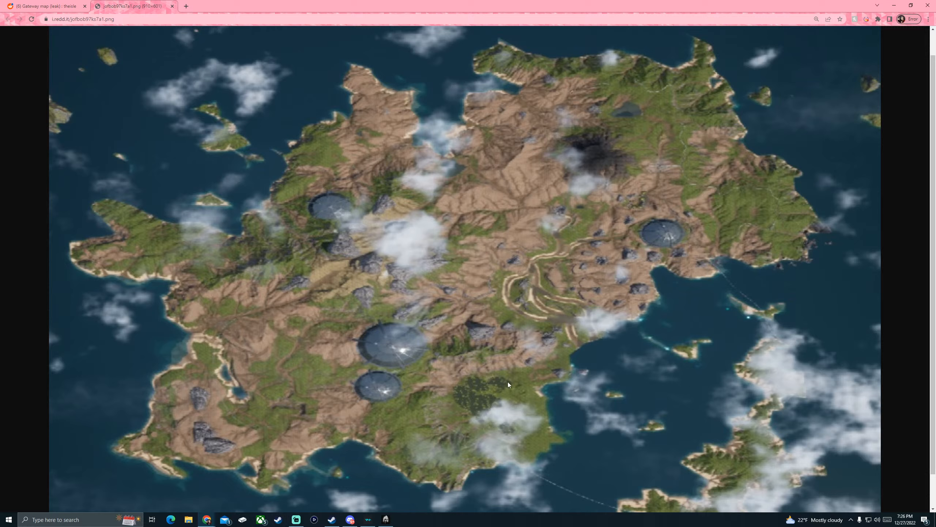
{"action": "mouse_move", "coordinate": [193, 412]}
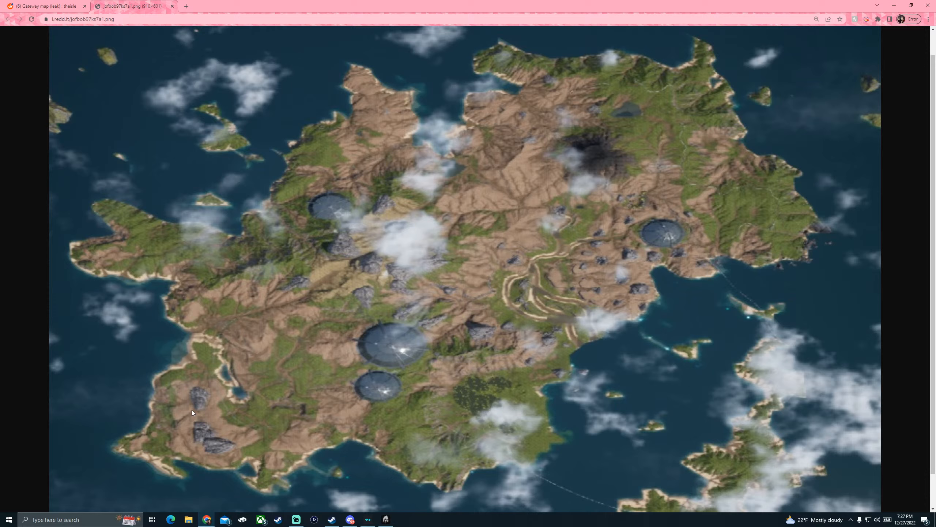
{"action": "mouse_move", "coordinate": [525, 141]}
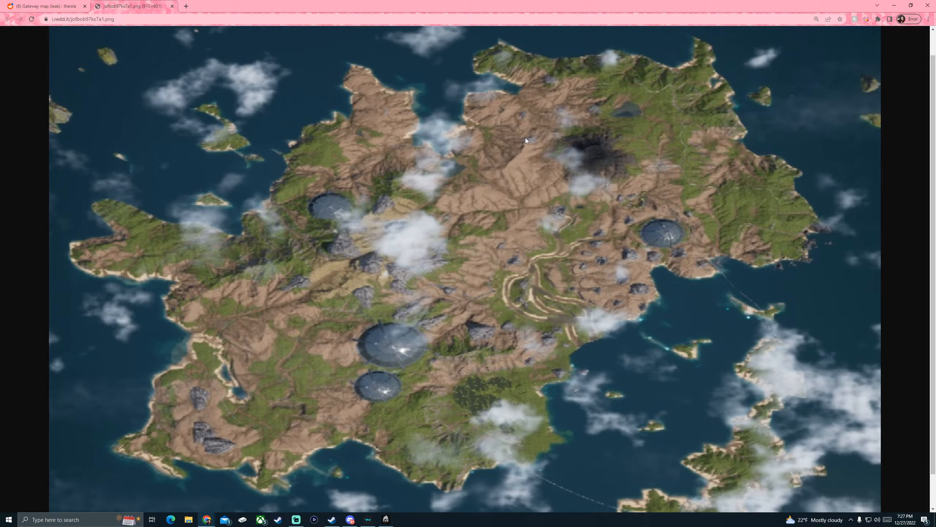
{"action": "mouse_move", "coordinate": [555, 86]}
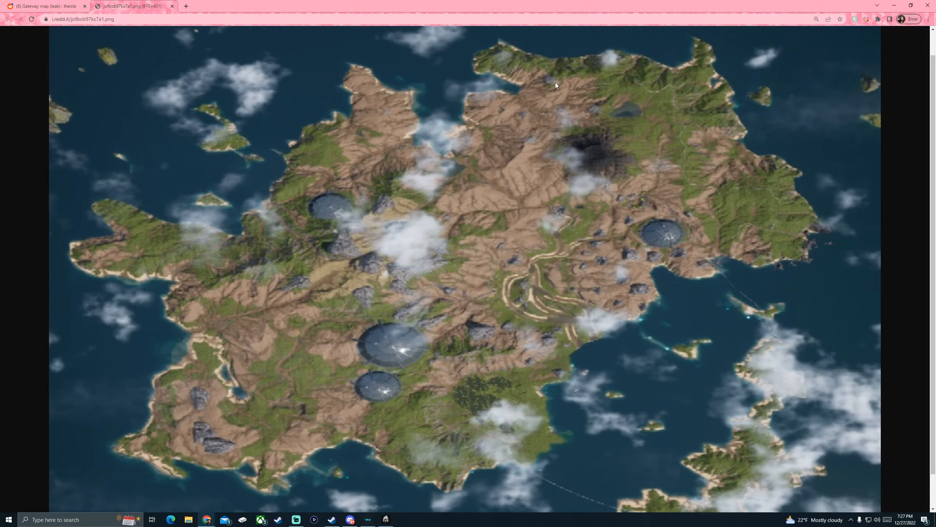
{"action": "mouse_move", "coordinate": [518, 116]}
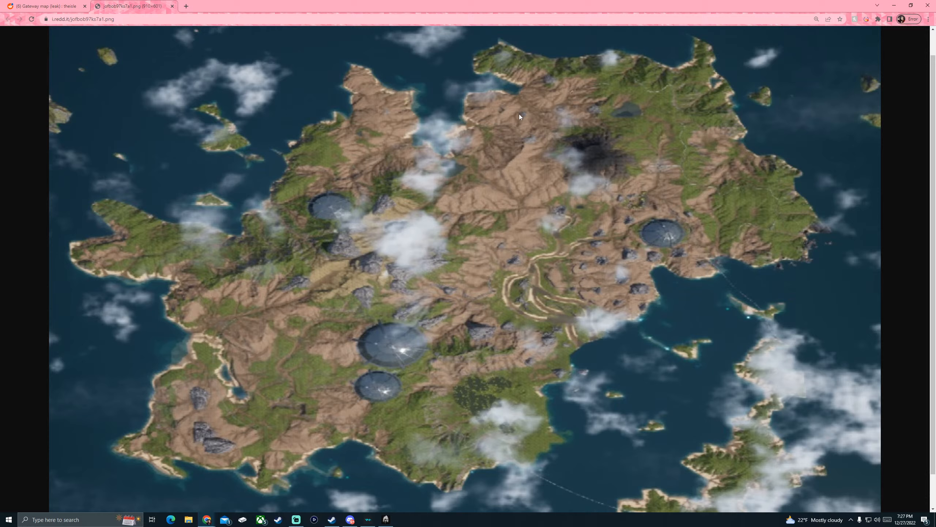
{"action": "mouse_move", "coordinate": [585, 118]}
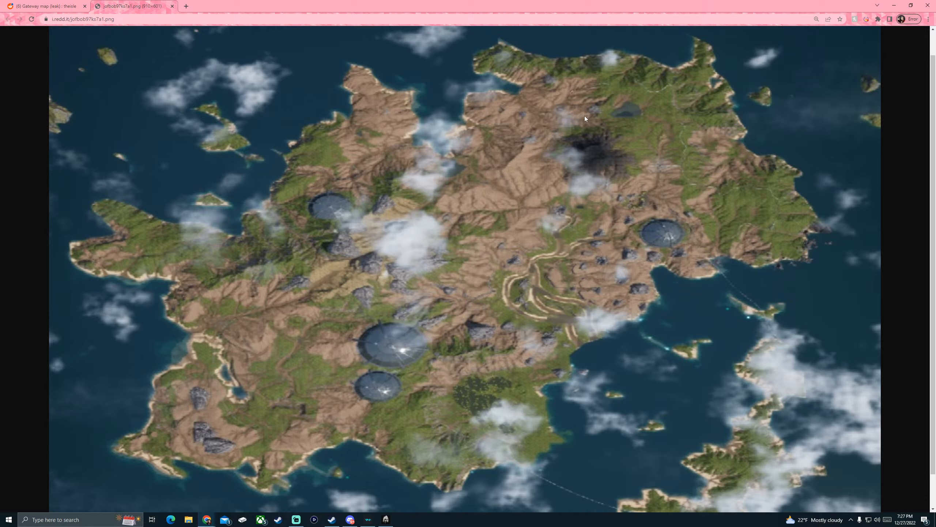
{"action": "mouse_move", "coordinate": [548, 98]}
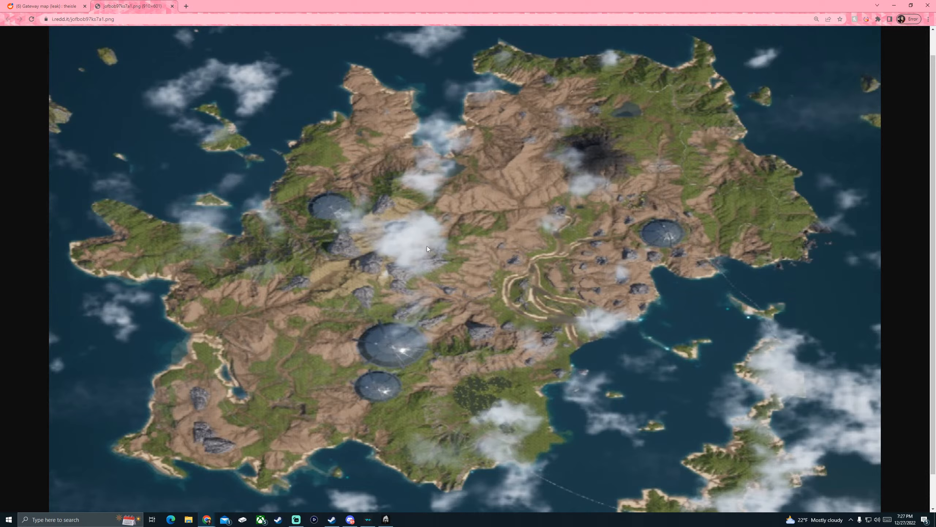
{"action": "mouse_move", "coordinate": [429, 309]}
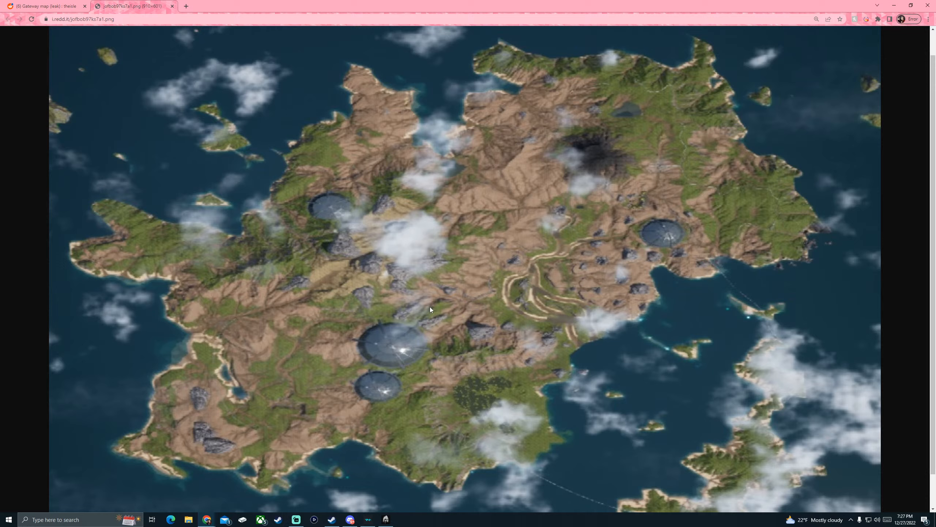
{"action": "mouse_move", "coordinate": [482, 281]}
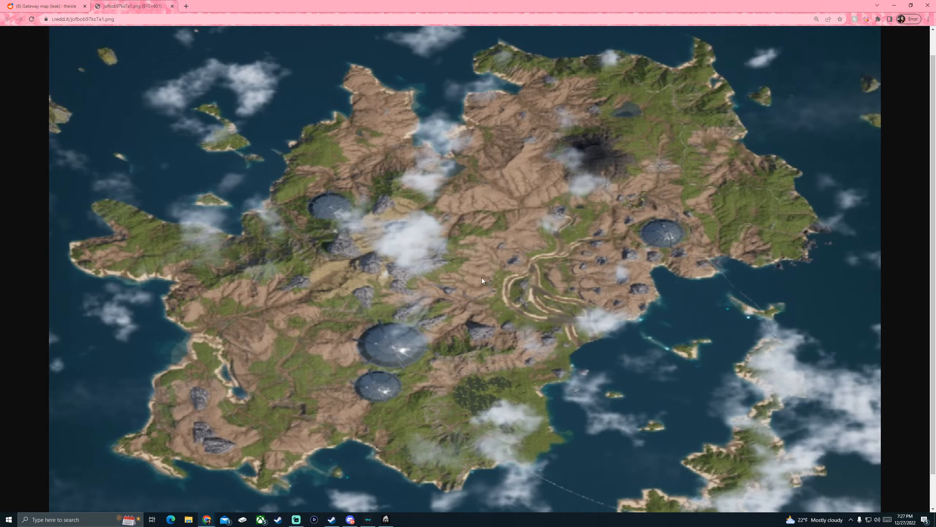
{"action": "mouse_move", "coordinate": [602, 323]}
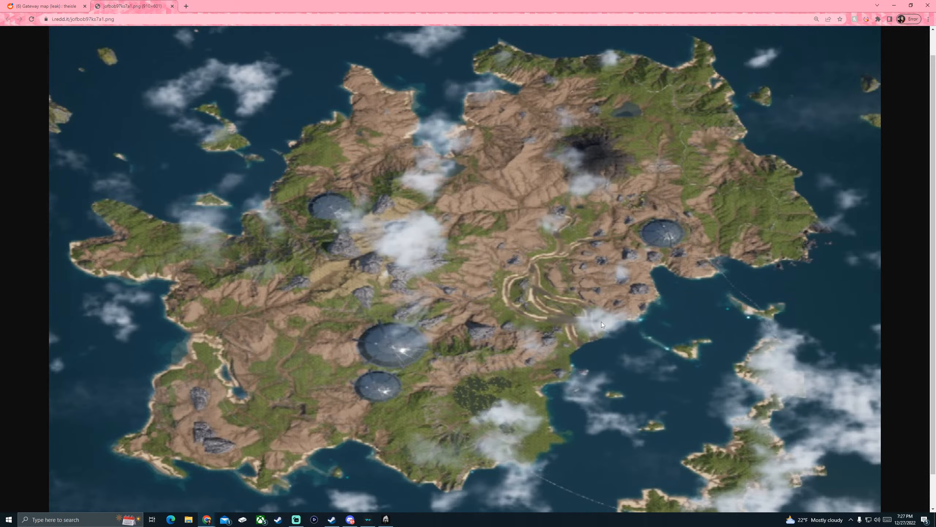
{"action": "scroll", "scroll_direction": "down", "scroll_amount": 3}
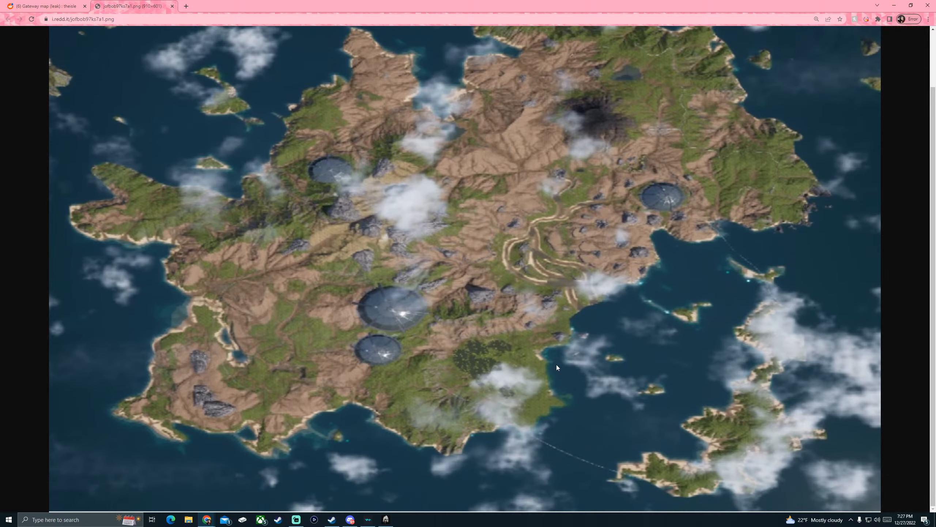
{"action": "mouse_move", "coordinate": [483, 336]}
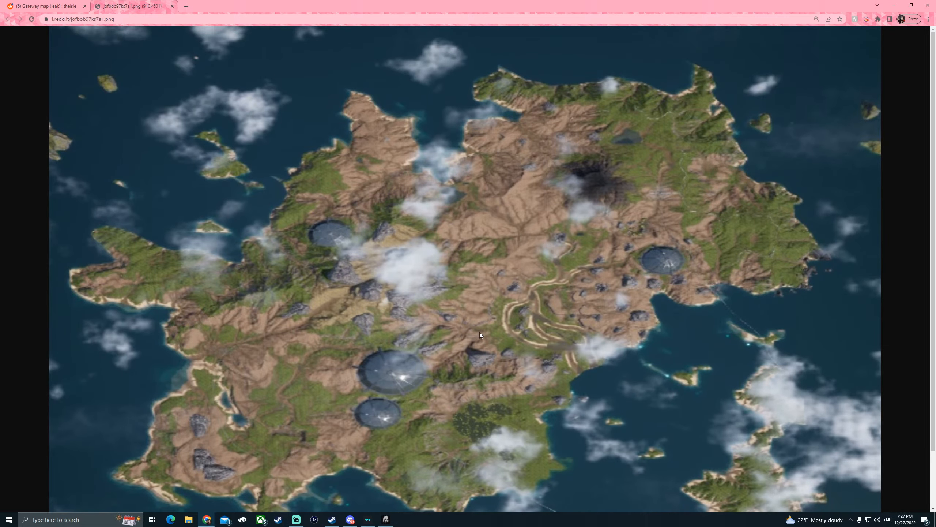
{"action": "scroll", "scroll_direction": "down", "scroll_amount": 3}
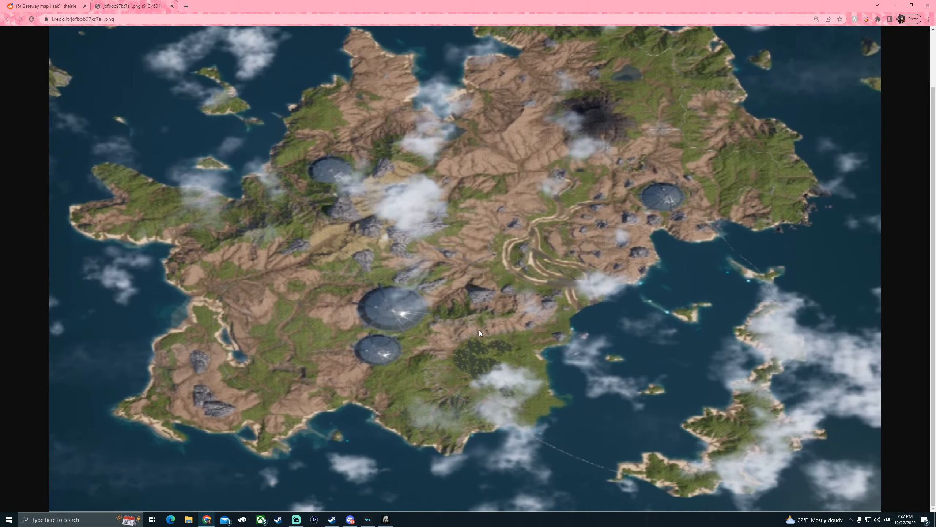
{"action": "mouse_move", "coordinate": [478, 275]}
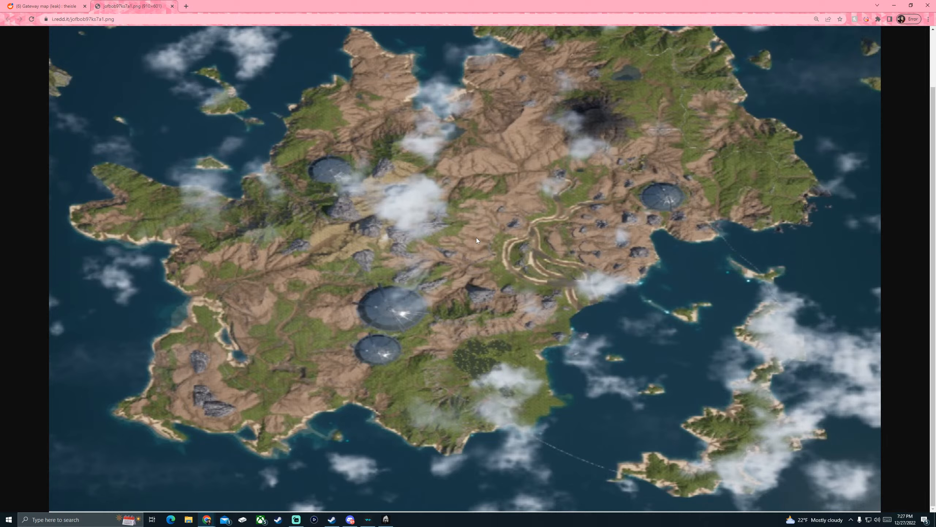
{"action": "mouse_move", "coordinate": [480, 236]}
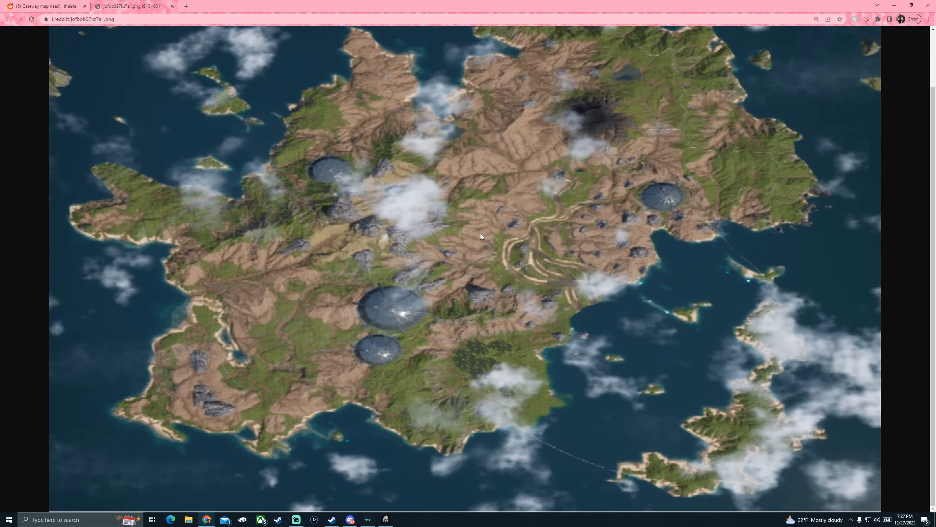
{"action": "mouse_move", "coordinate": [486, 239]}
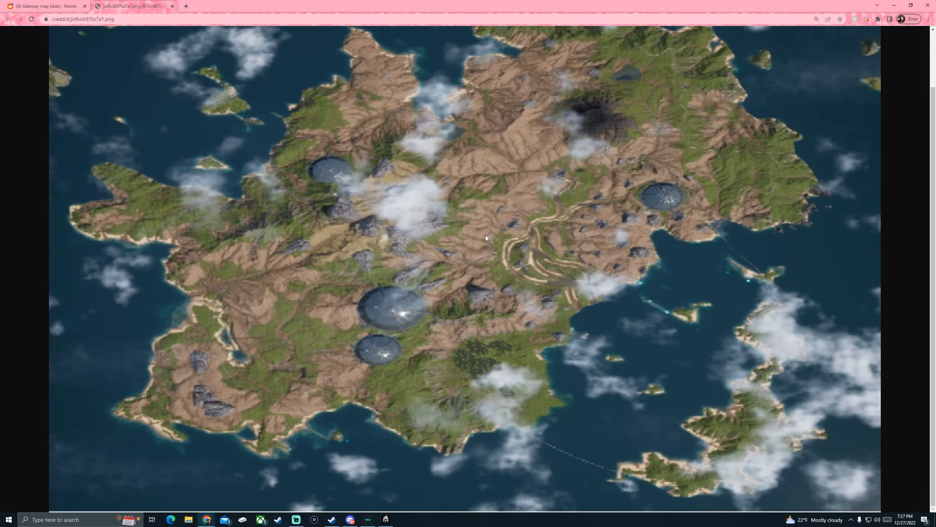
{"action": "mouse_move", "coordinate": [488, 235]}
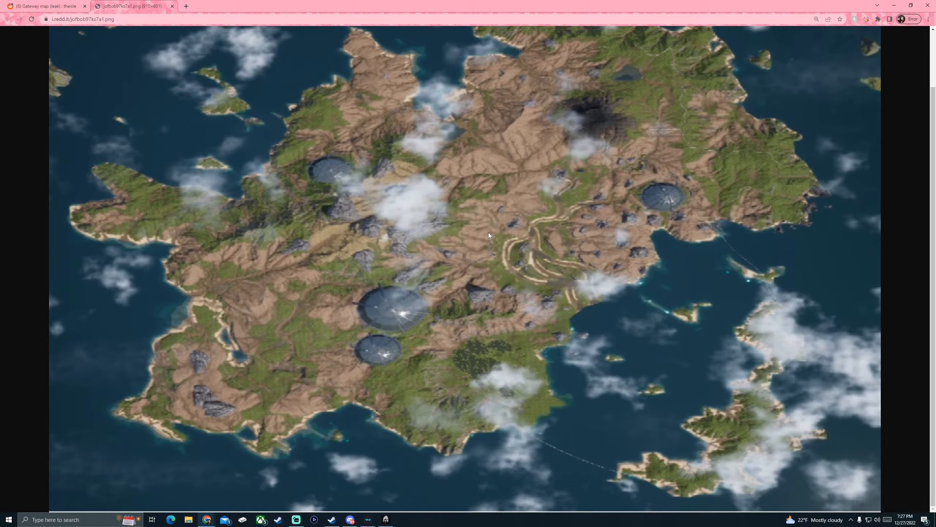
{"action": "mouse_move", "coordinate": [391, 259]}
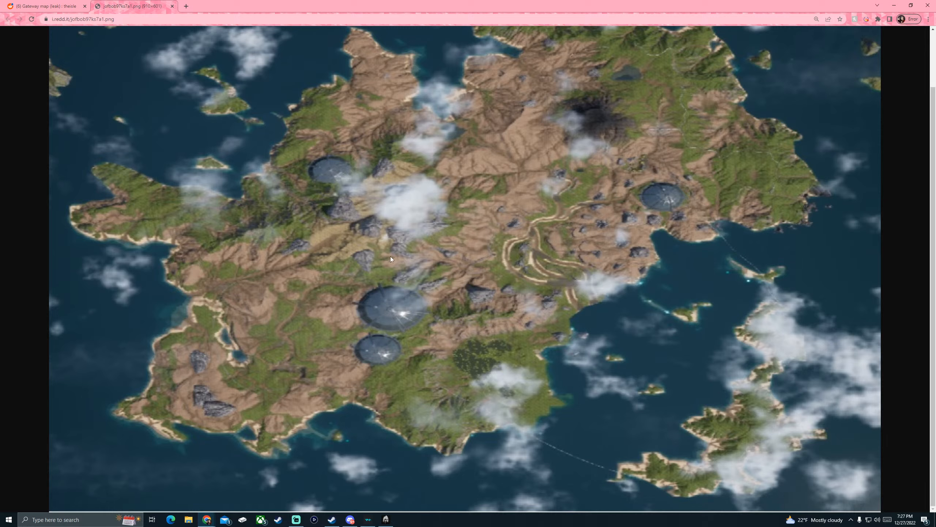
{"action": "mouse_move", "coordinate": [309, 418]}
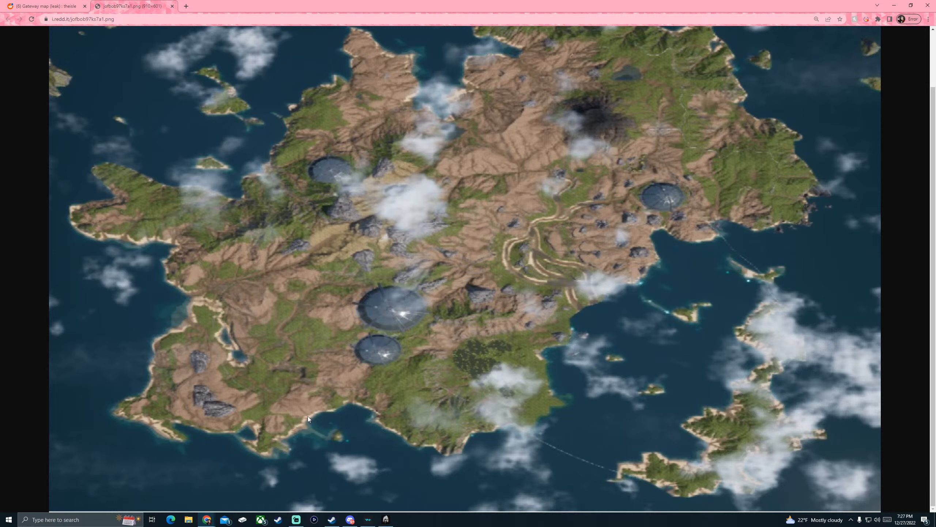
{"action": "mouse_move", "coordinate": [297, 418]}
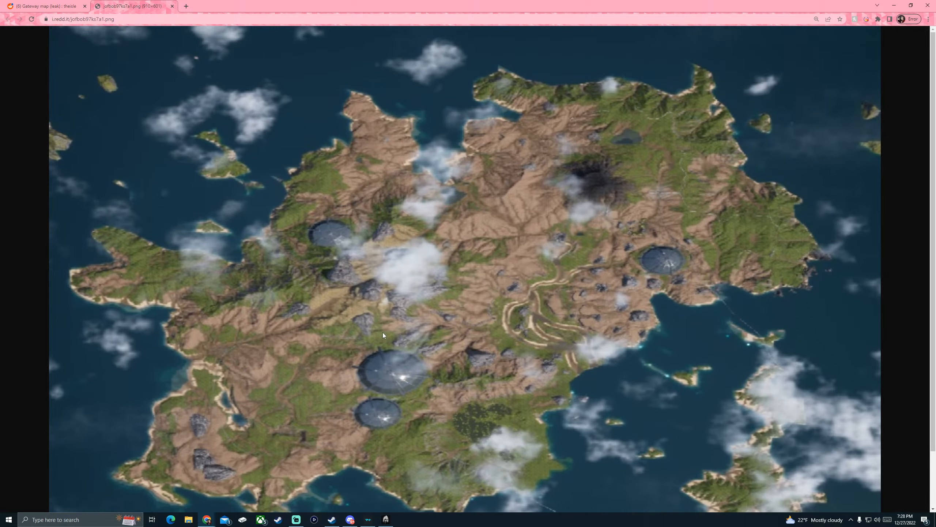
{"action": "scroll", "scroll_direction": "down", "scroll_amount": 3}
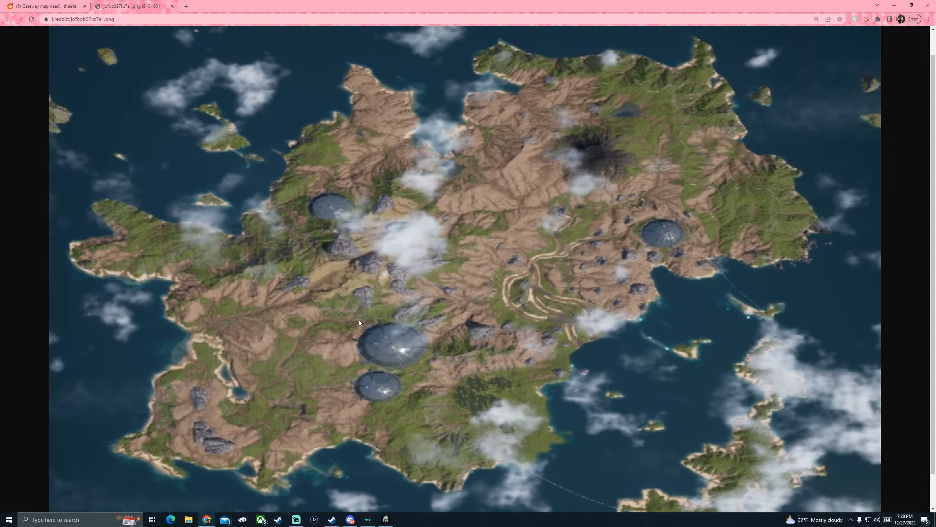
{"action": "mouse_move", "coordinate": [404, 387]}
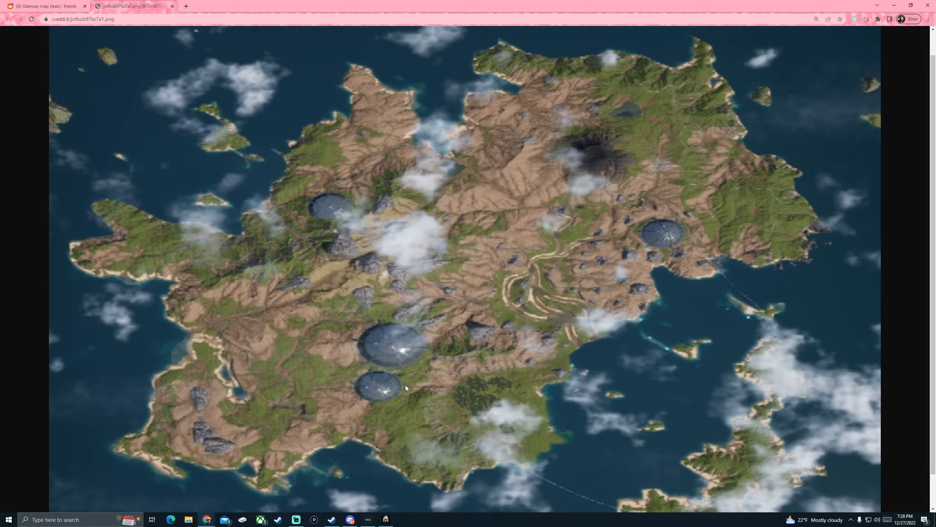
{"action": "mouse_move", "coordinate": [405, 388]}
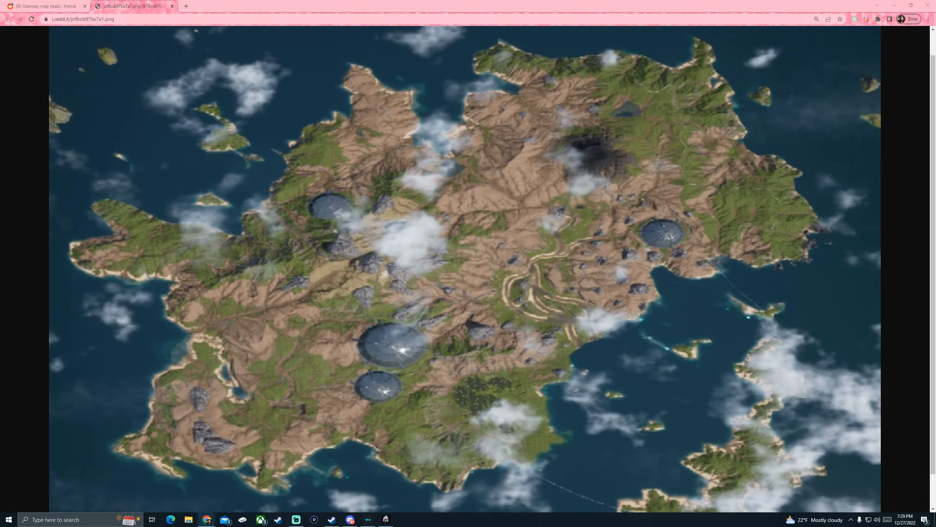
{"action": "mouse_move", "coordinate": [86, 338]}
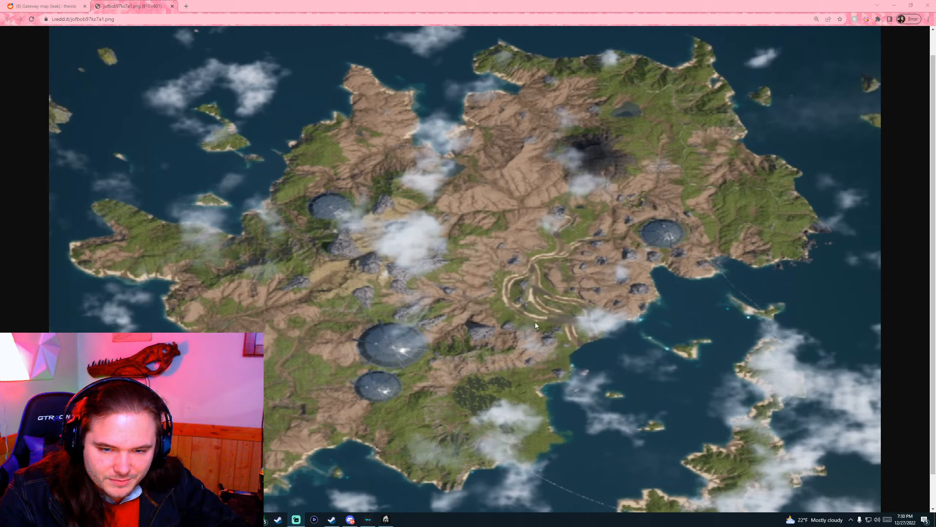
{"action": "mouse_move", "coordinate": [552, 317]}
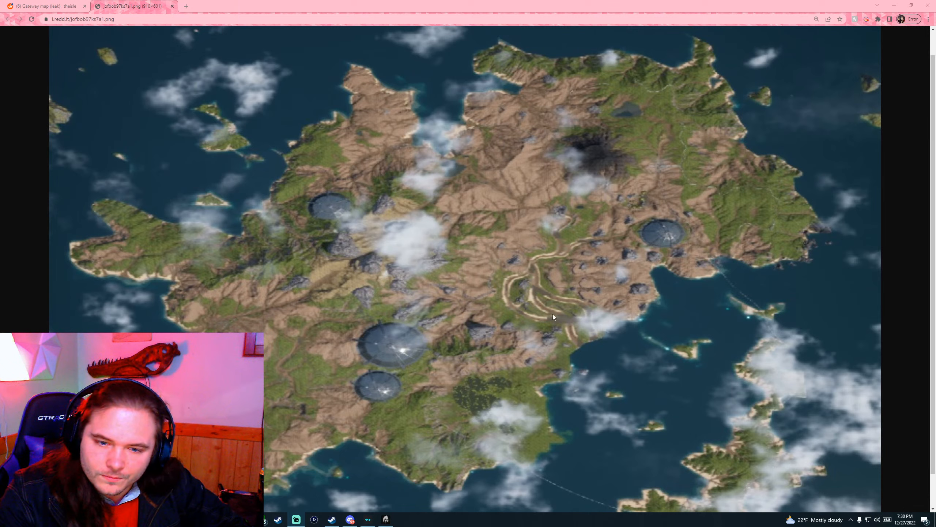
{"action": "mouse_move", "coordinate": [596, 416]}
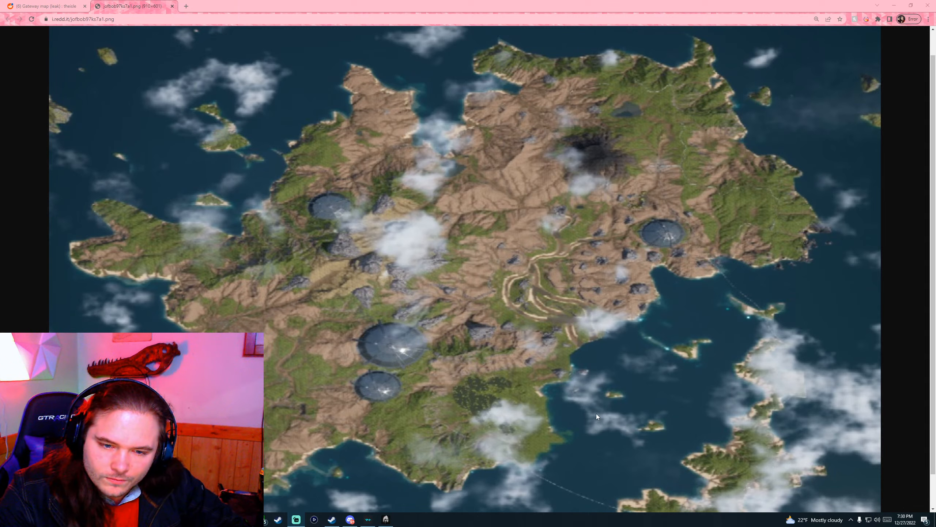
{"action": "mouse_move", "coordinate": [625, 303]}
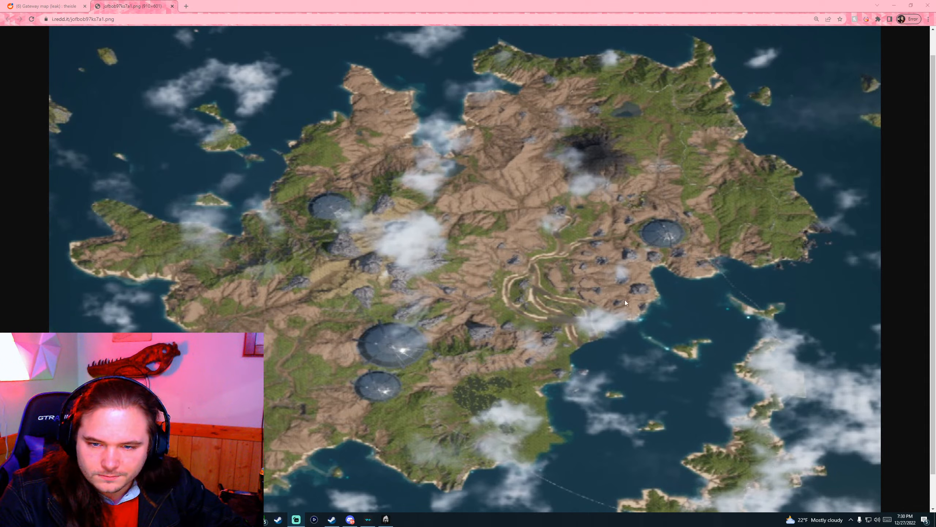
{"action": "mouse_move", "coordinate": [555, 328]}
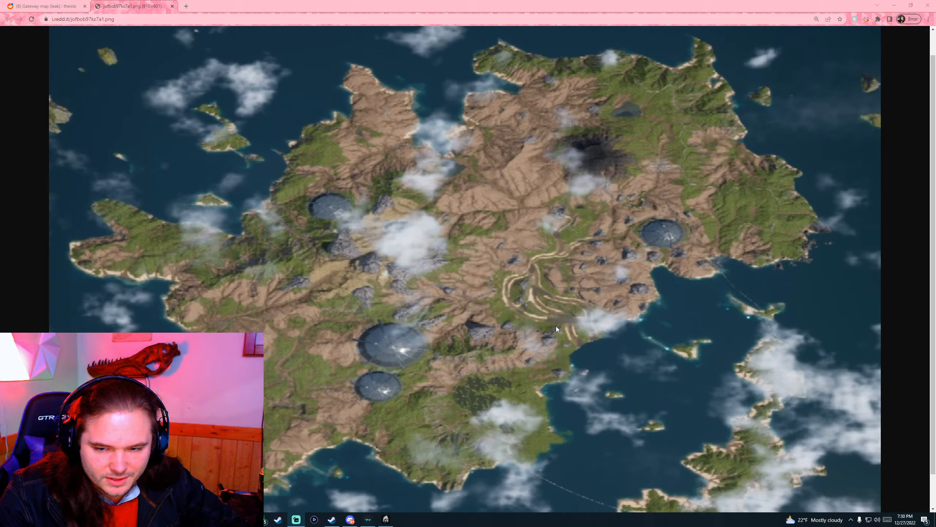
{"action": "mouse_move", "coordinate": [542, 346]}
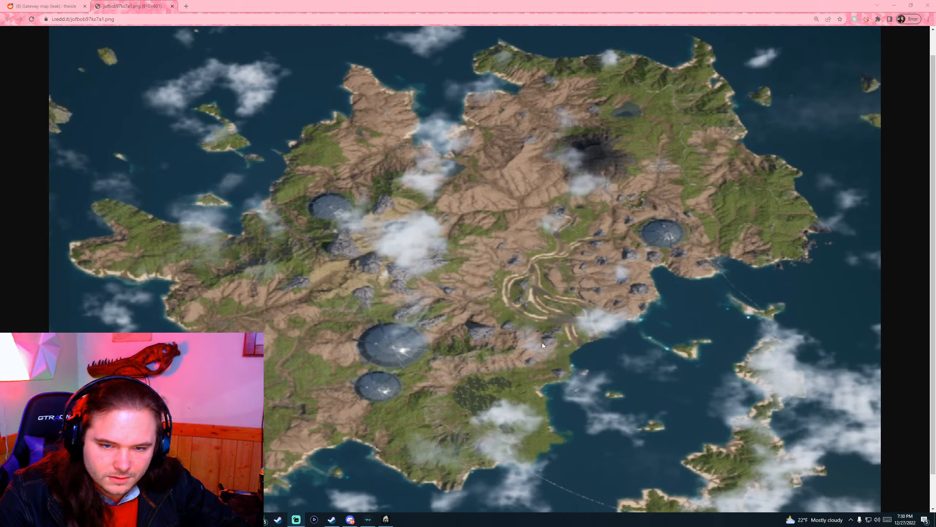
{"action": "mouse_move", "coordinate": [609, 226]}
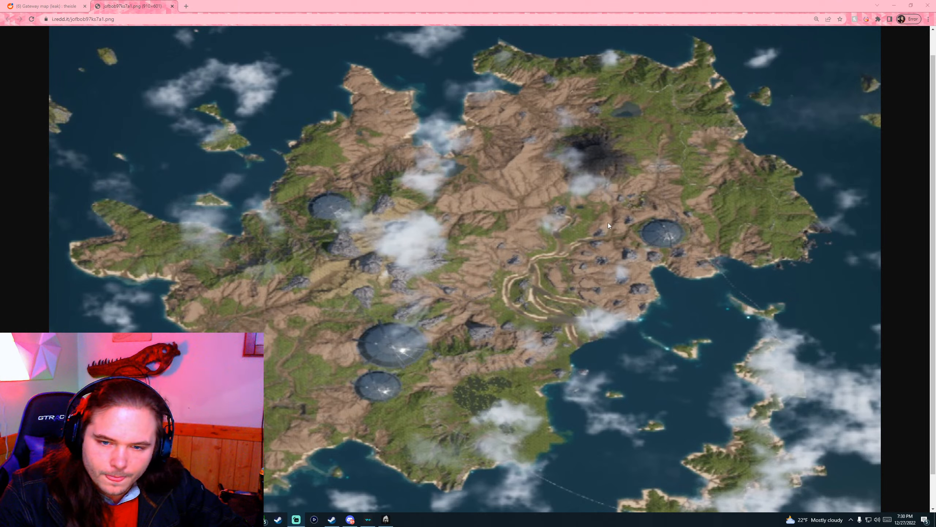
{"action": "mouse_move", "coordinate": [601, 259]}
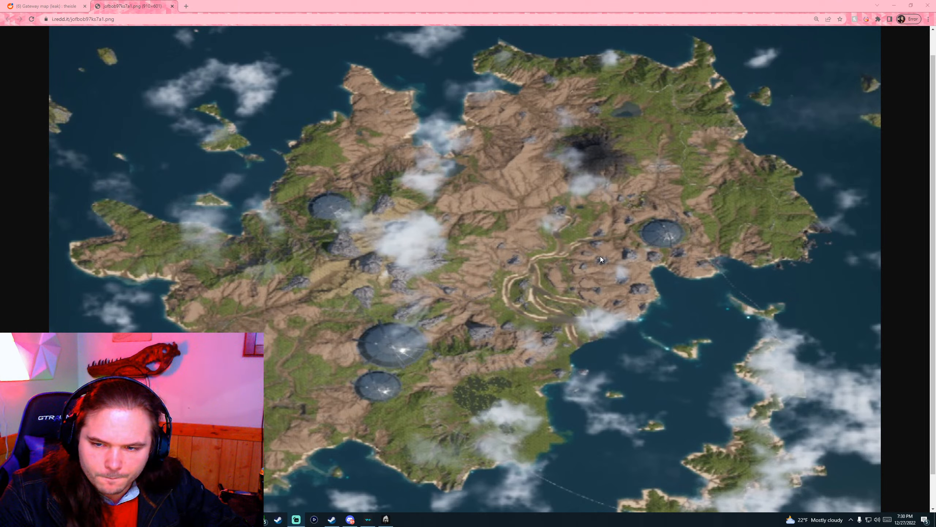
{"action": "mouse_move", "coordinate": [315, 416]}
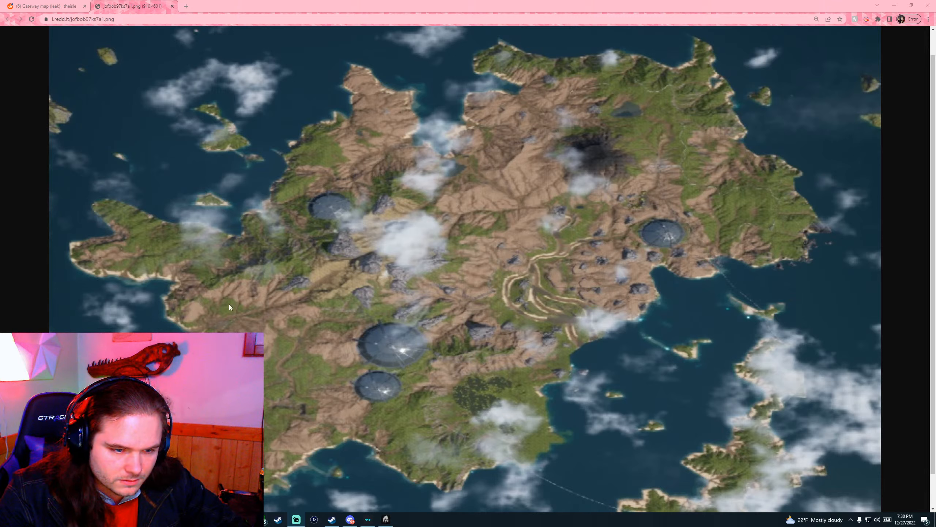
{"action": "mouse_move", "coordinate": [271, 418]}
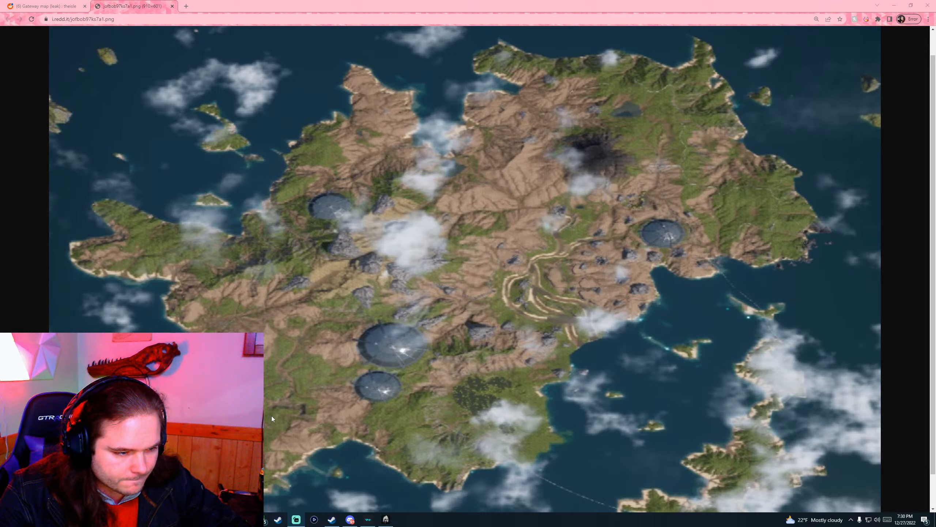
{"action": "mouse_move", "coordinate": [417, 326]}
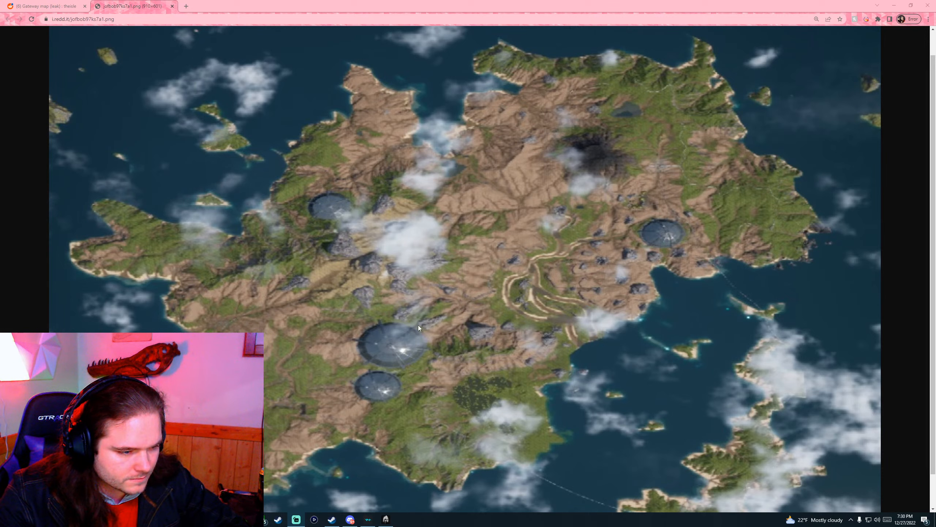
{"action": "mouse_move", "coordinate": [482, 255]}
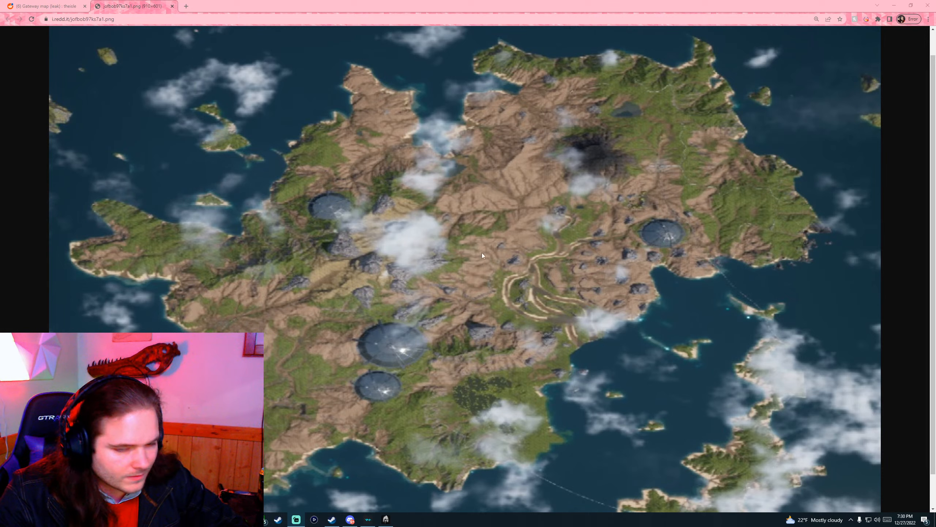
{"action": "mouse_move", "coordinate": [386, 138]}
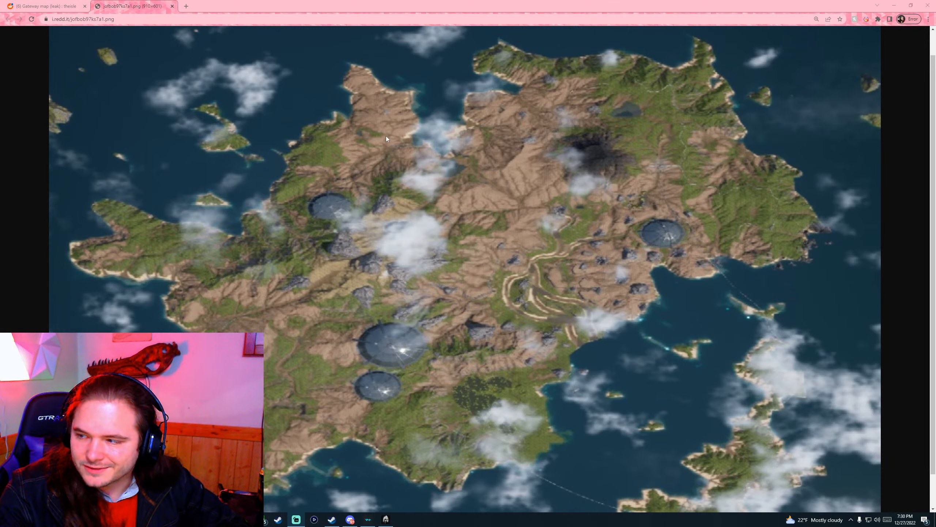
{"action": "mouse_move", "coordinate": [466, 223]}
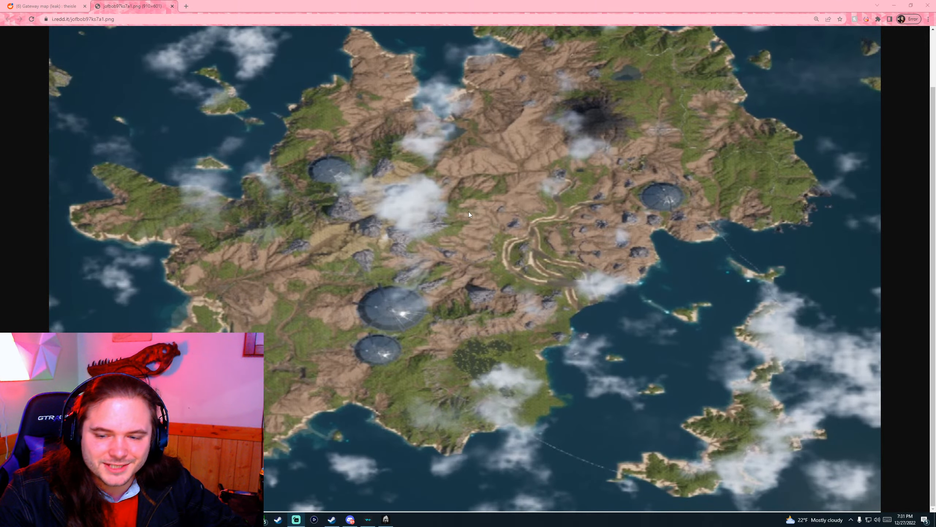
{"action": "mouse_move", "coordinate": [331, 99]}
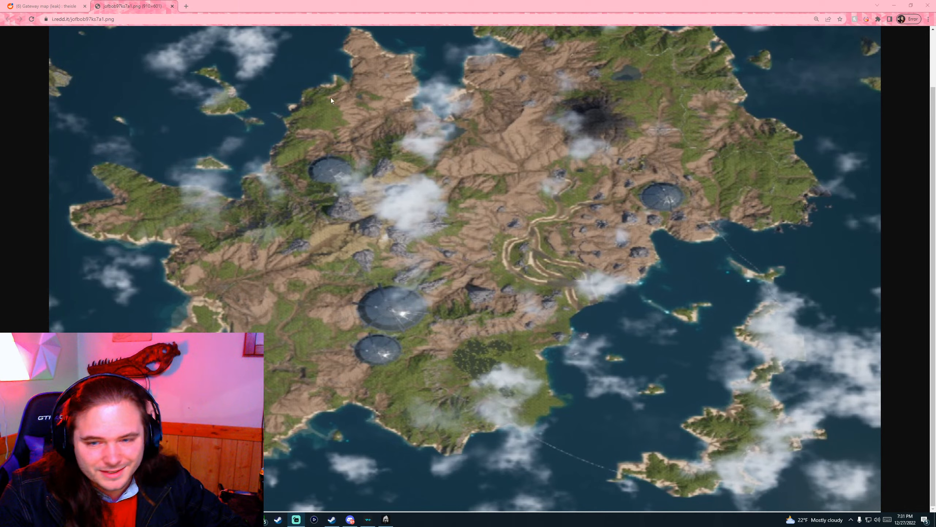
{"action": "mouse_move", "coordinate": [651, 476]}
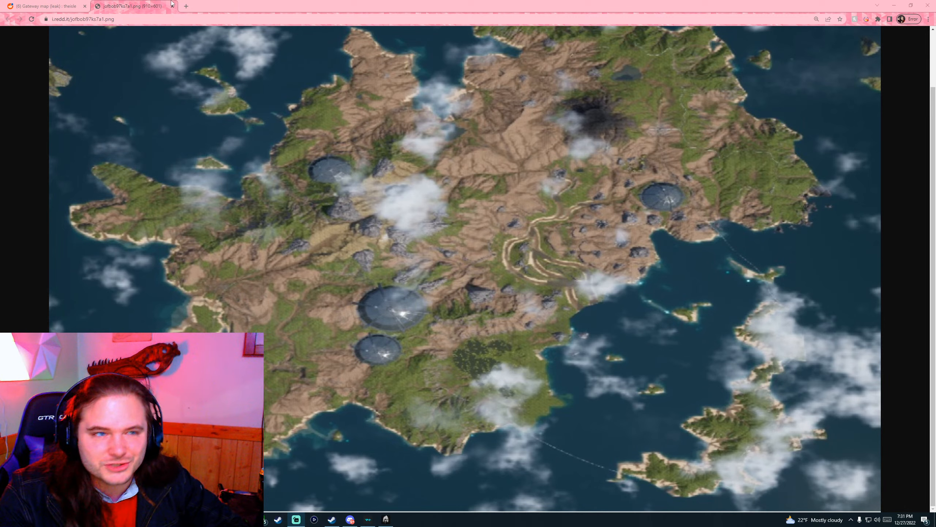
{"action": "mouse_move", "coordinate": [132, 96]}
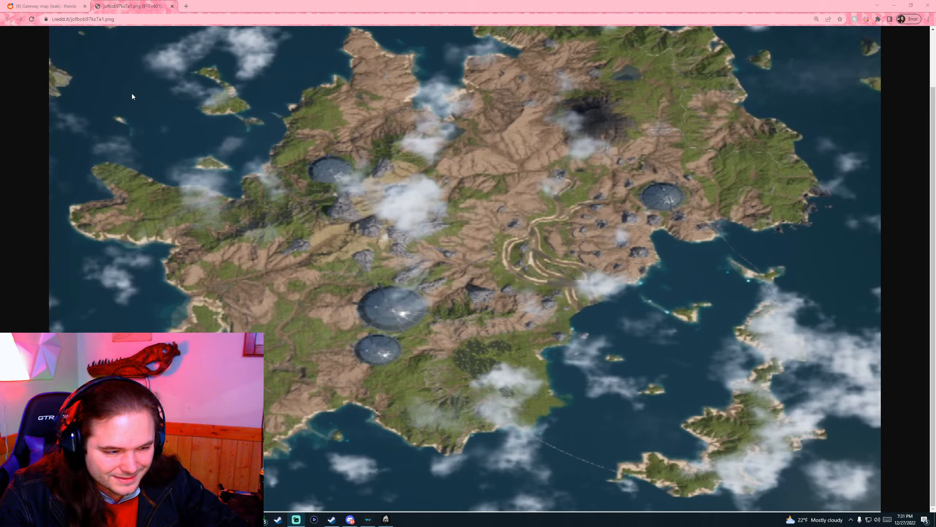
{"action": "mouse_move", "coordinate": [460, 396]}
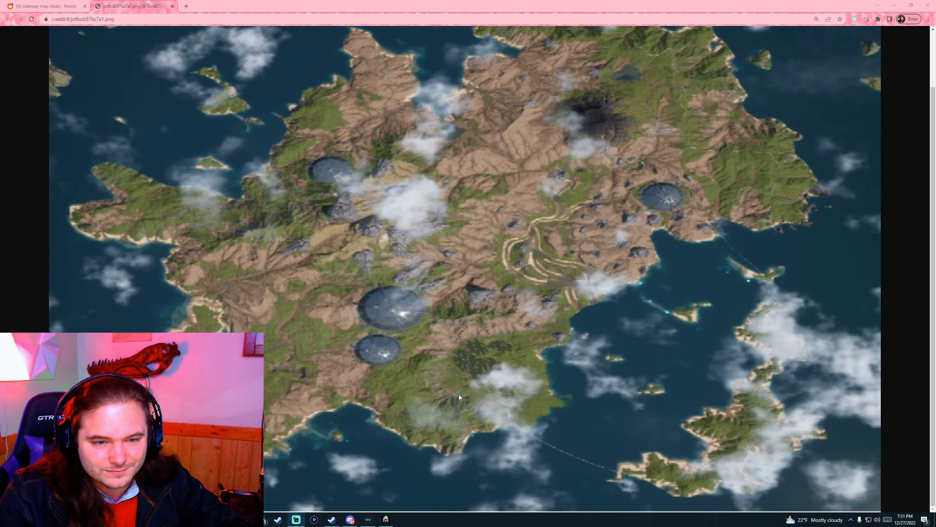
{"action": "mouse_move", "coordinate": [731, 136]}
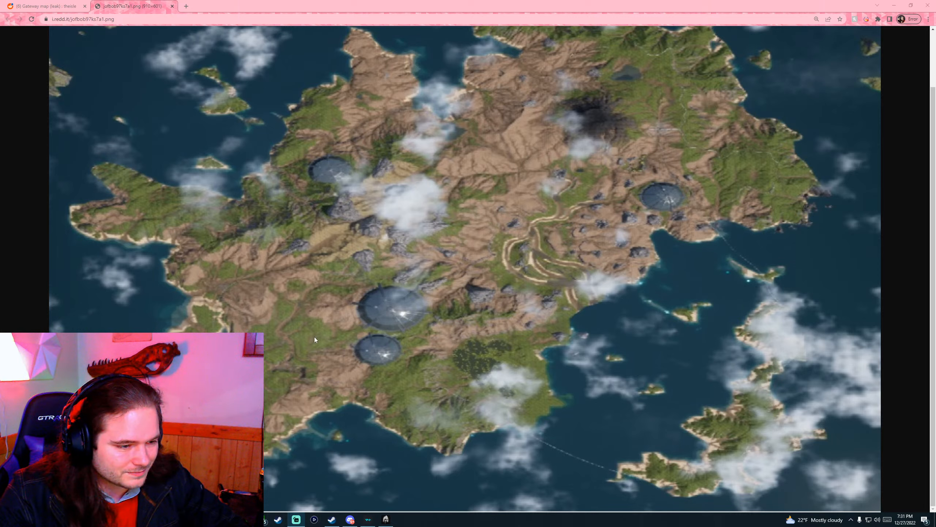
{"action": "mouse_move", "coordinate": [309, 334]}
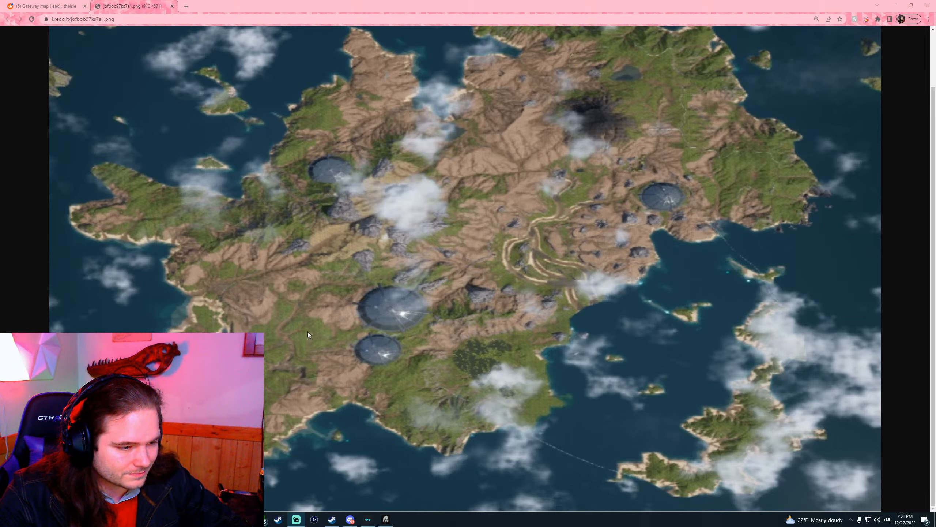
{"action": "mouse_move", "coordinate": [277, 322]}
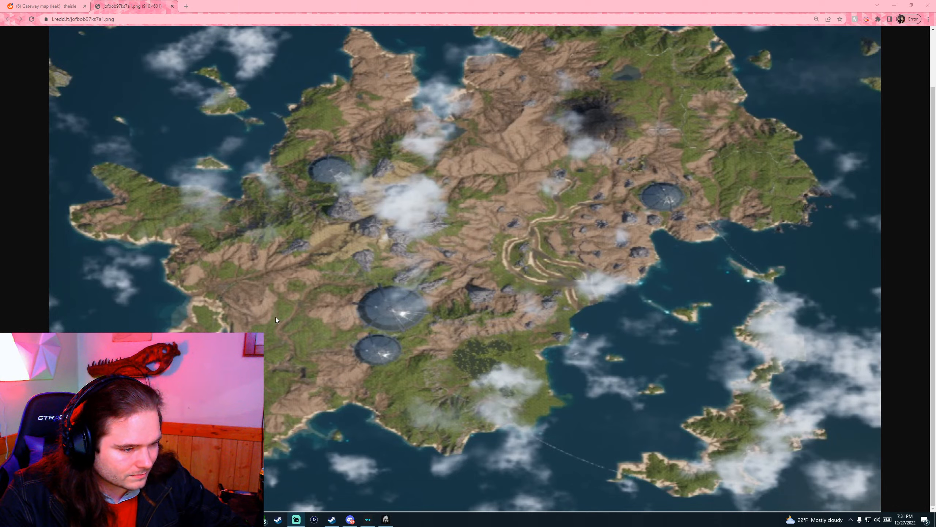
{"action": "mouse_move", "coordinate": [261, 311]}
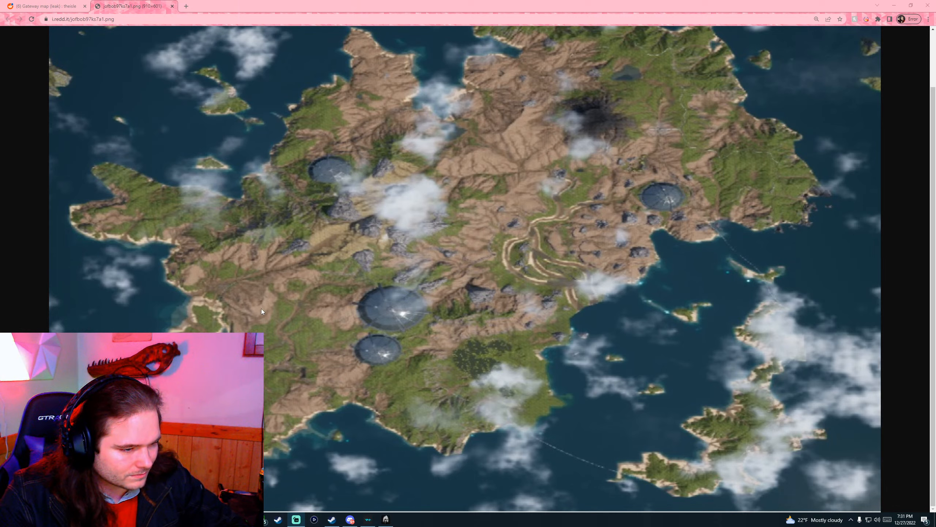
{"action": "mouse_move", "coordinate": [273, 294]}
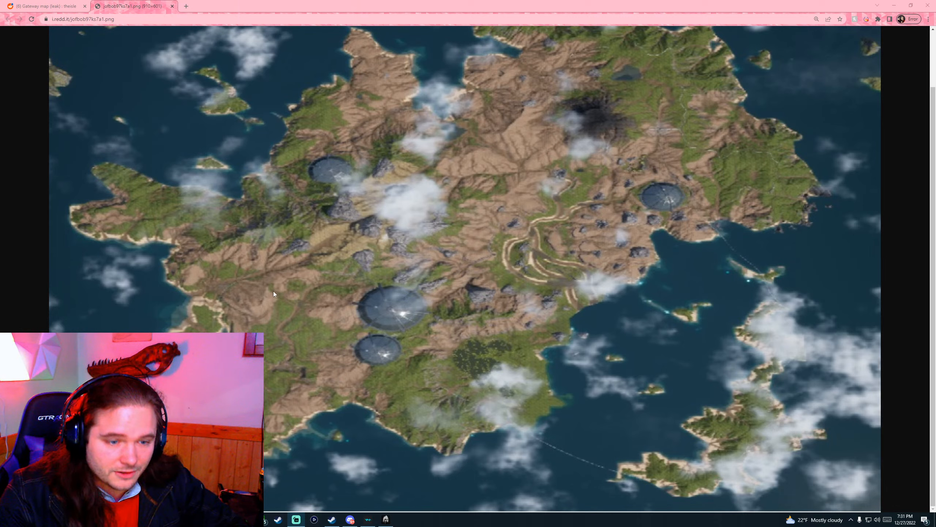
{"action": "mouse_move", "coordinate": [490, 248]}
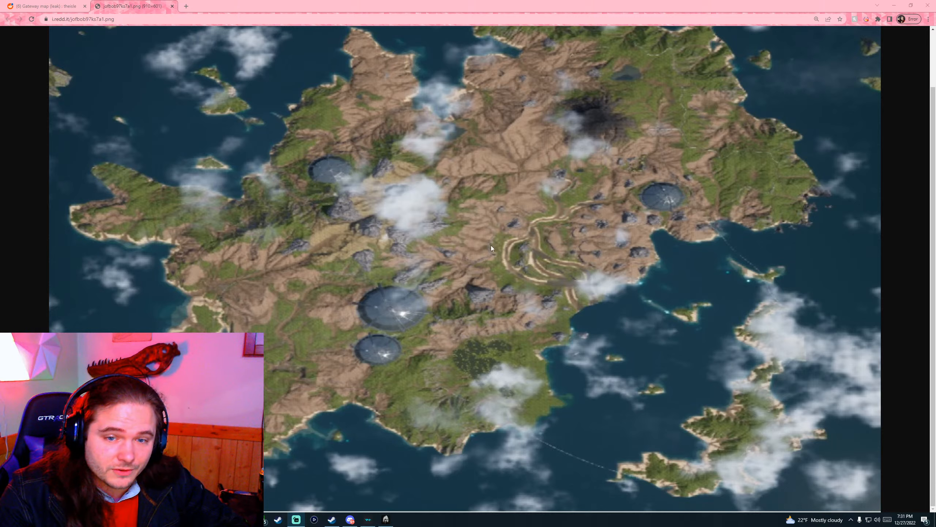
{"action": "mouse_move", "coordinate": [623, 185]}
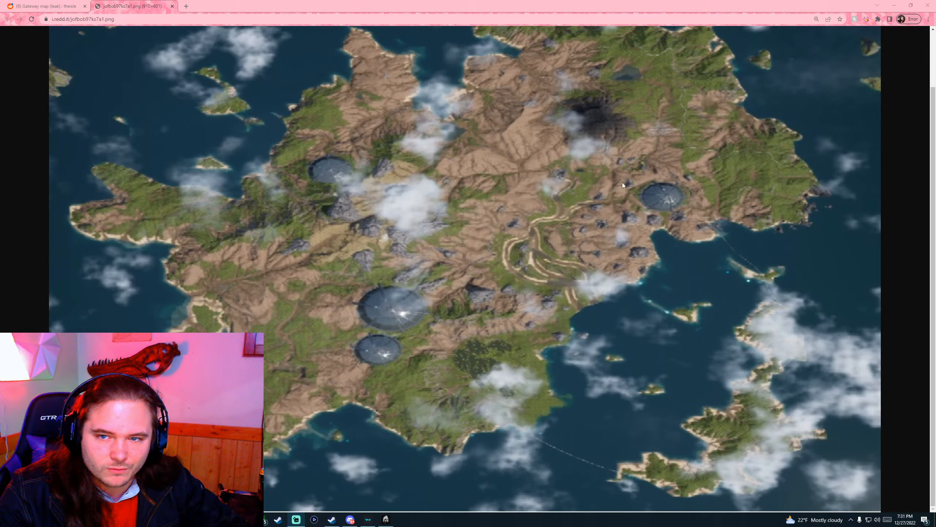
{"action": "mouse_move", "coordinate": [566, 251]}
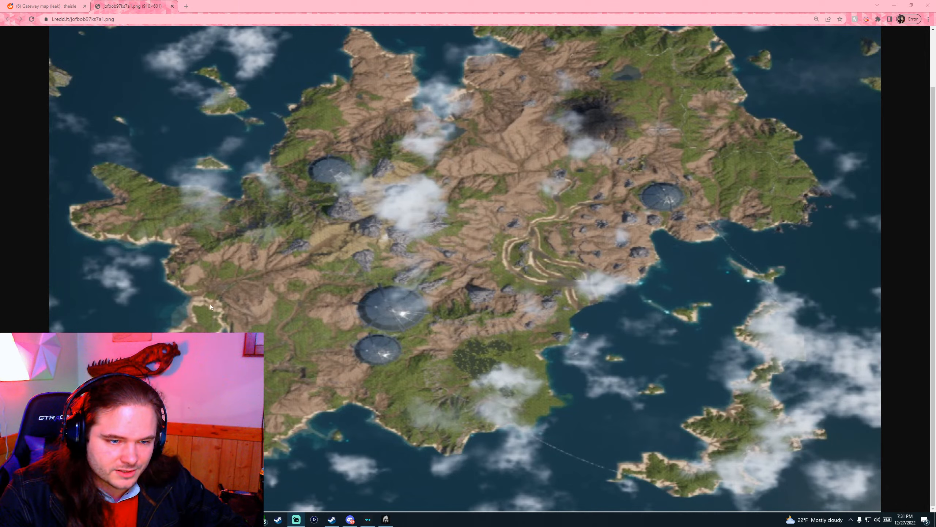
{"action": "mouse_move", "coordinate": [289, 342]}
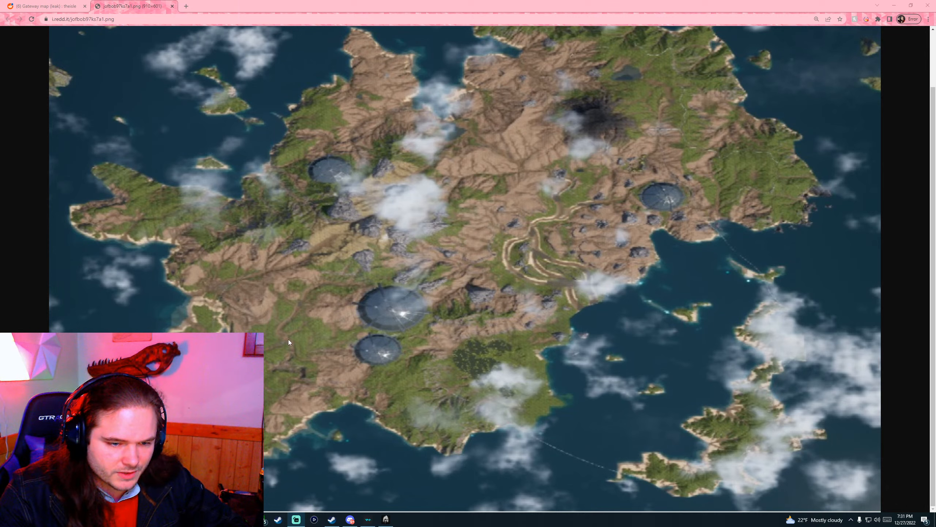
{"action": "mouse_move", "coordinate": [301, 300]}
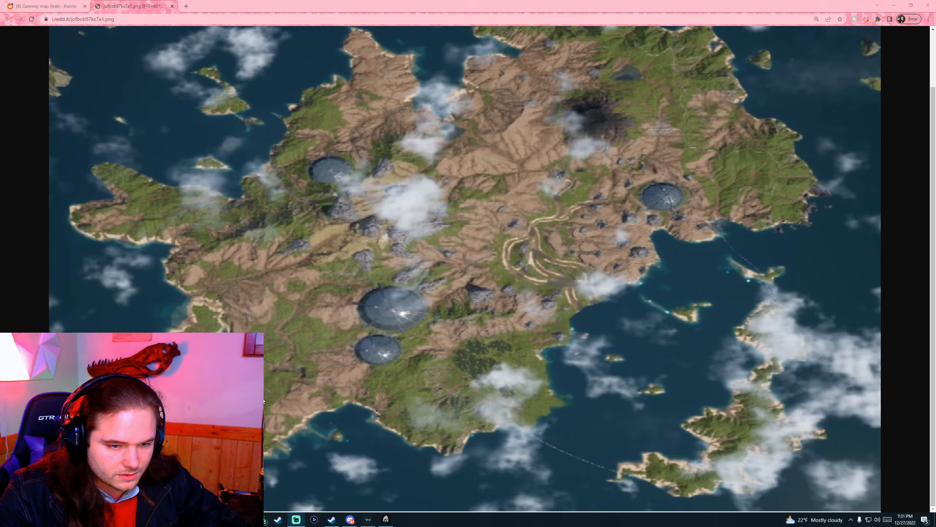
{"action": "mouse_move", "coordinate": [276, 269]}
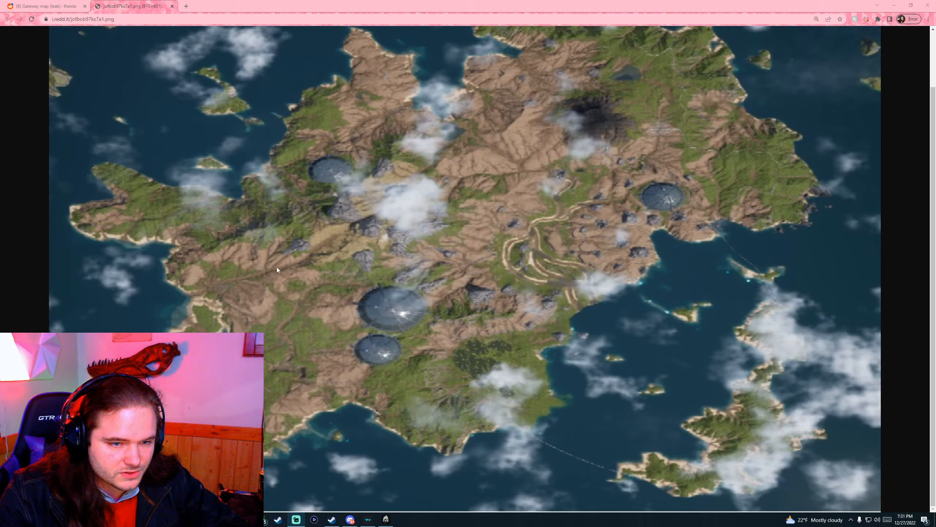
{"action": "mouse_move", "coordinate": [160, 292]}
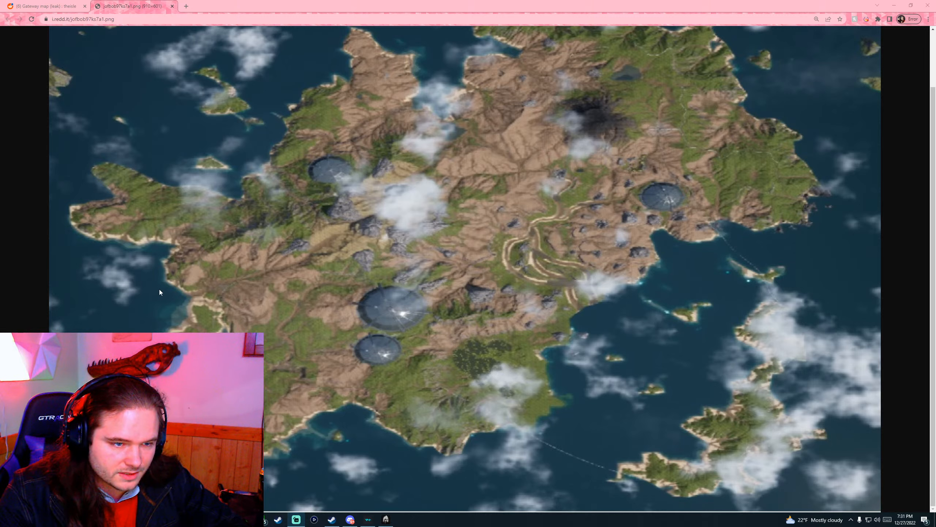
{"action": "mouse_move", "coordinate": [309, 208]}
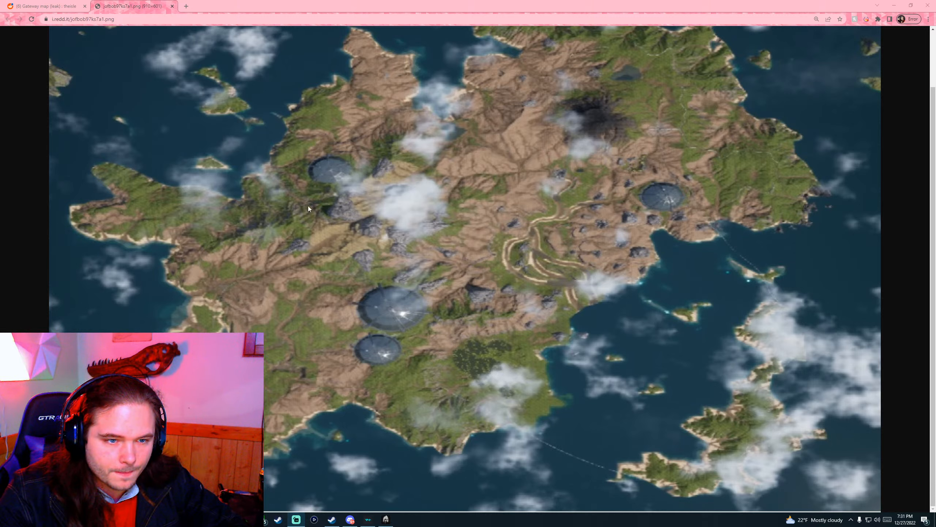
{"action": "mouse_move", "coordinate": [552, 314]}
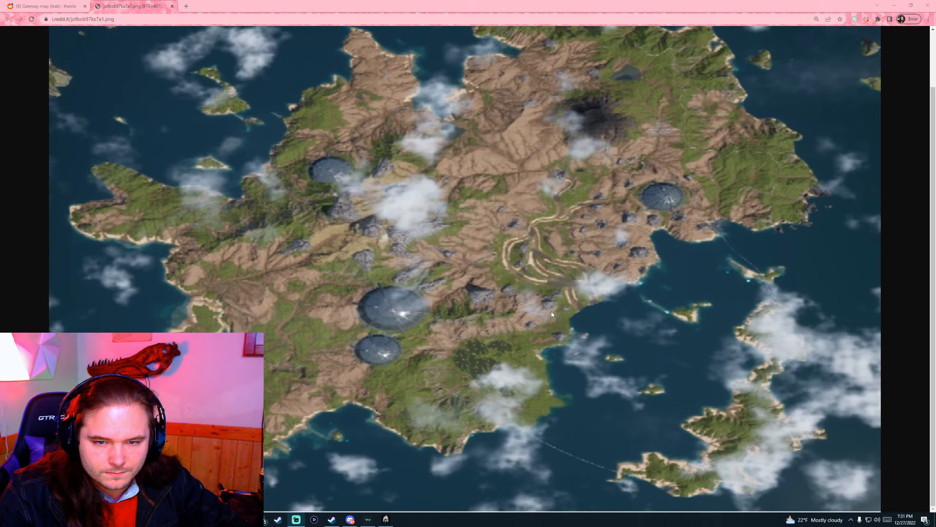
{"action": "mouse_move", "coordinate": [550, 274]}
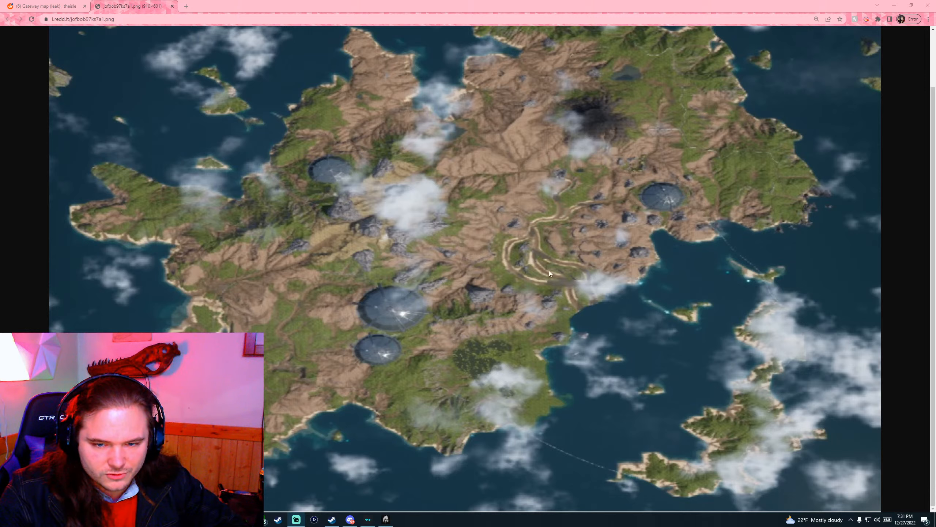
{"action": "mouse_move", "coordinate": [505, 252]}
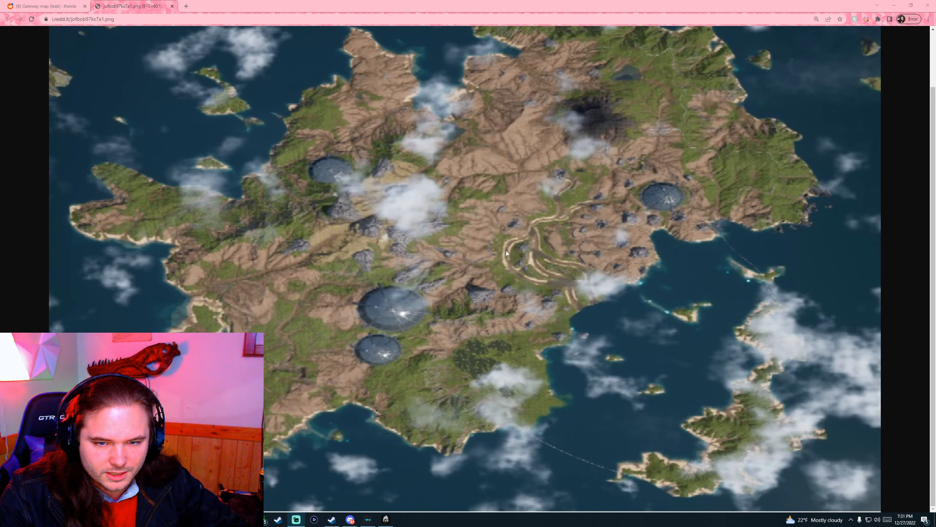
{"action": "mouse_move", "coordinate": [610, 89]}
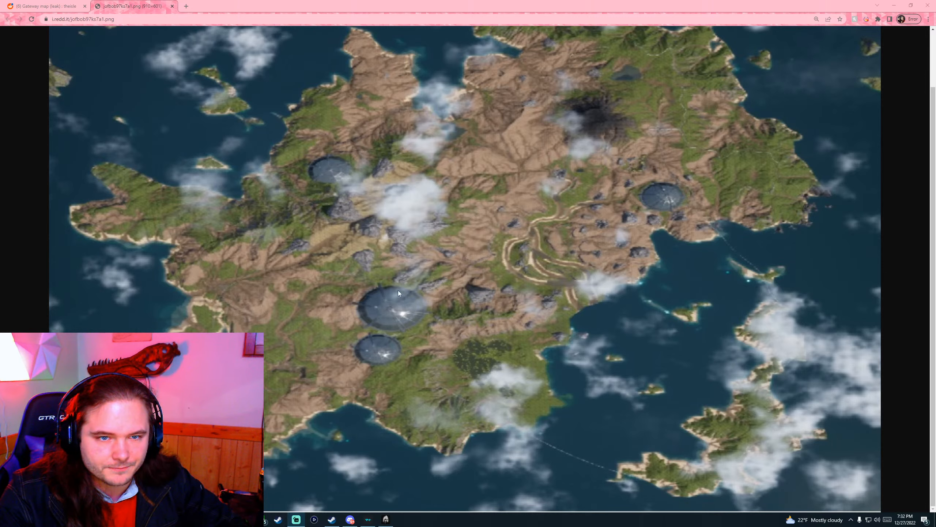
{"action": "mouse_move", "coordinate": [534, 255]}
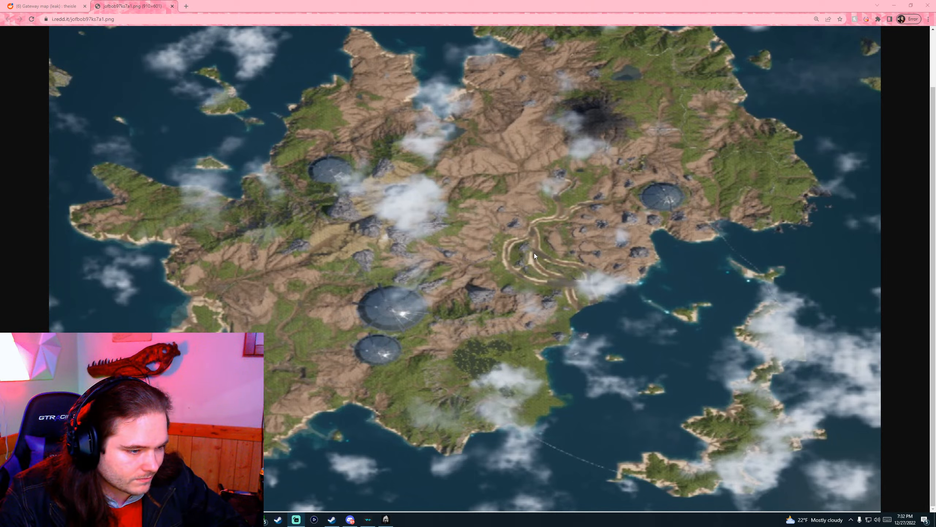
{"action": "mouse_move", "coordinate": [467, 187]}
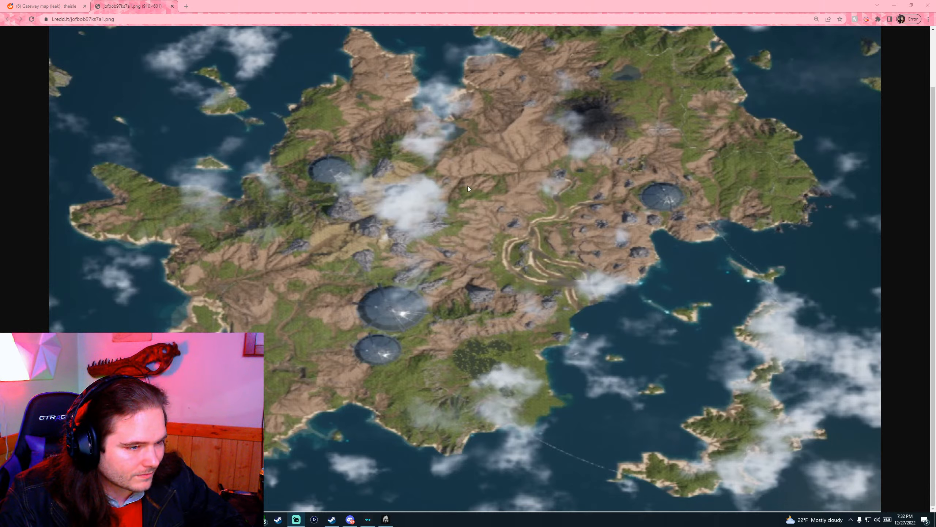
{"action": "mouse_move", "coordinate": [182, 184]}
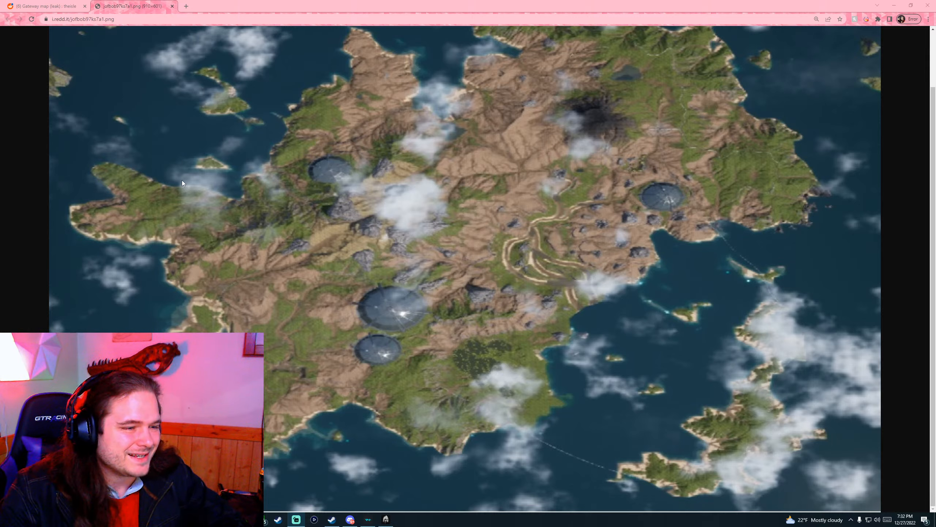
{"action": "mouse_move", "coordinate": [217, 125]}
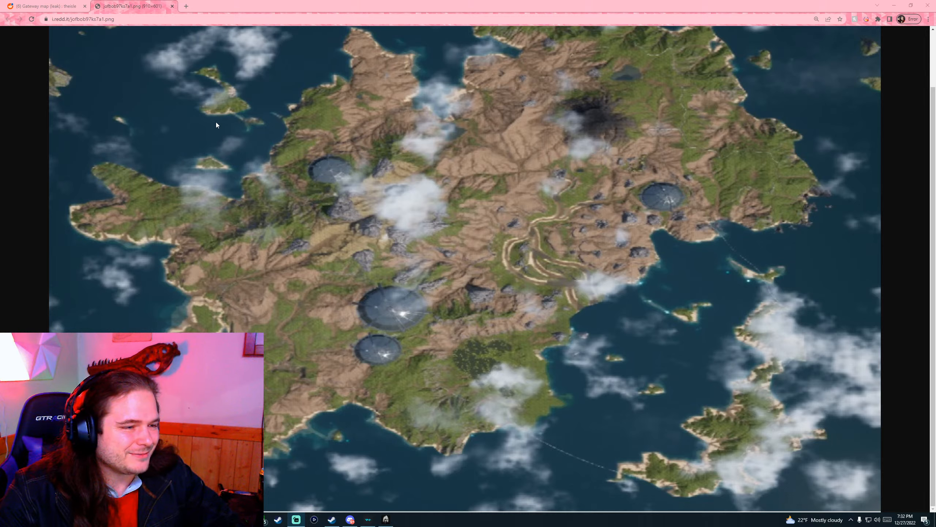
{"action": "mouse_move", "coordinate": [215, 119]}
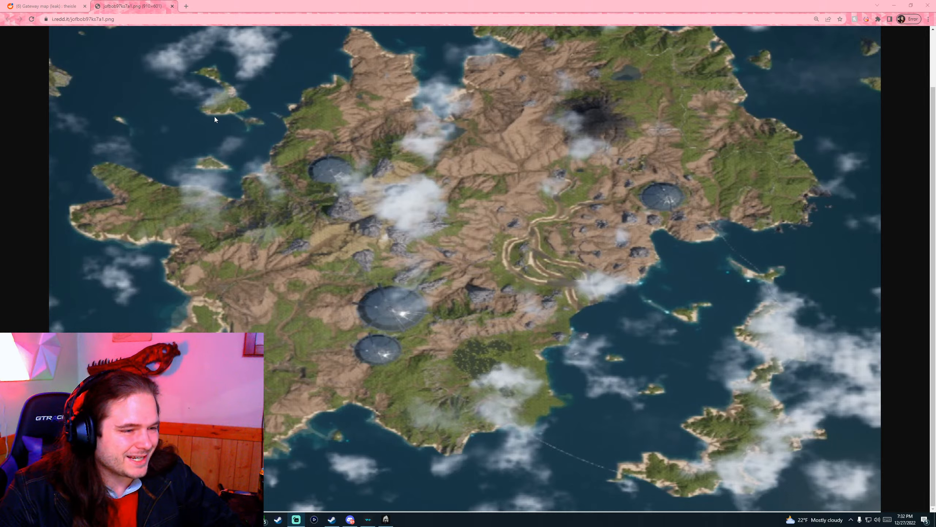
{"action": "mouse_move", "coordinate": [208, 117]}
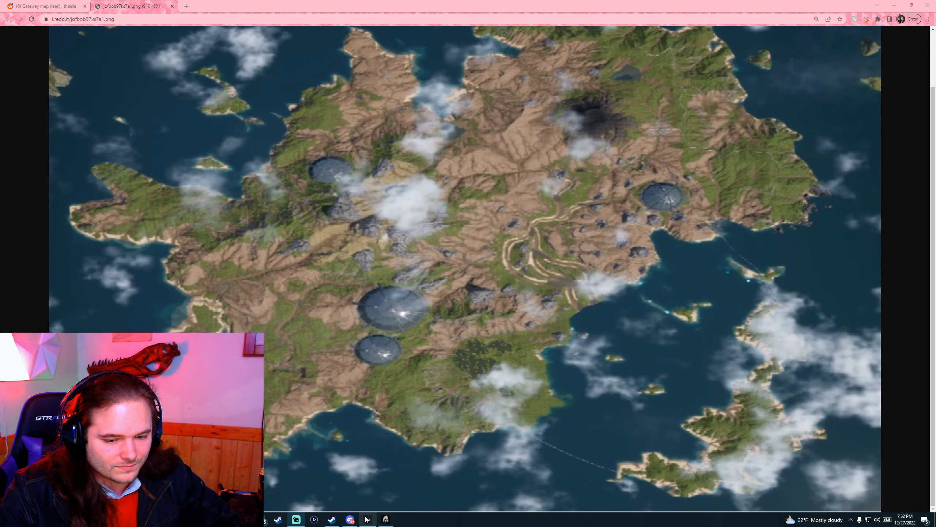
{"action": "mouse_move", "coordinate": [298, 169]}
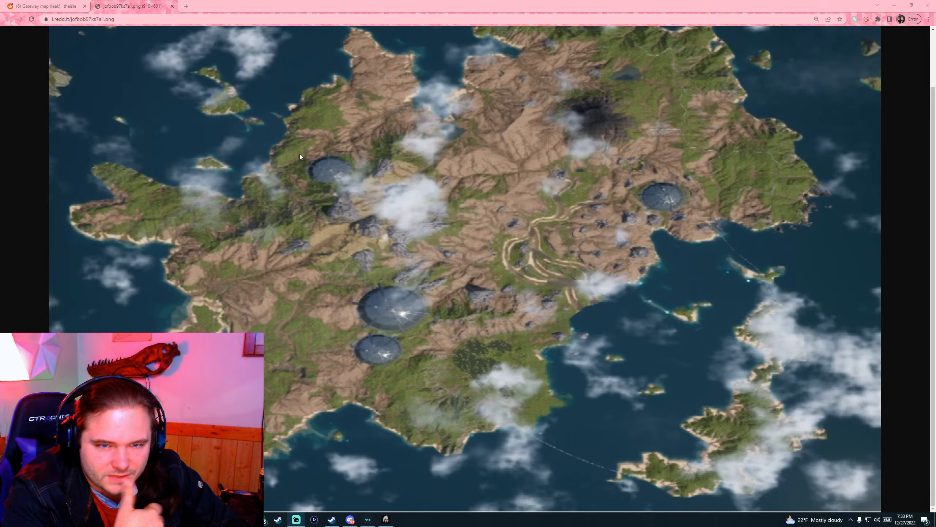
{"action": "mouse_move", "coordinate": [472, 175]}
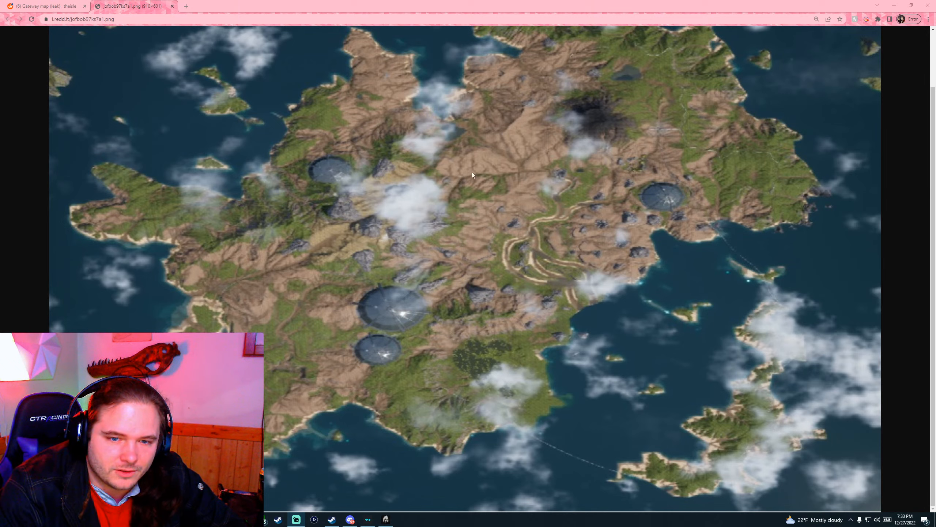
{"action": "mouse_move", "coordinate": [461, 232]}
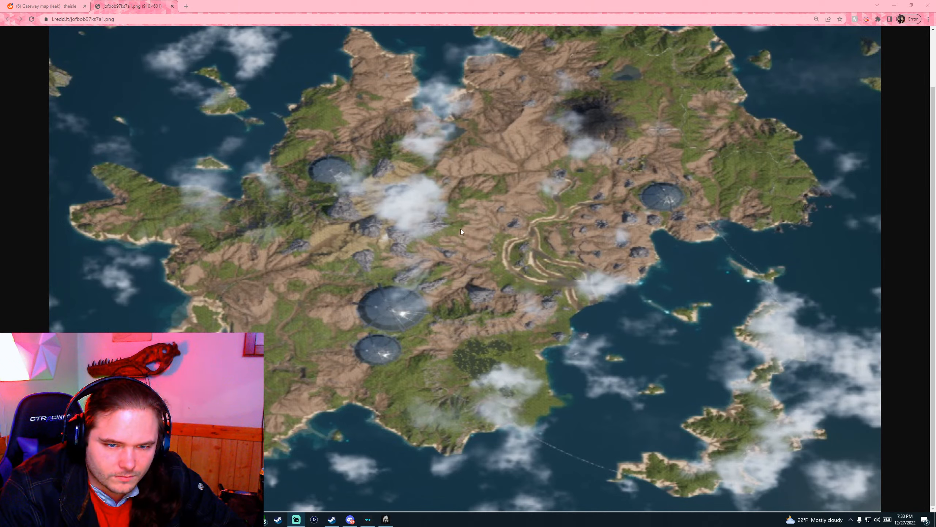
{"action": "mouse_move", "coordinate": [460, 135]}
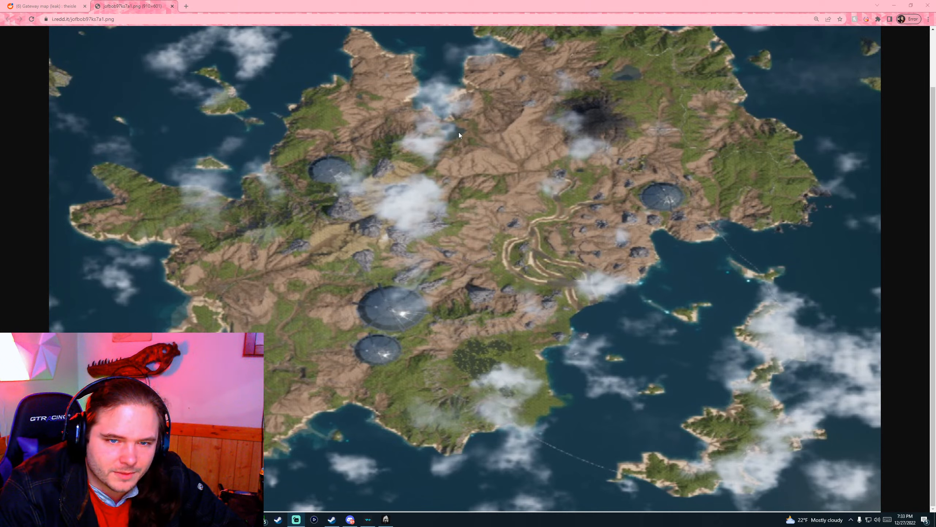
{"action": "mouse_move", "coordinate": [459, 375]}
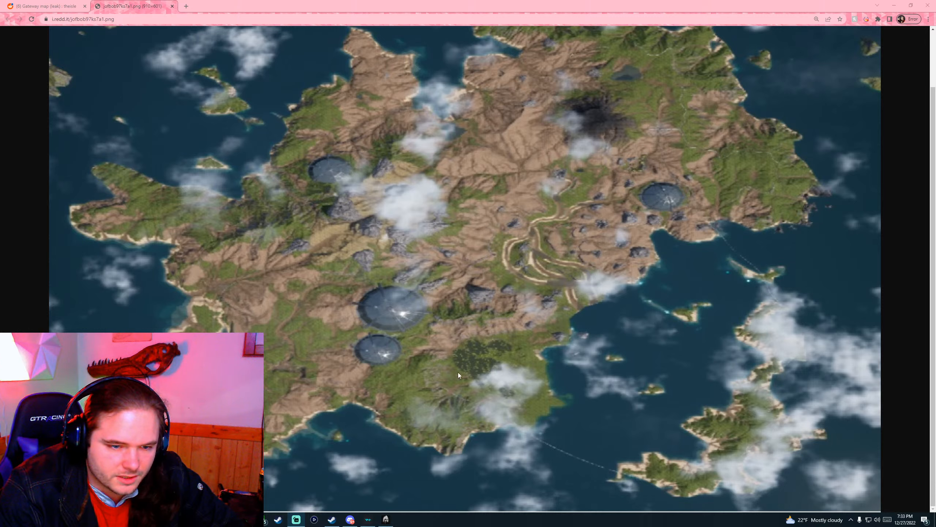
{"action": "mouse_move", "coordinate": [484, 376]}
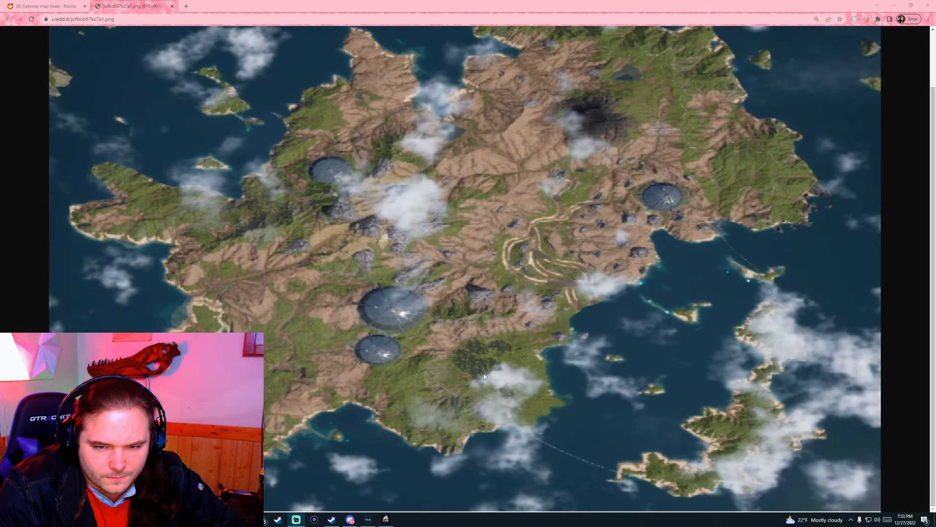
{"action": "mouse_move", "coordinate": [295, 240]}
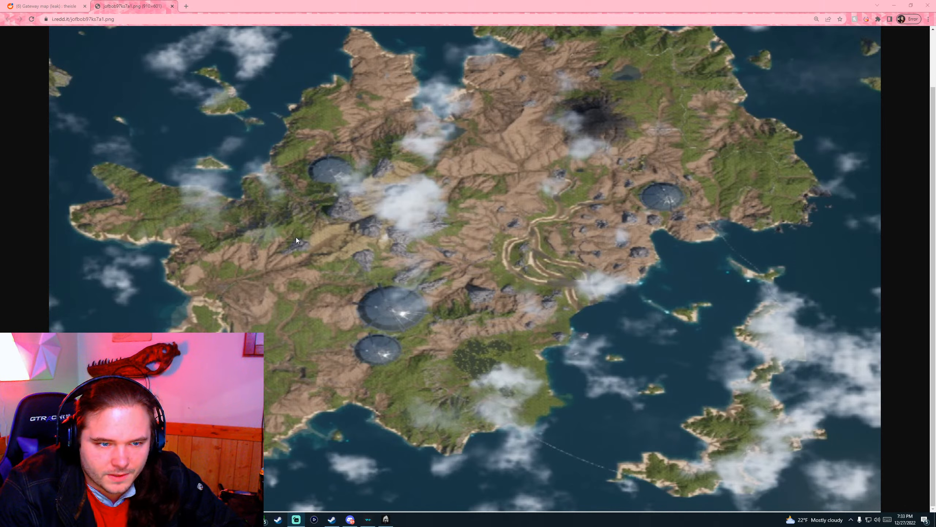
{"action": "mouse_move", "coordinate": [253, 208]}
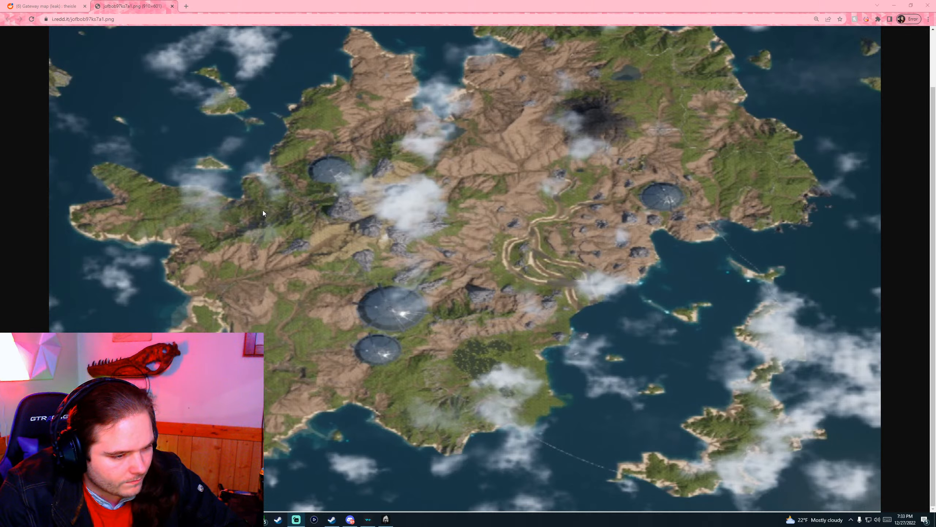
{"action": "mouse_move", "coordinate": [346, 460]}
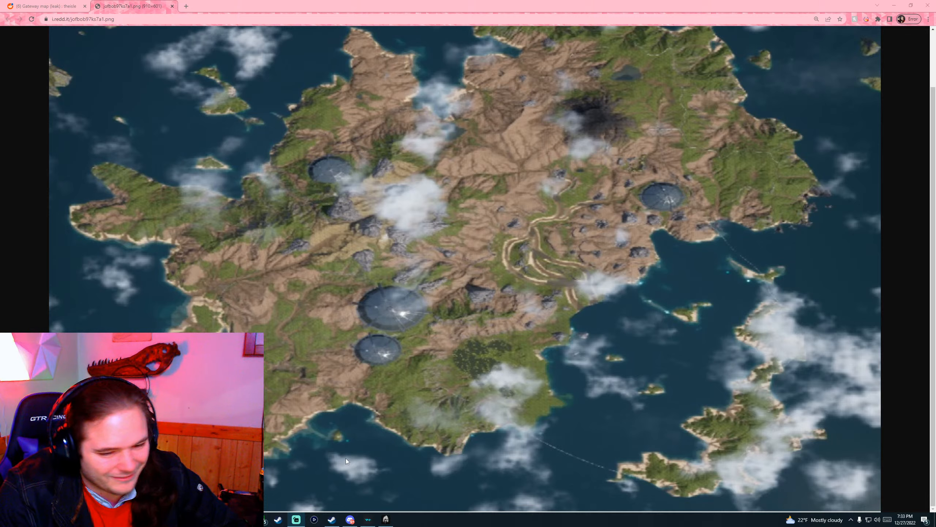